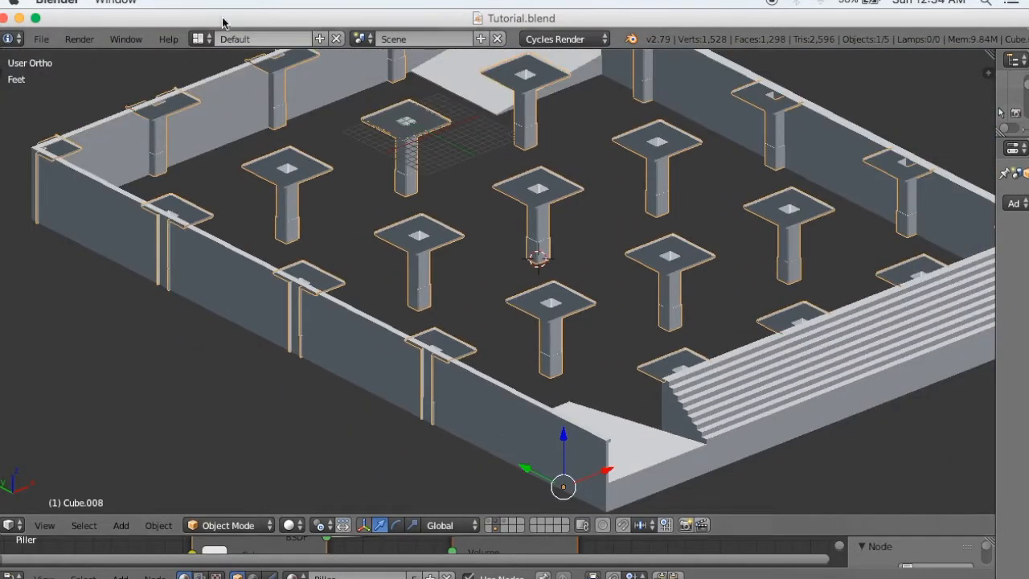
# Switch to the UV Editing layout and select the whole pillar mesh in Edit Mode.
pyautogui.click(265, 39)
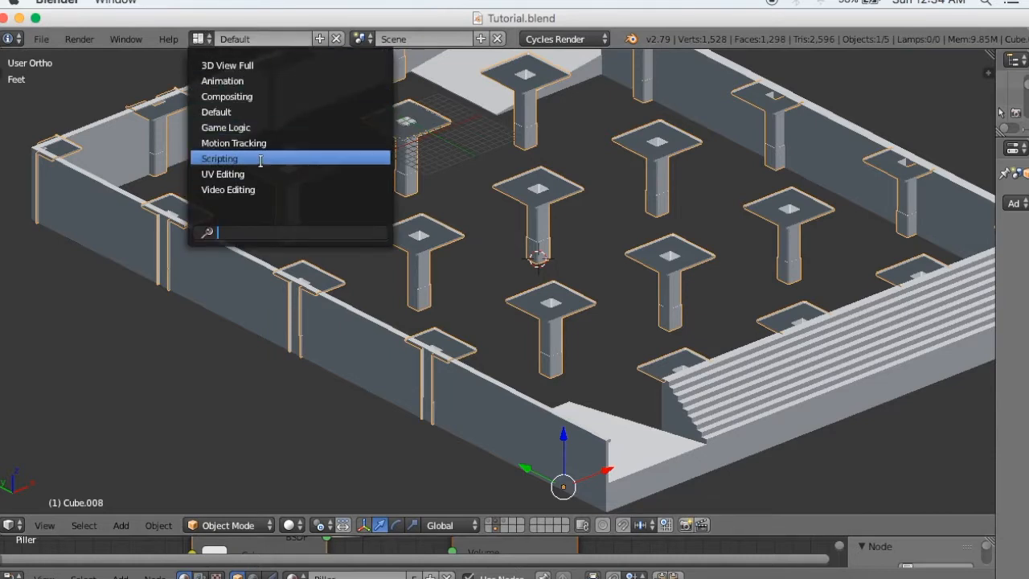
pyautogui.click(222, 174)
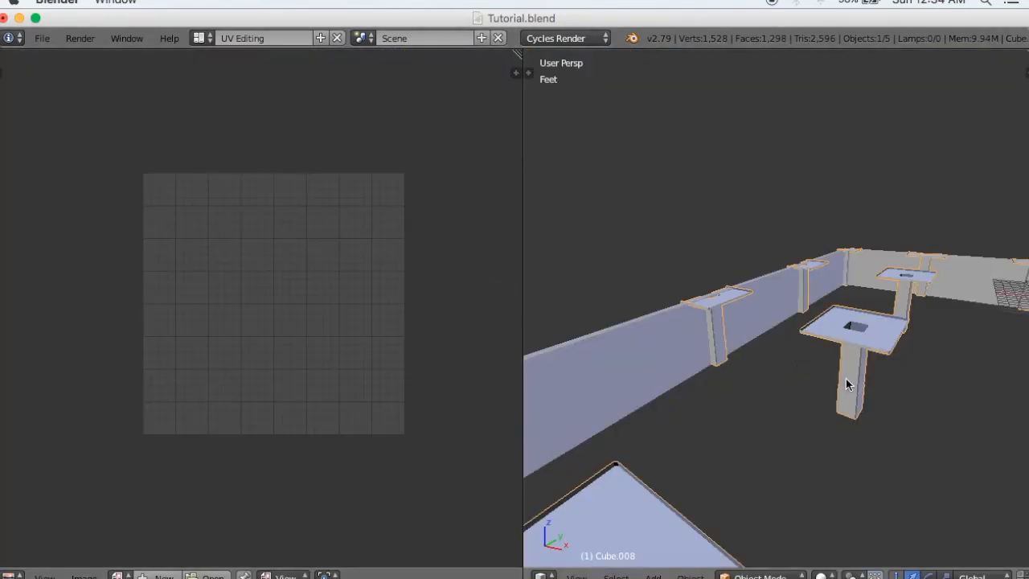
pyautogui.press('Tab')
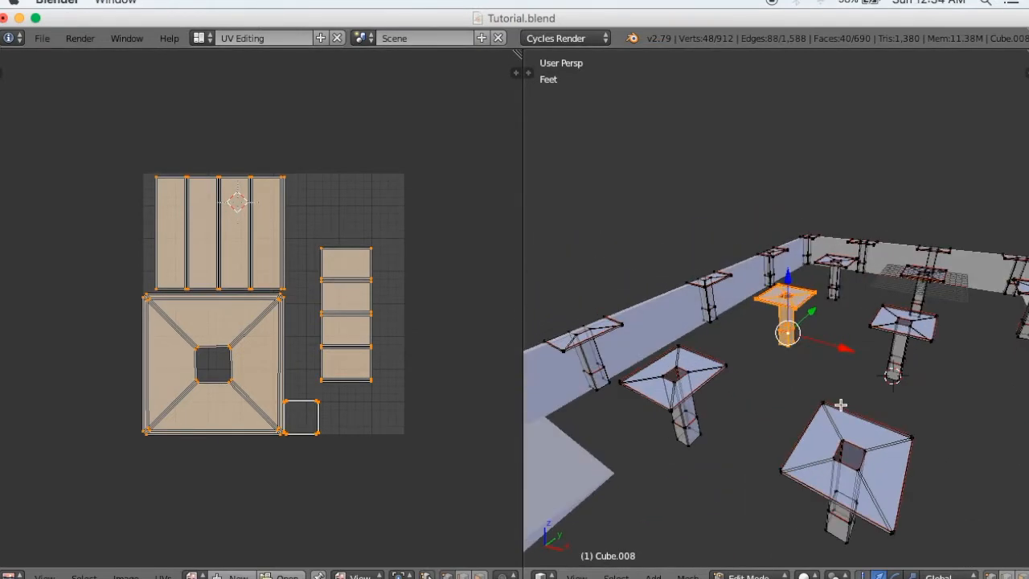
pyautogui.press('a')
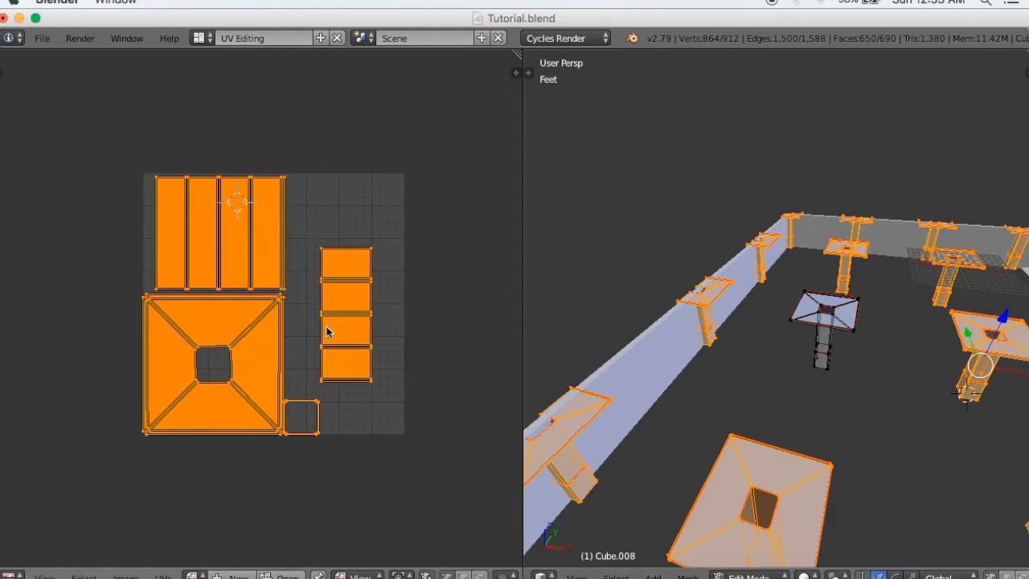
pyautogui.moveTo(370, 353)
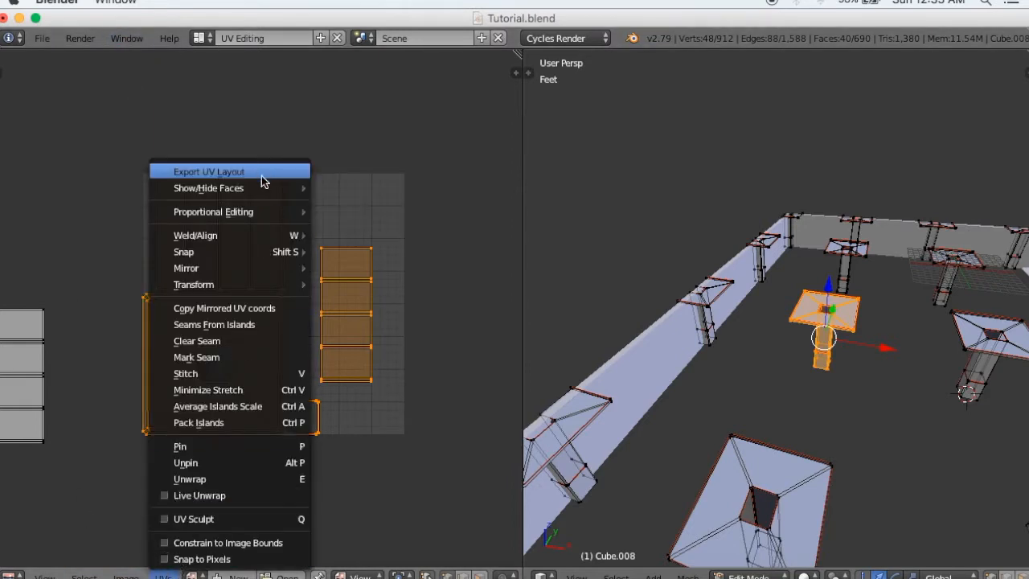
# Export the UV layout as a 2048×2048 PNG named UV_Piller.png to the Desktop.
pyautogui.click(209, 170)
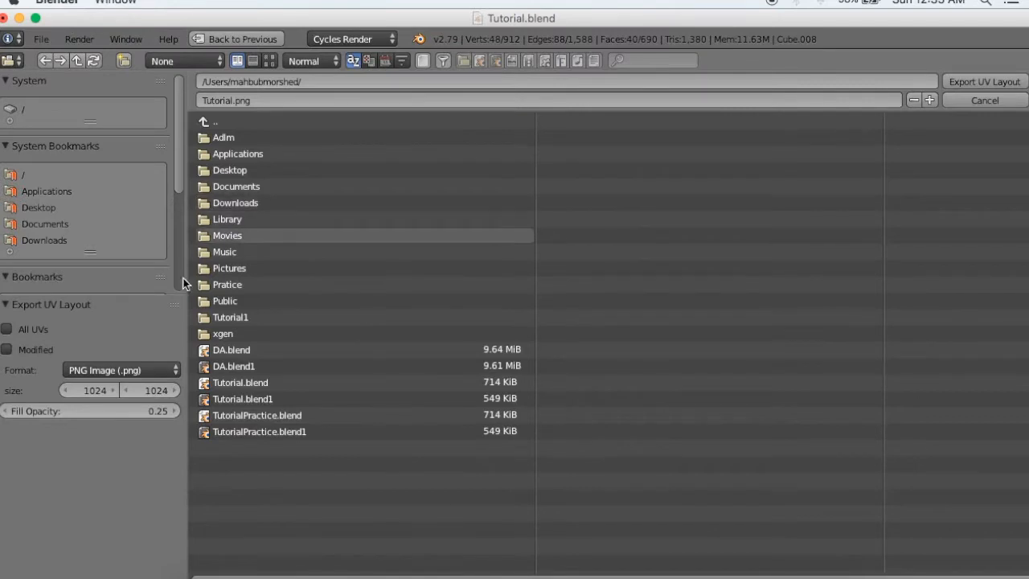
pyautogui.click(89, 390)
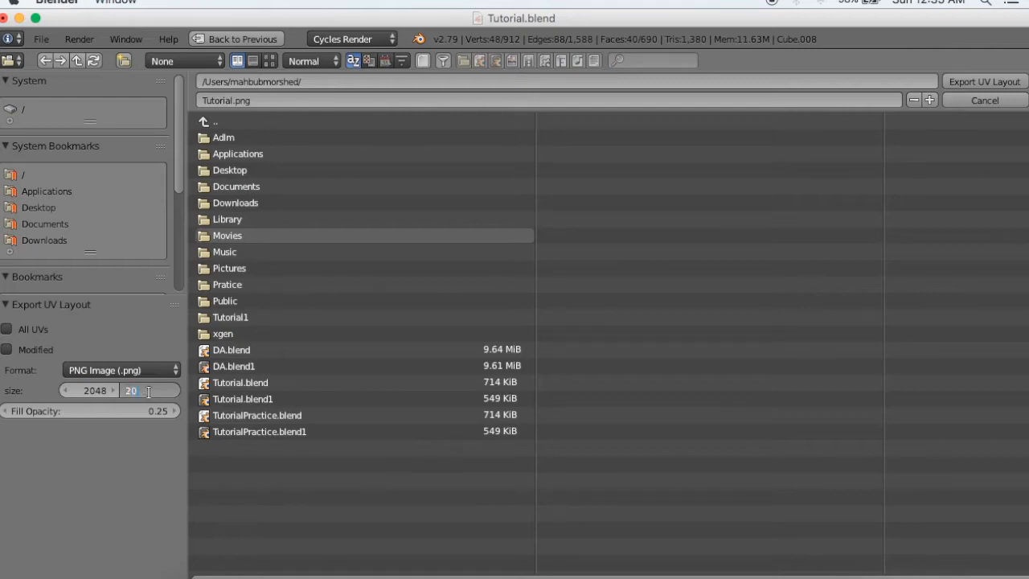
pyautogui.write('2048')
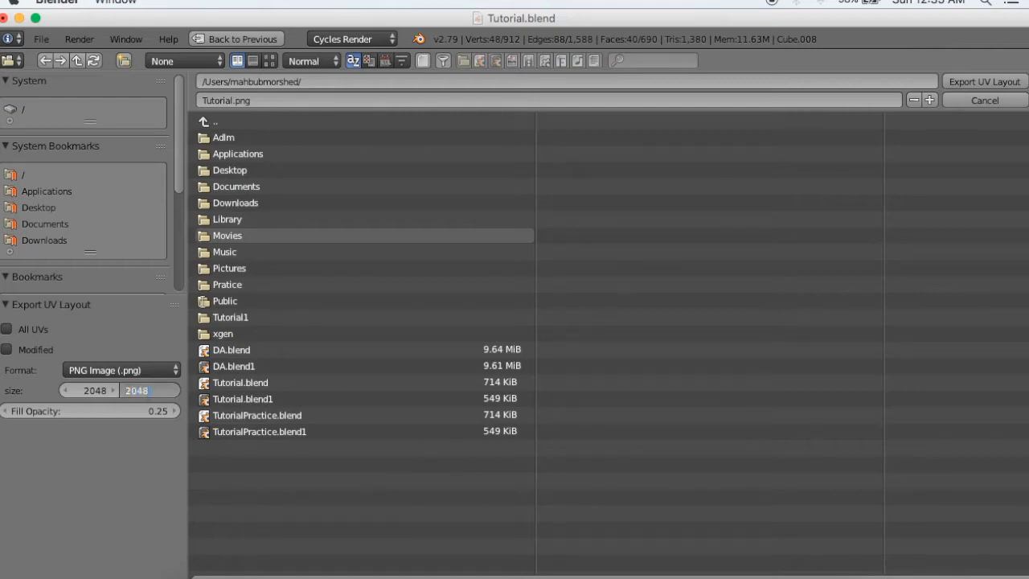
pyautogui.click(225, 100)
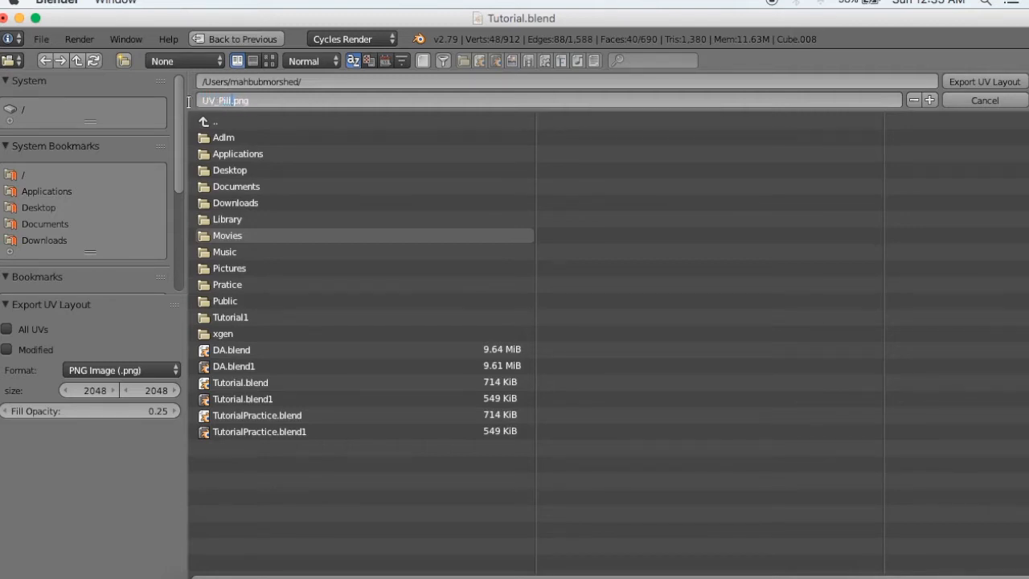
pyautogui.write('ler')
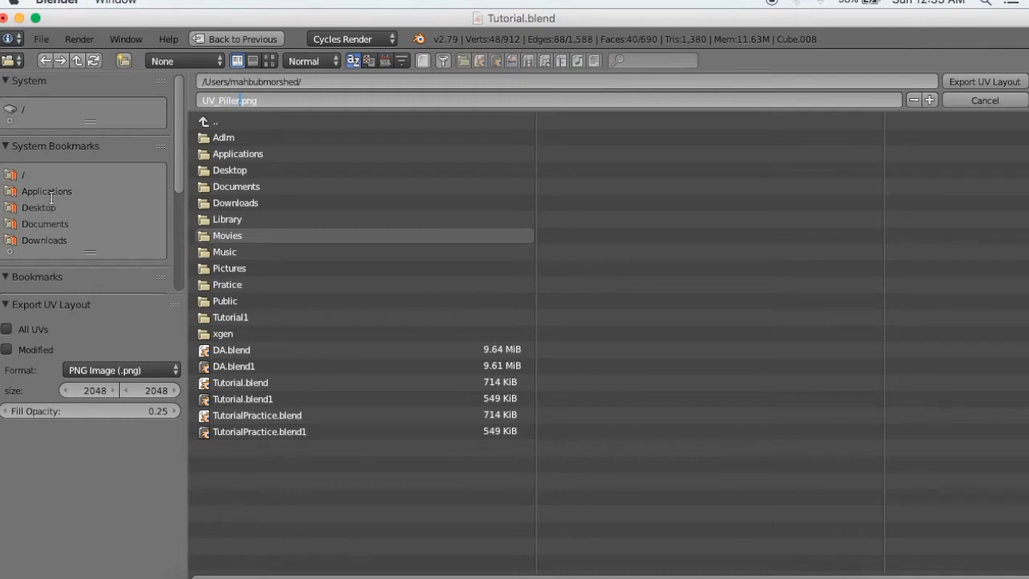
pyautogui.click(39, 207)
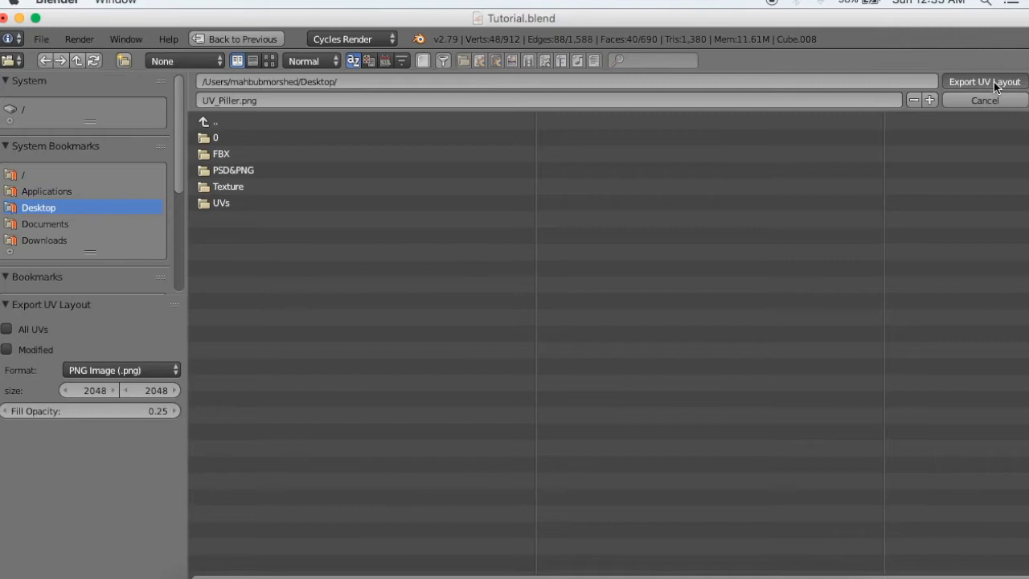
pyautogui.click(984, 80)
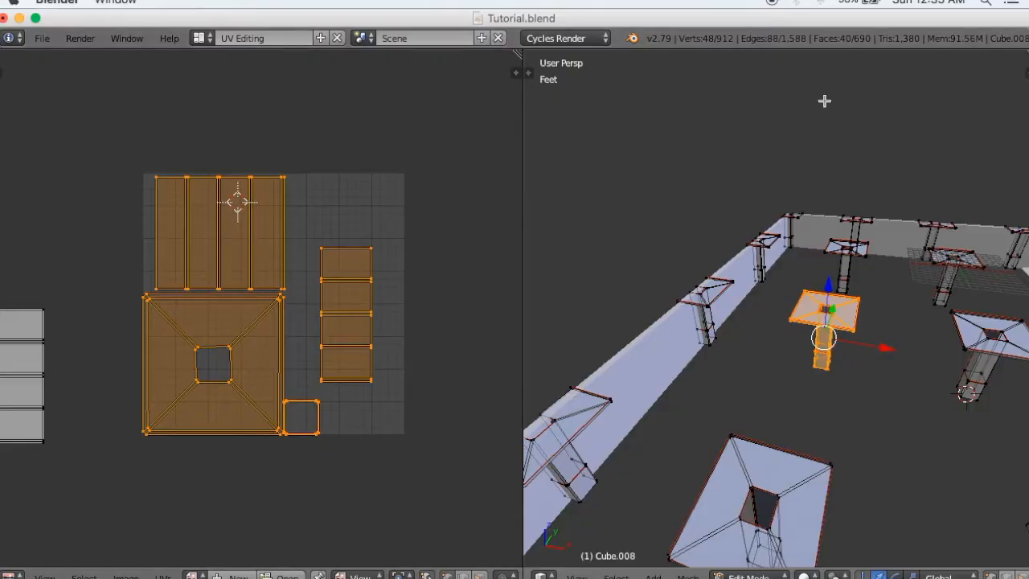
# Open UV_Piller.png in Photoshop and rename its only layer to UVs.
pyautogui.click(264, 38)
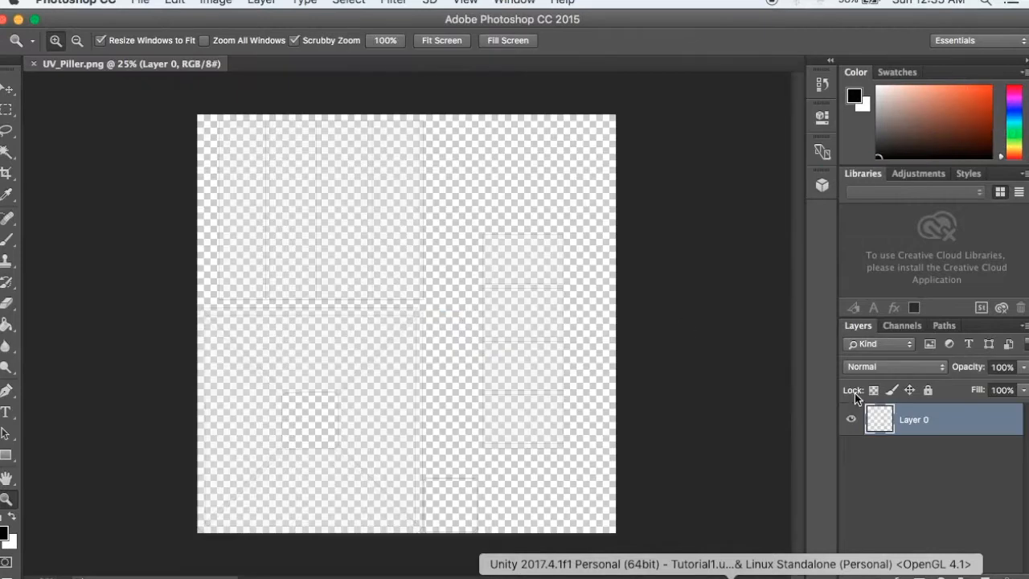
pyautogui.doubleClick(913, 418)
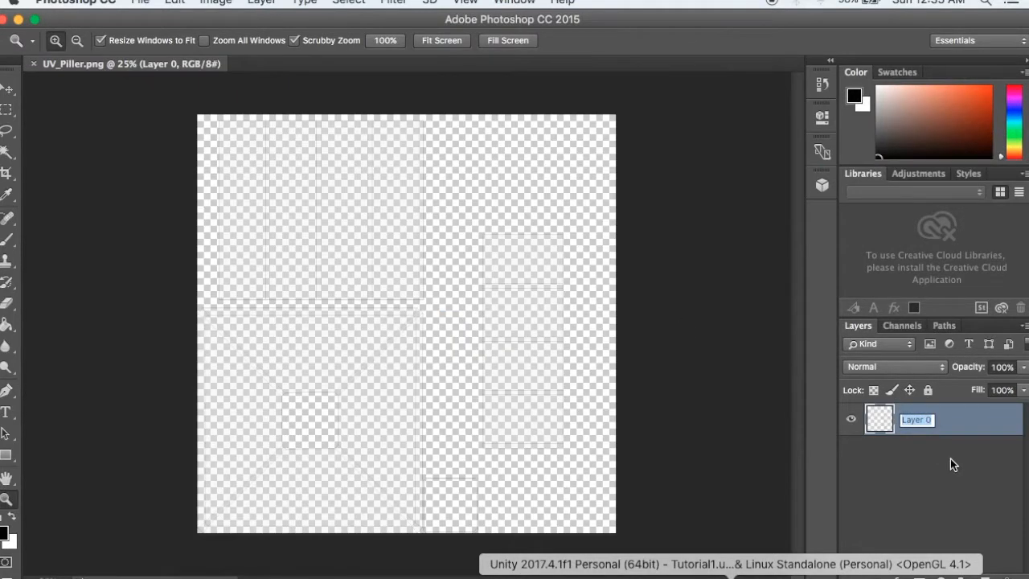
pyautogui.write('U')
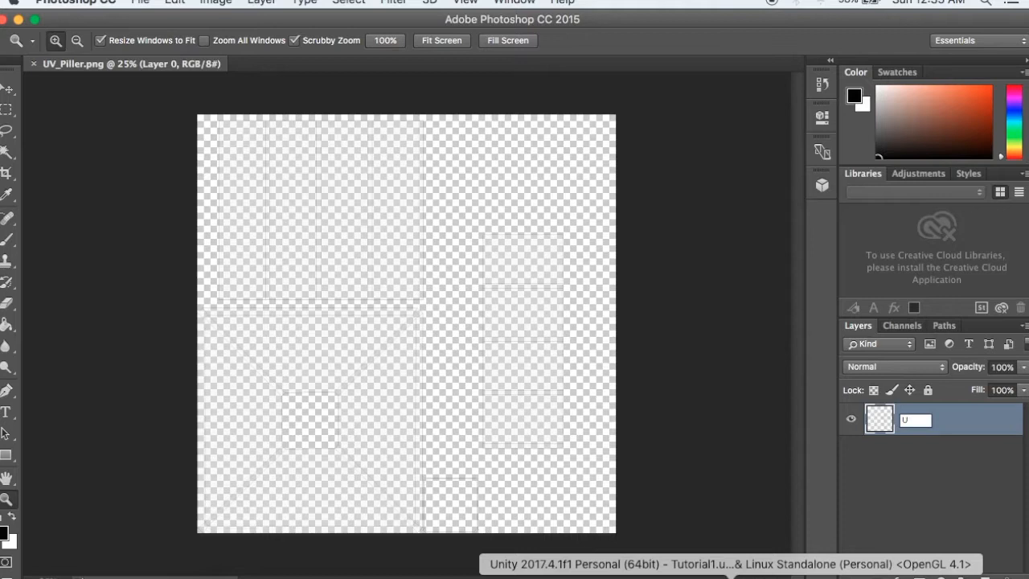
pyautogui.write('VS')
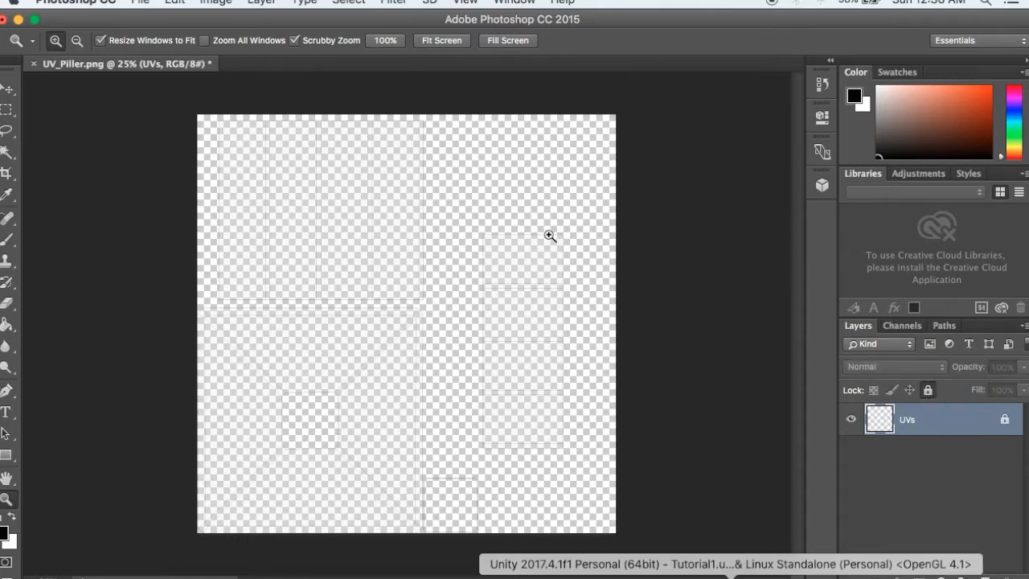
pyautogui.moveTo(564, 274)
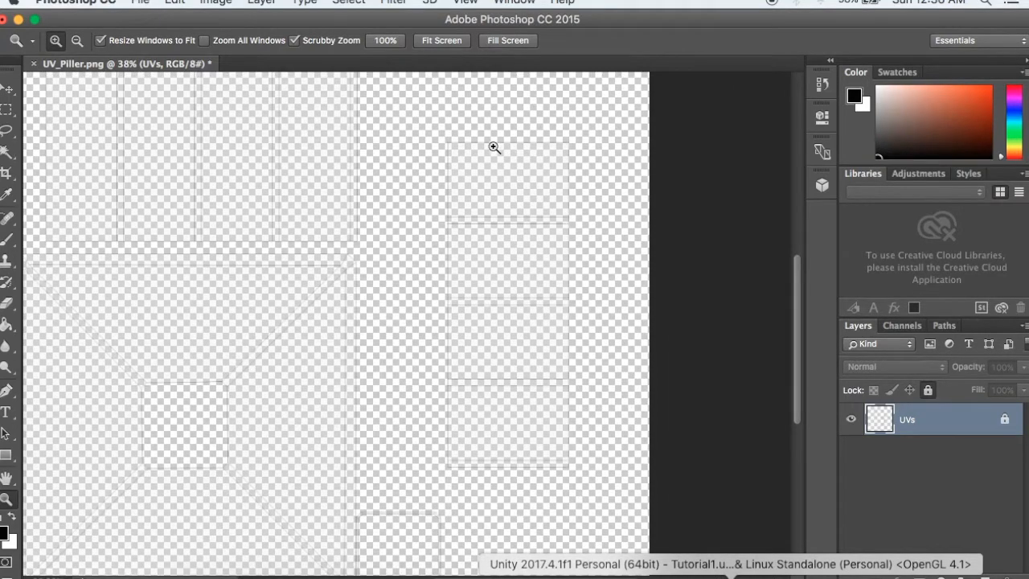
pyautogui.moveTo(458, 377)
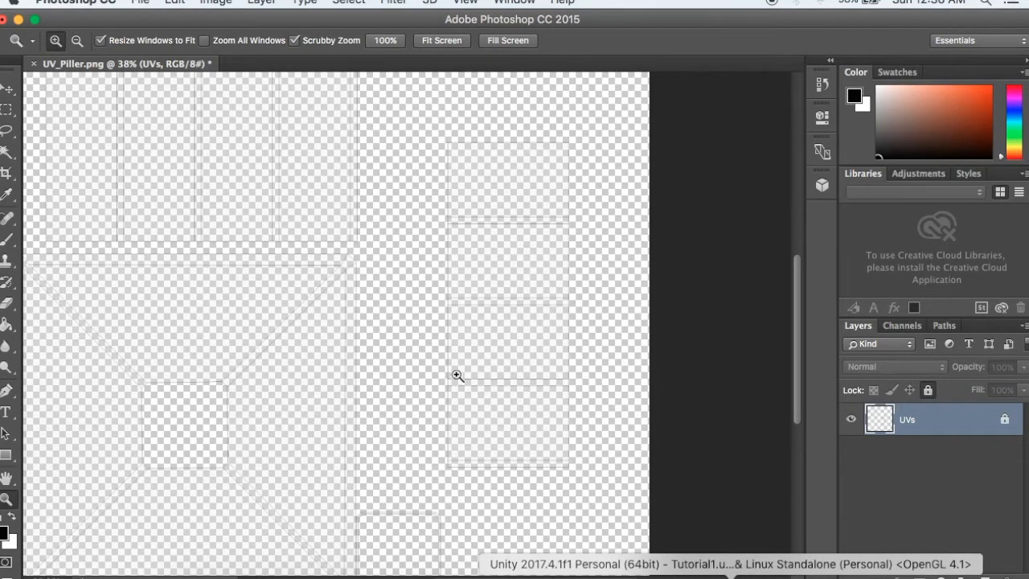
pyautogui.moveTo(477, 143)
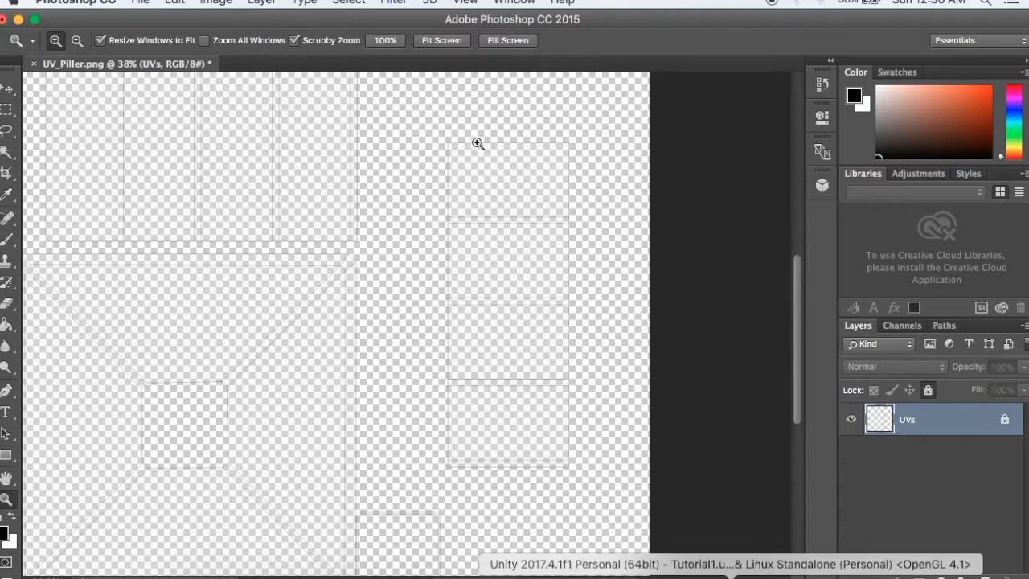
pyautogui.moveTo(505, 189)
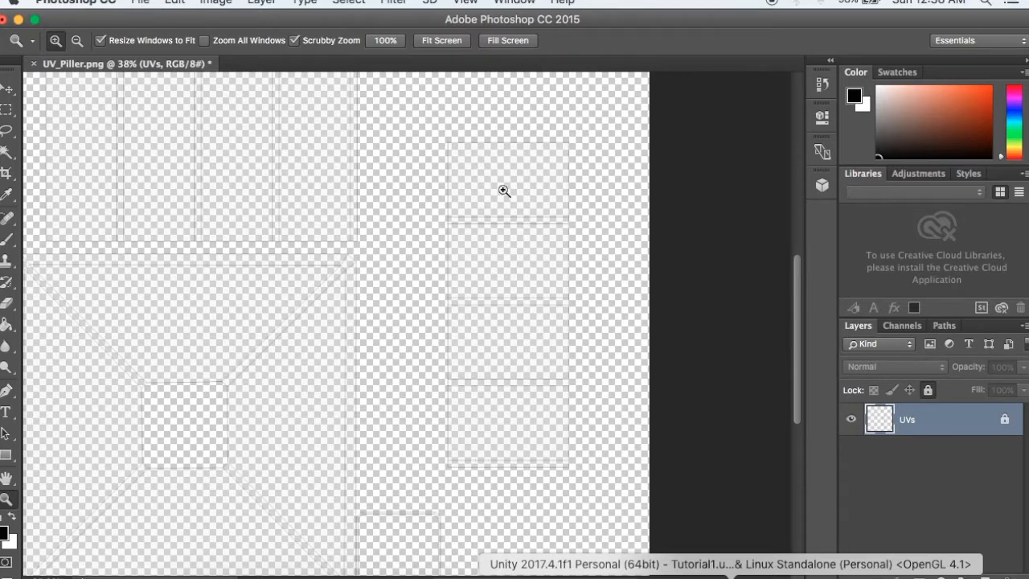
pyautogui.moveTo(530, 488)
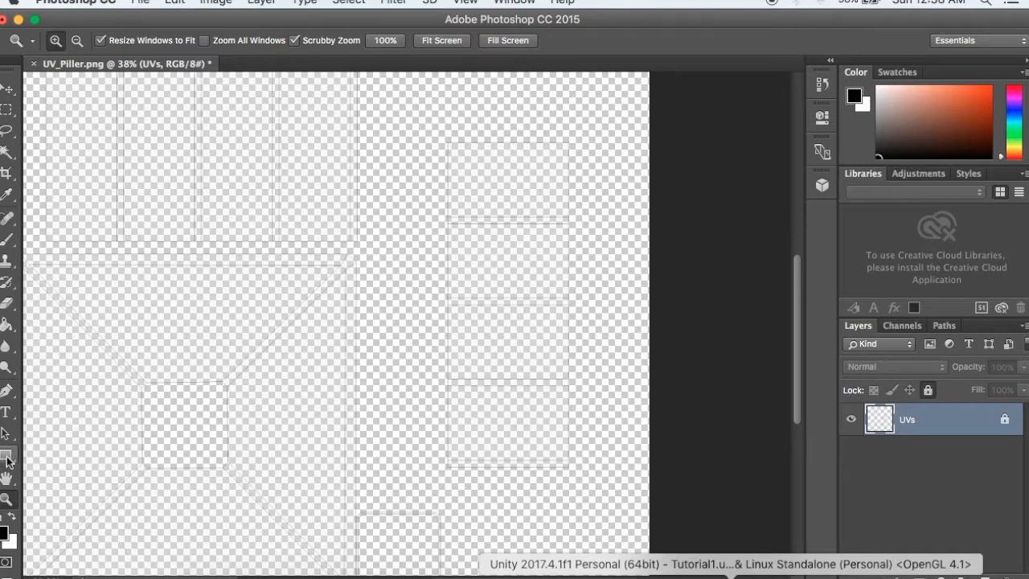
# Draw a grey rectangle over the tall UV strip, then a thin strip along its left edge.
pyautogui.click(8, 458)
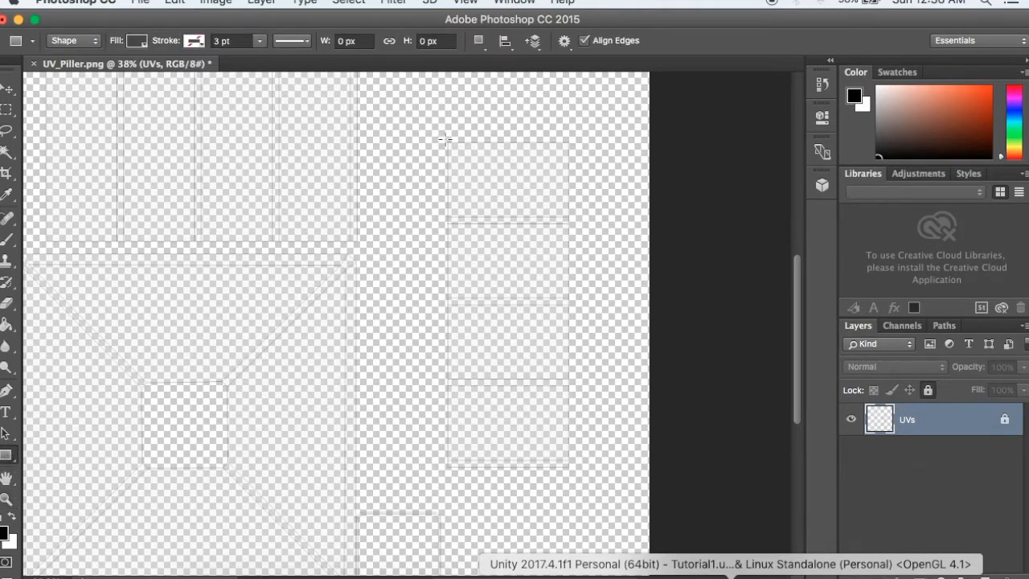
pyautogui.moveTo(447, 138); pyautogui.dragTo(576, 482)
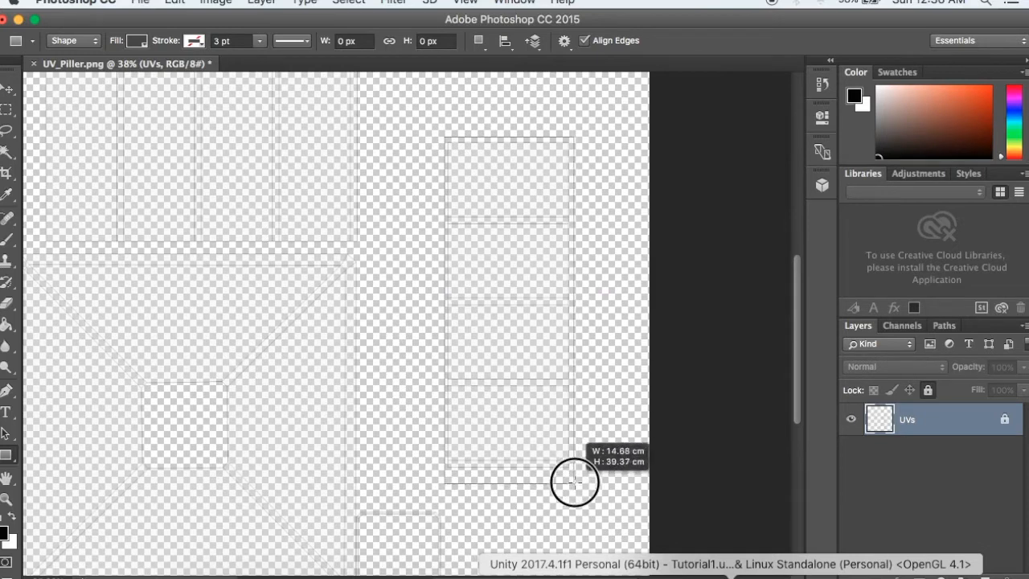
pyautogui.moveTo(447, 135); pyautogui.dragTo(576, 470)
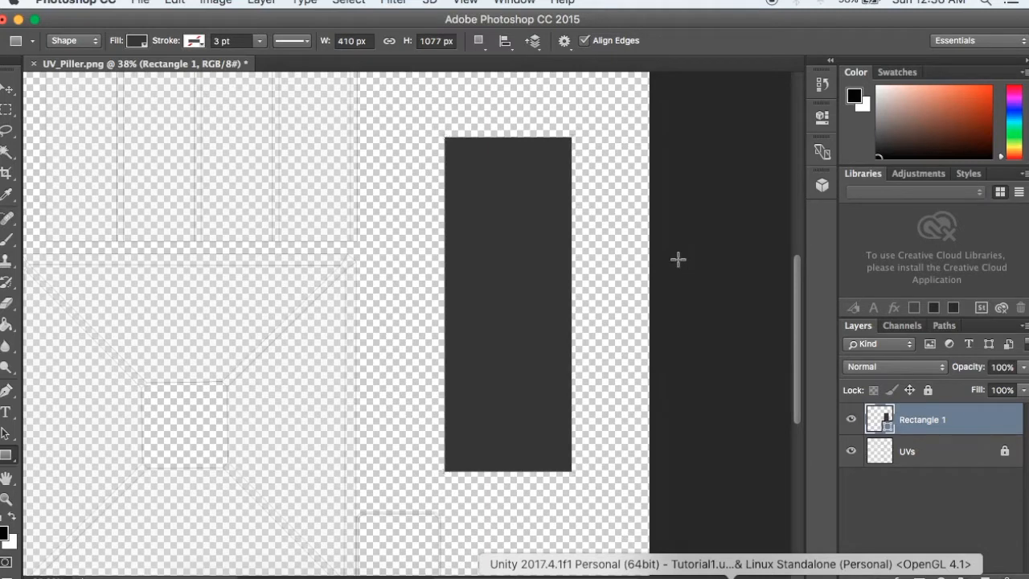
pyautogui.moveTo(614, 312)
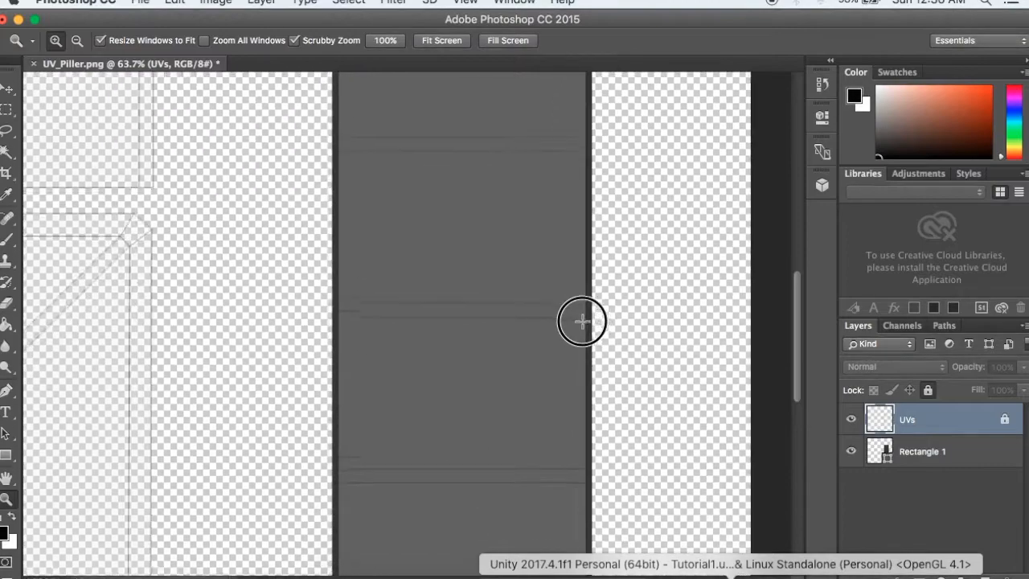
pyautogui.click(578, 321)
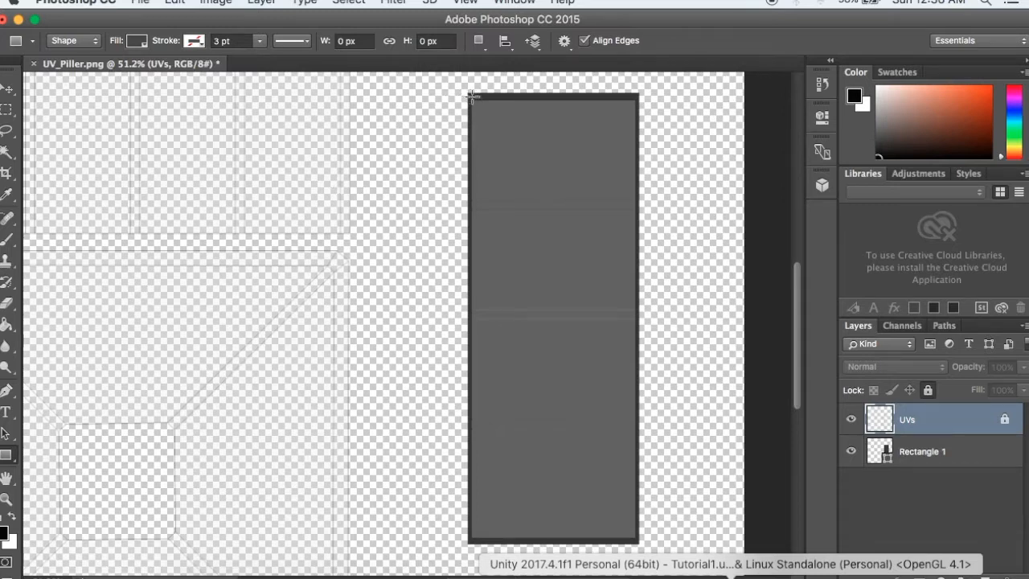
pyautogui.moveTo(472, 98); pyautogui.dragTo(507, 556)
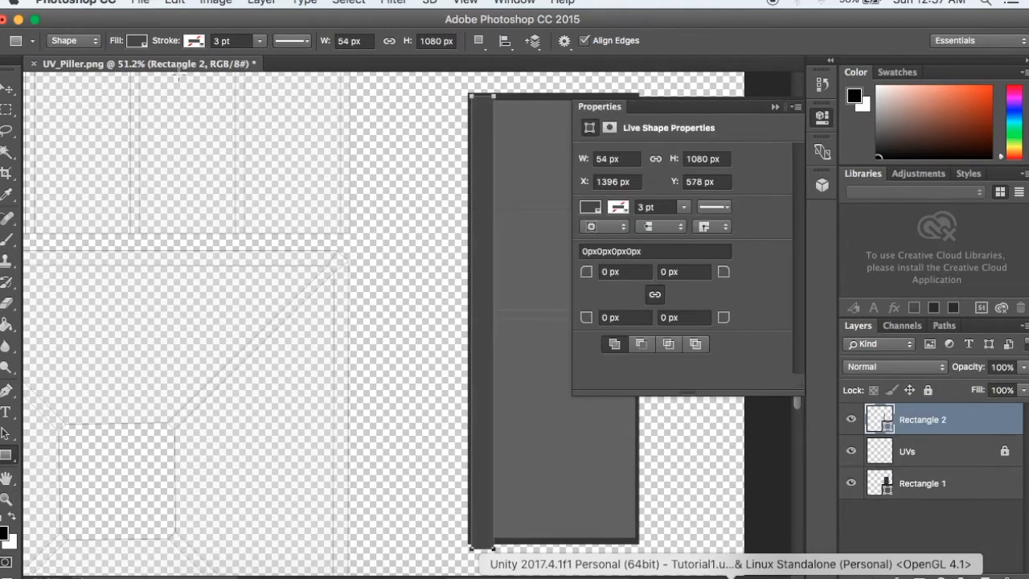
# Fill the thin strip orange and nudge it snug against the pillar's left edge.
pyautogui.click(193, 40)
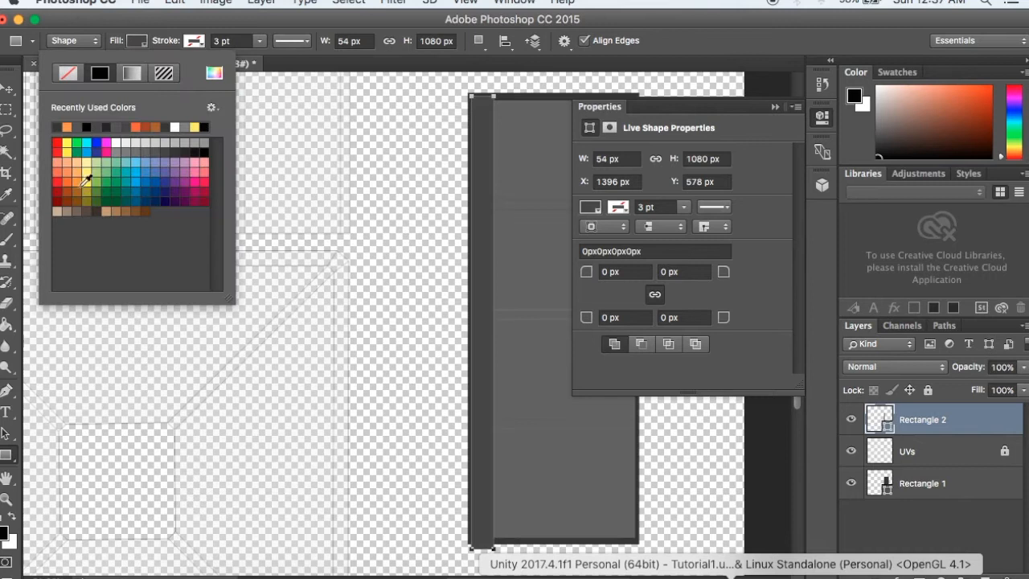
pyautogui.click(83, 183)
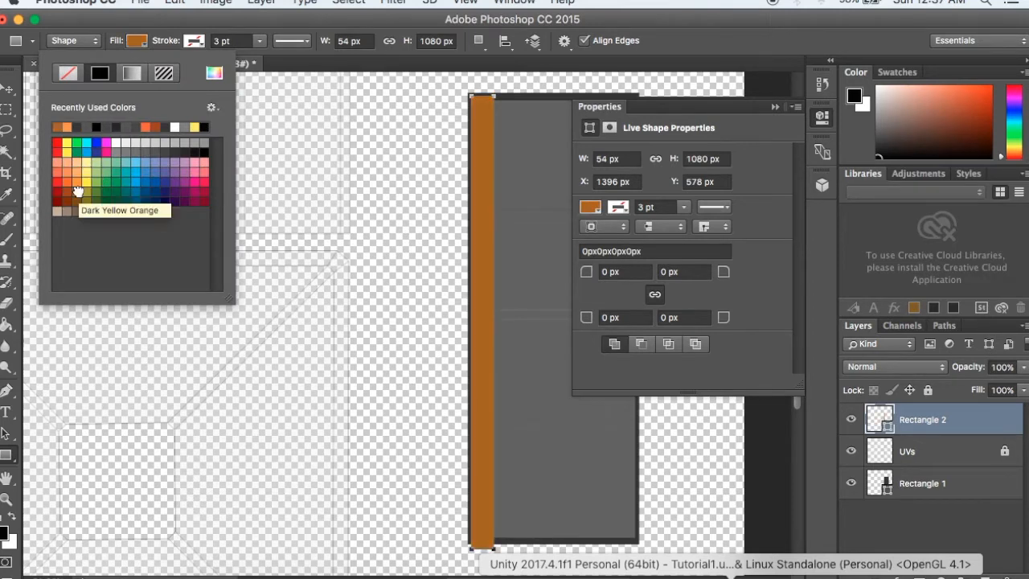
pyautogui.moveTo(84, 178)
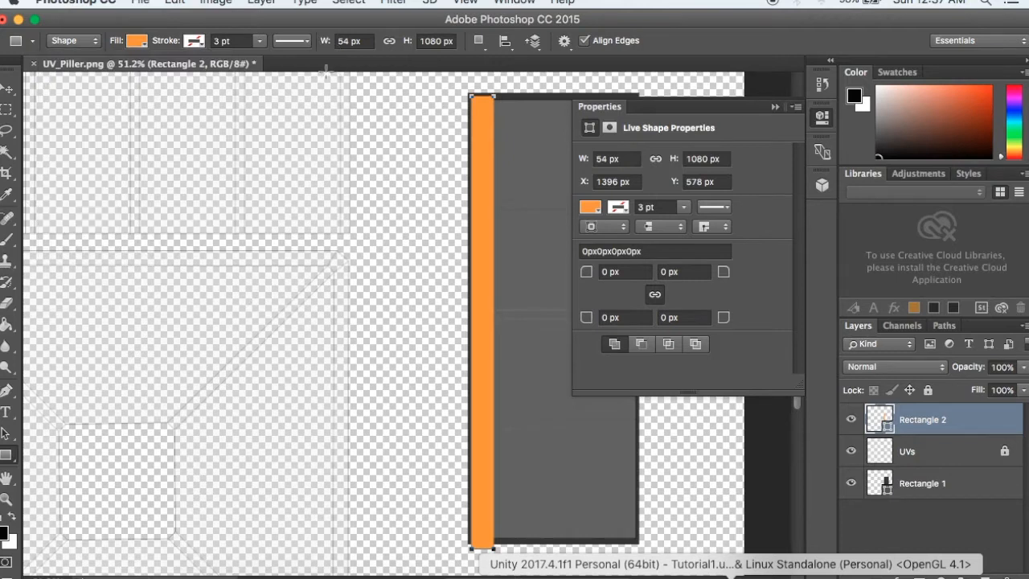
pyautogui.click(794, 106)
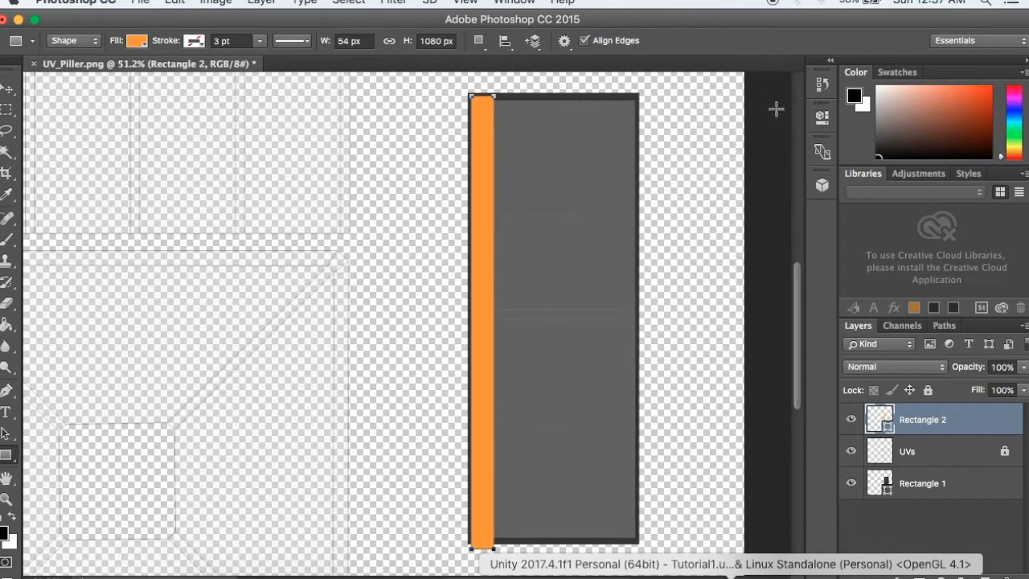
pyautogui.moveTo(545, 273)
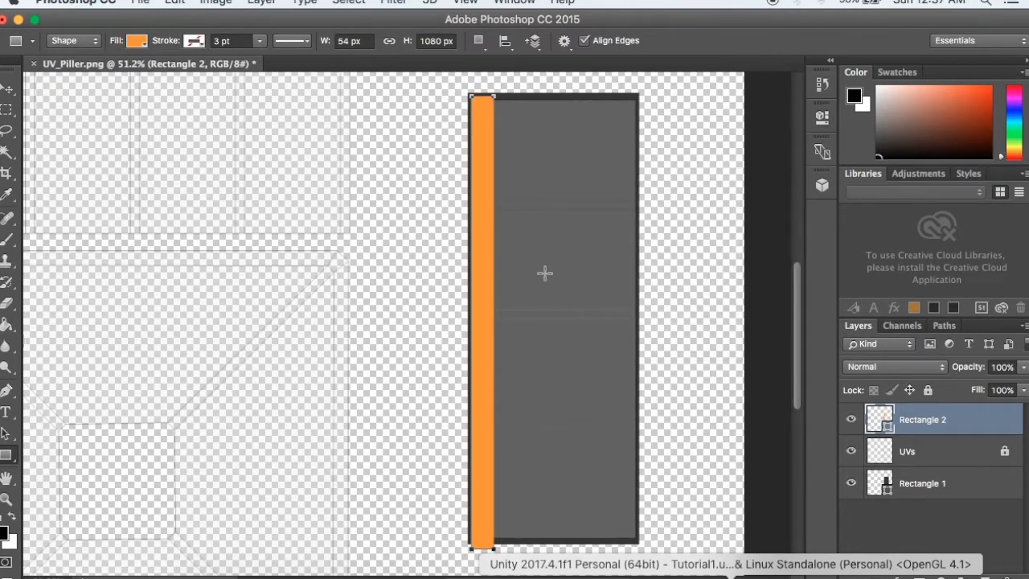
pyautogui.moveTo(580, 302)
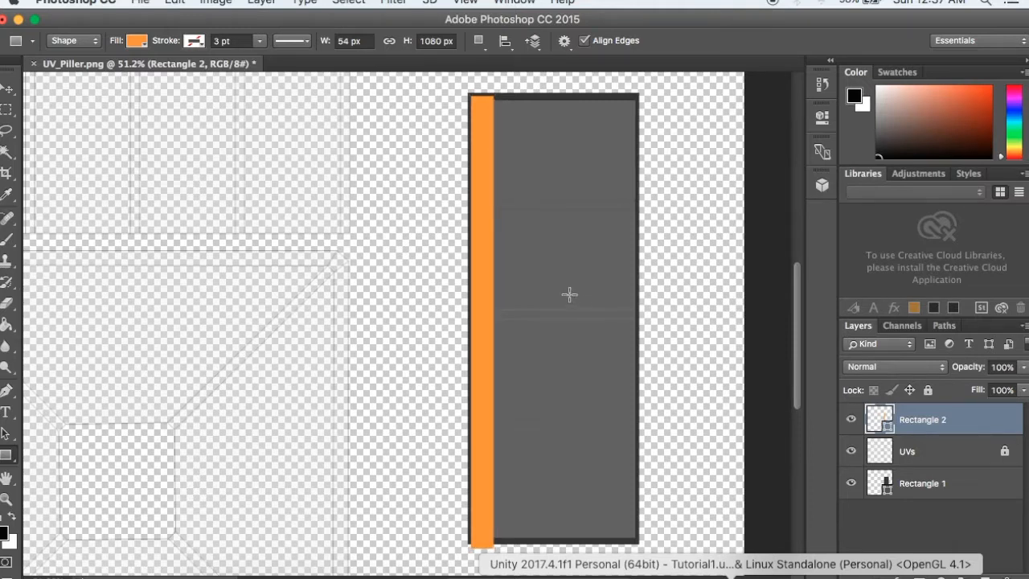
pyautogui.moveTo(545, 286)
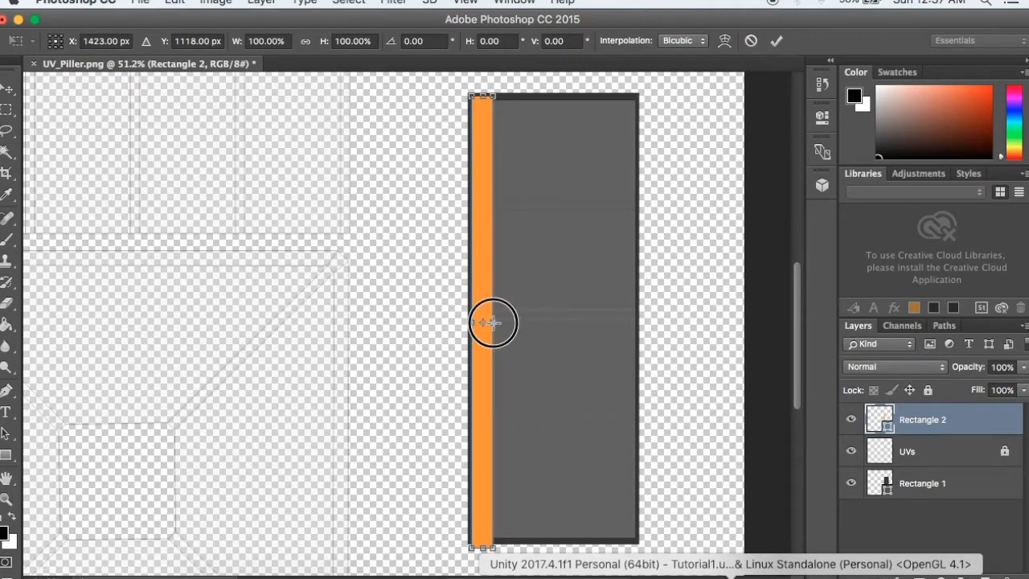
pyautogui.moveTo(492, 322); pyautogui.dragTo(482, 322)
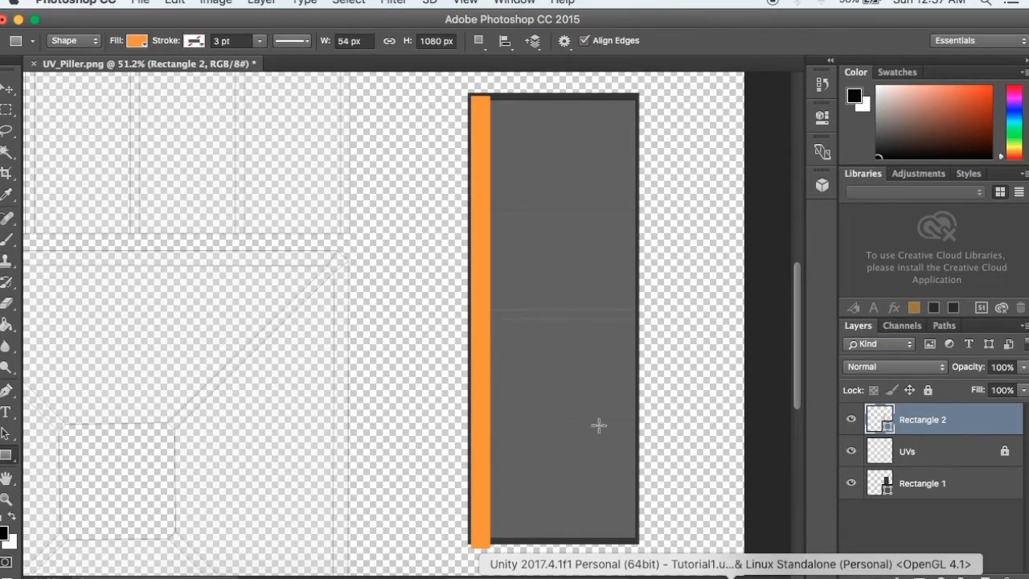
# Duplicate the orange stripe layer twice, moving a copy to the pillar's right edge.
pyautogui.rightClick(923, 418)
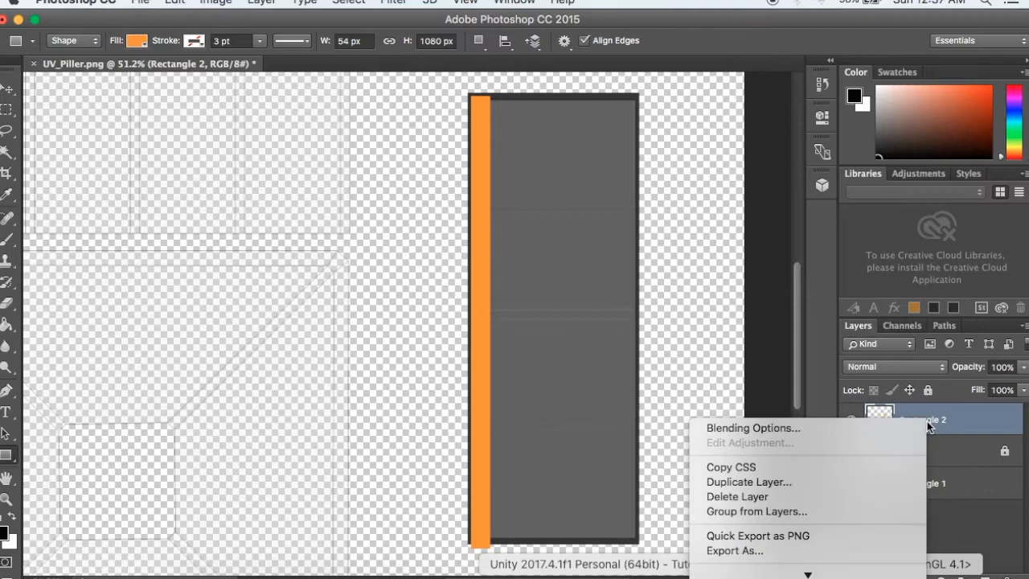
pyautogui.click(748, 483)
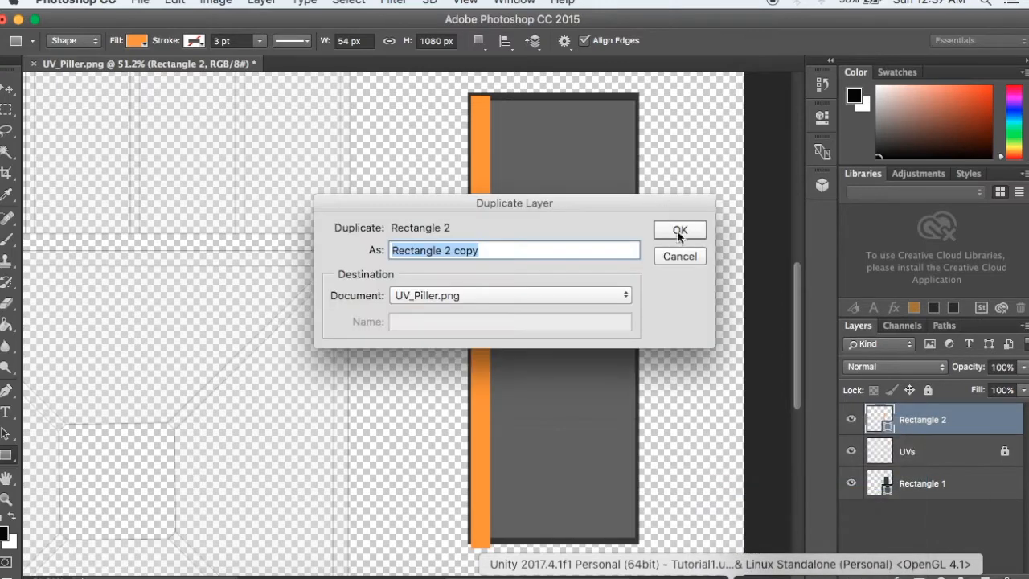
pyautogui.click(679, 229)
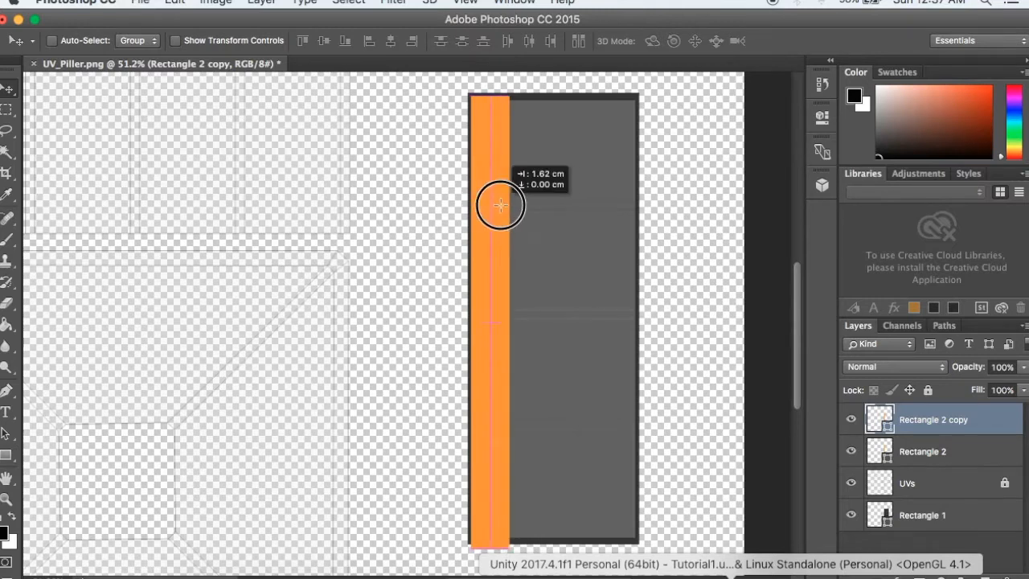
pyautogui.moveTo(500, 205); pyautogui.dragTo(614, 207)
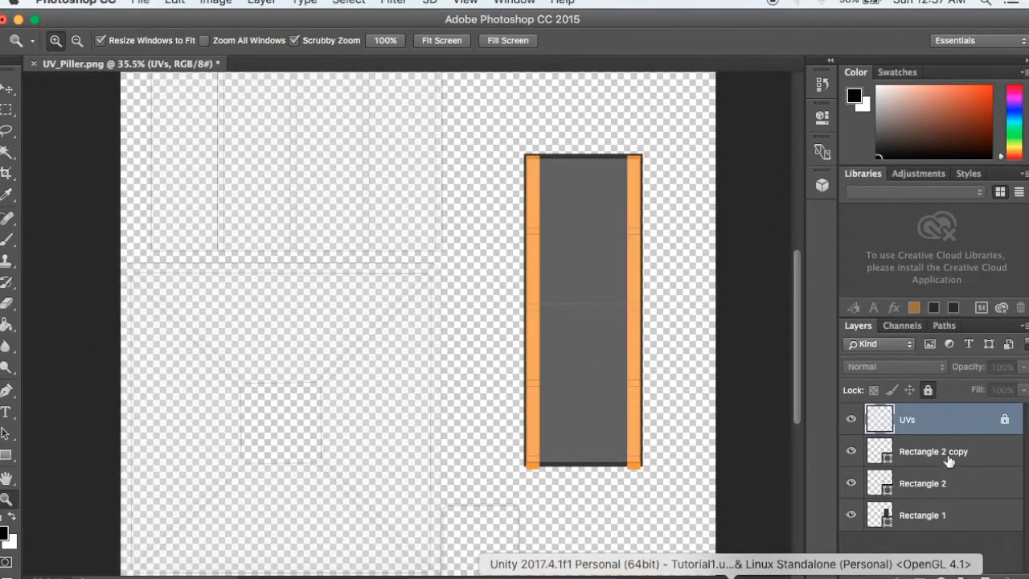
pyautogui.click(932, 450)
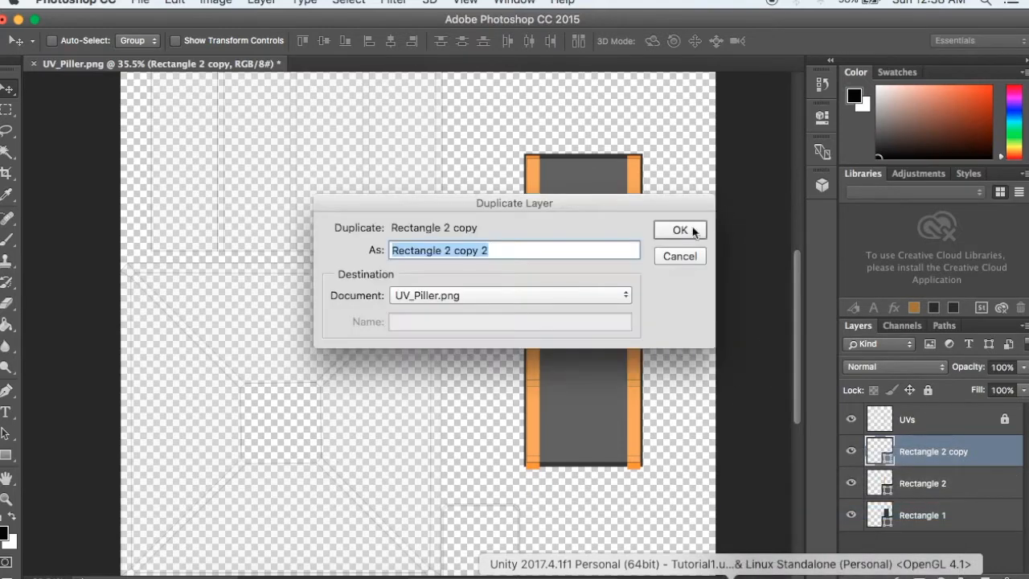
pyautogui.click(680, 230)
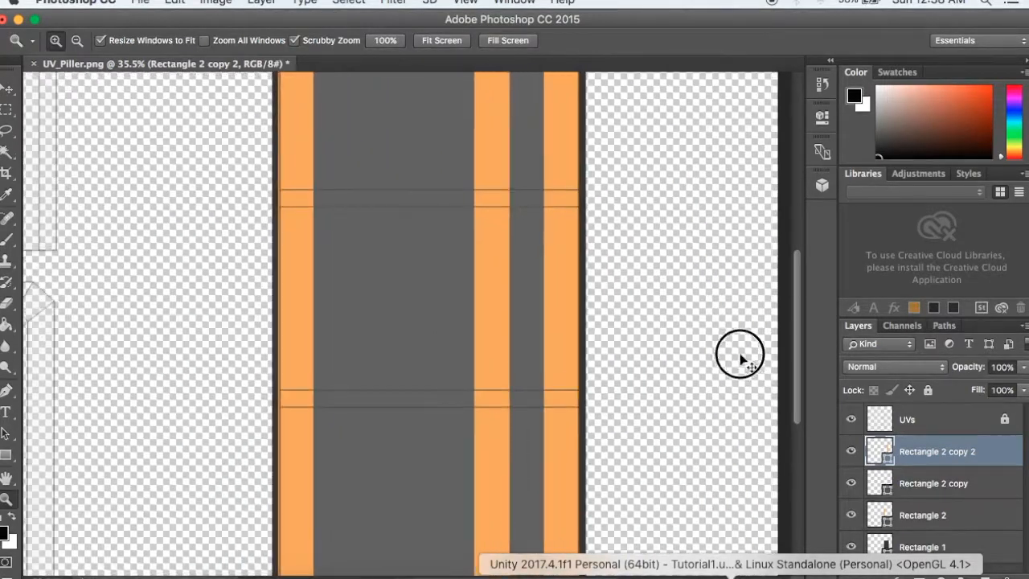
# Duplicate the stripe layer again to complete the alternating orange and grey stripes.
pyautogui.click(500, 279)
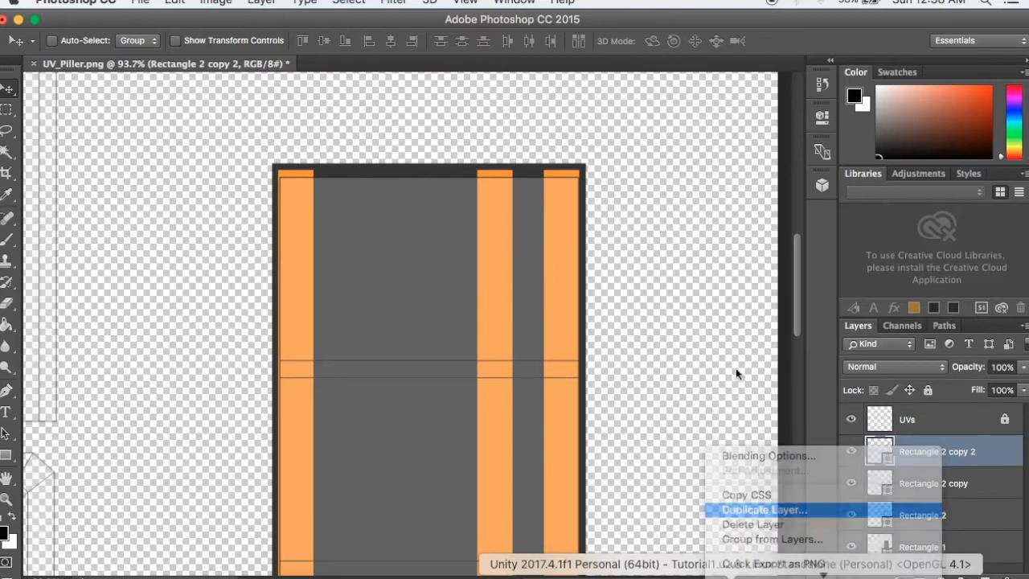
pyautogui.click(764, 509)
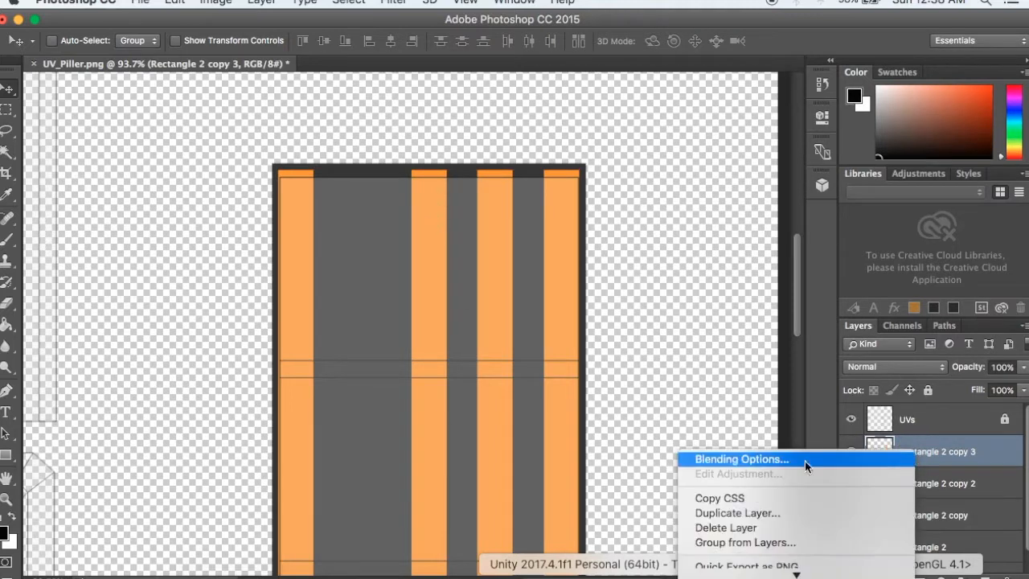
pyautogui.click(736, 513)
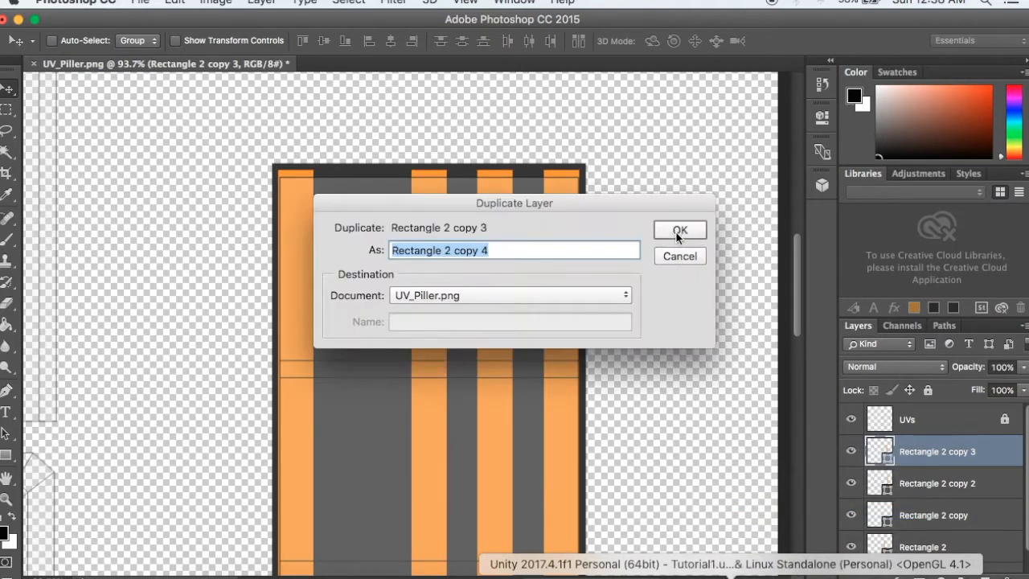
pyautogui.click(678, 229)
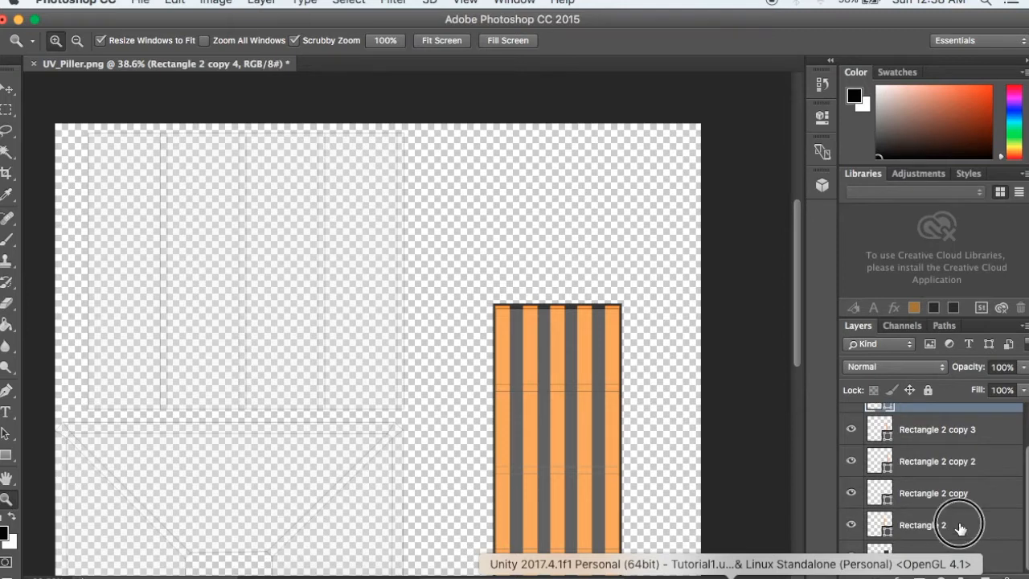
# Merge the stripe layers into one and zoom to check the striped texture.
pyautogui.click(923, 524)
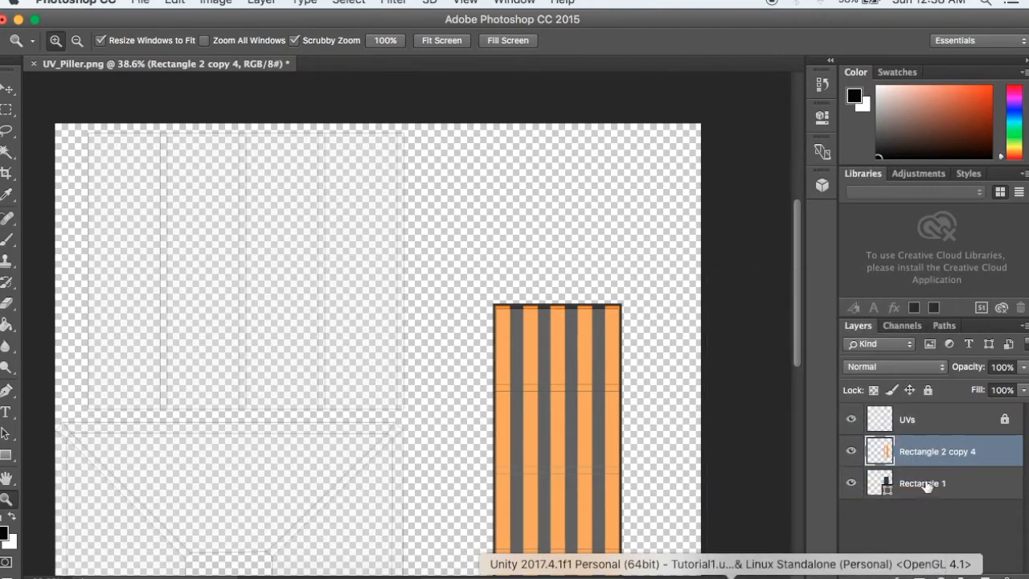
pyautogui.rightClick(923, 483)
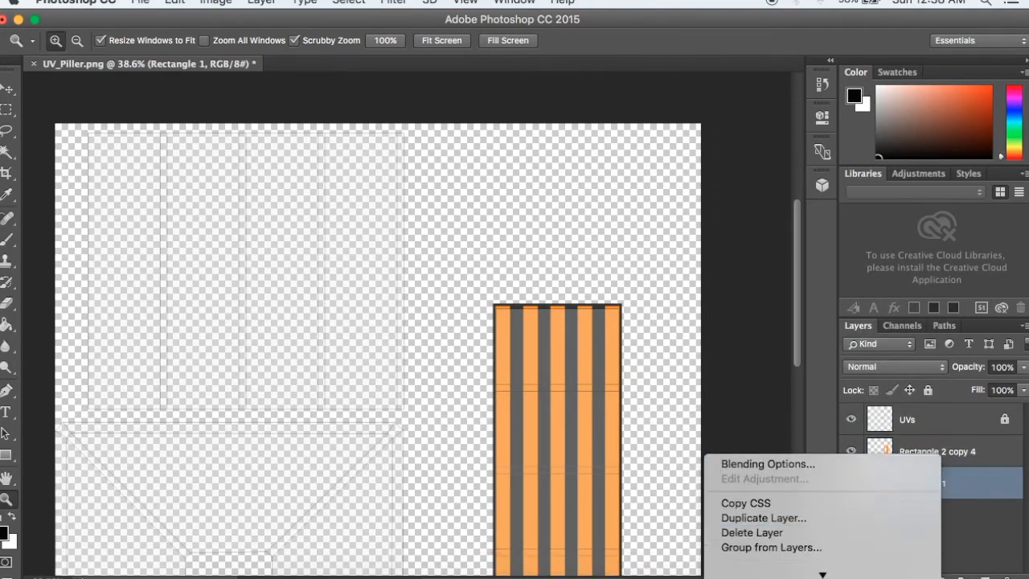
pyautogui.click(823, 505)
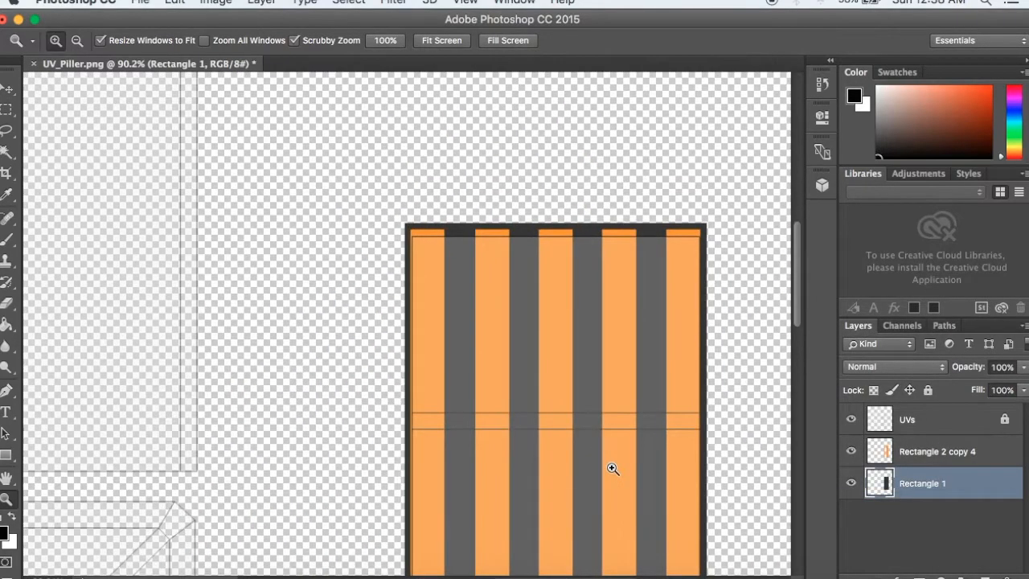
pyautogui.click(612, 469)
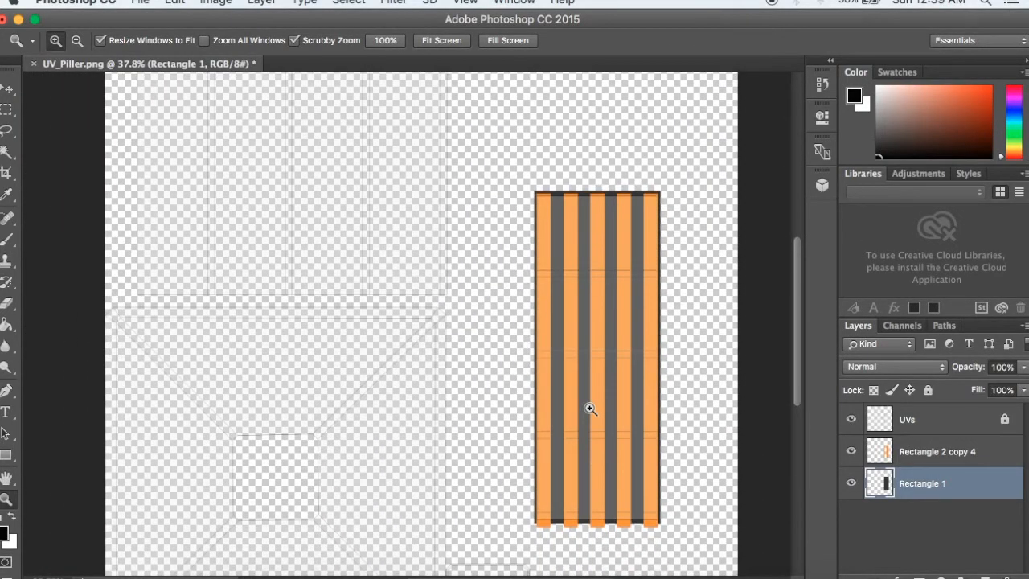
pyautogui.moveTo(324, 395)
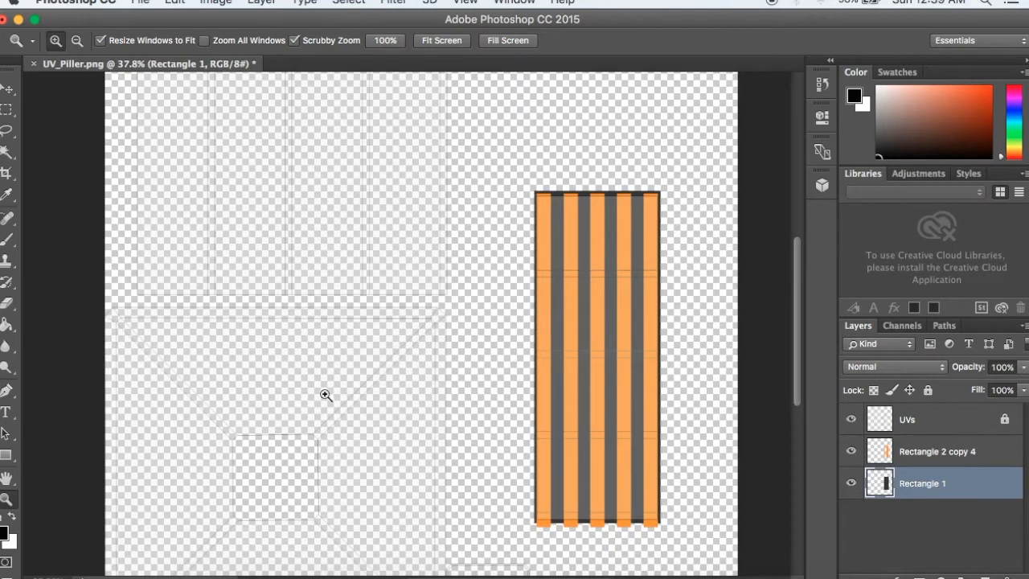
pyautogui.moveTo(344, 364)
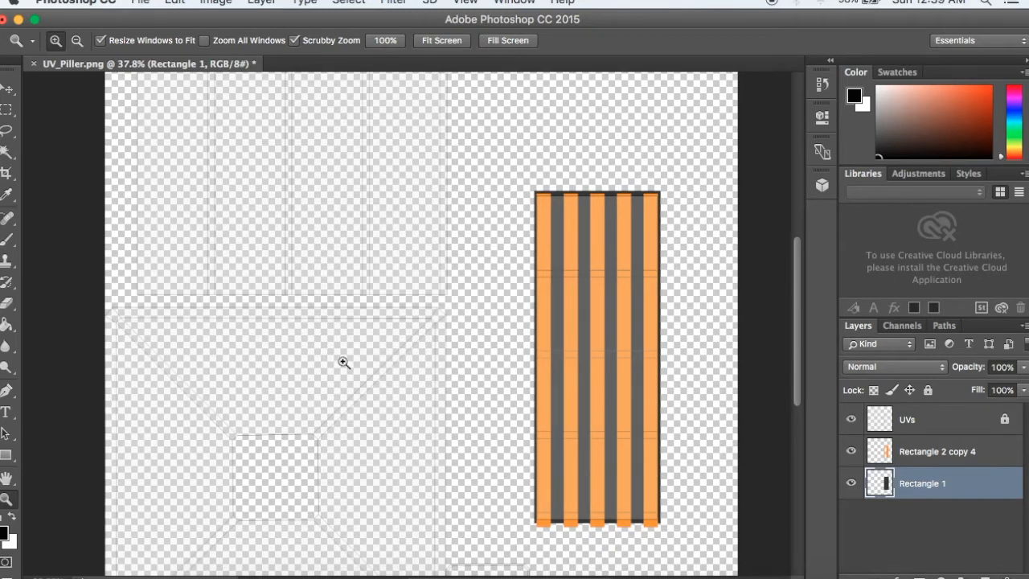
pyautogui.moveTo(346, 315)
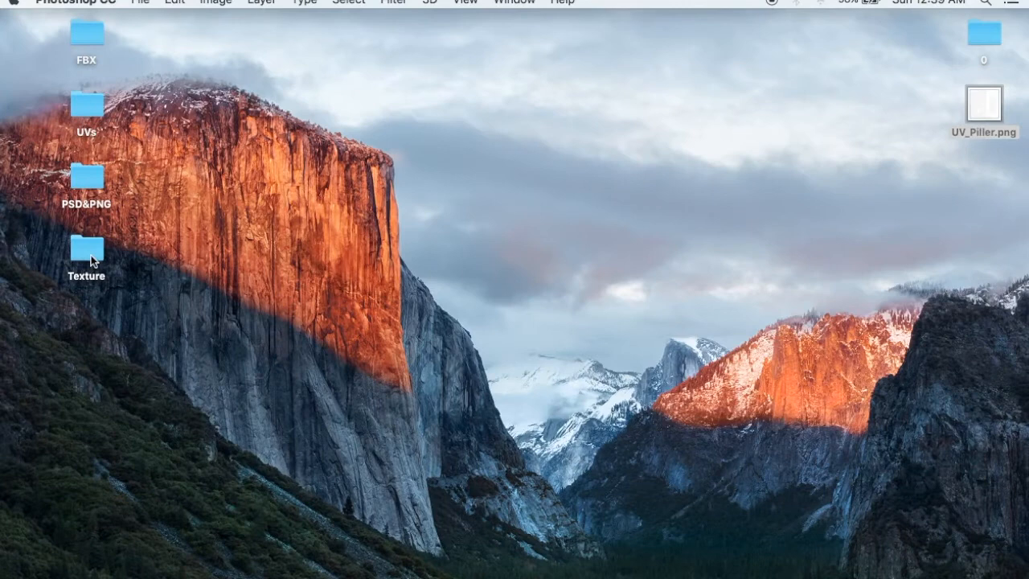
# Open Plaster.jpg from the desktop Texture folder in Photoshop.
pyautogui.doubleClick(87, 251)
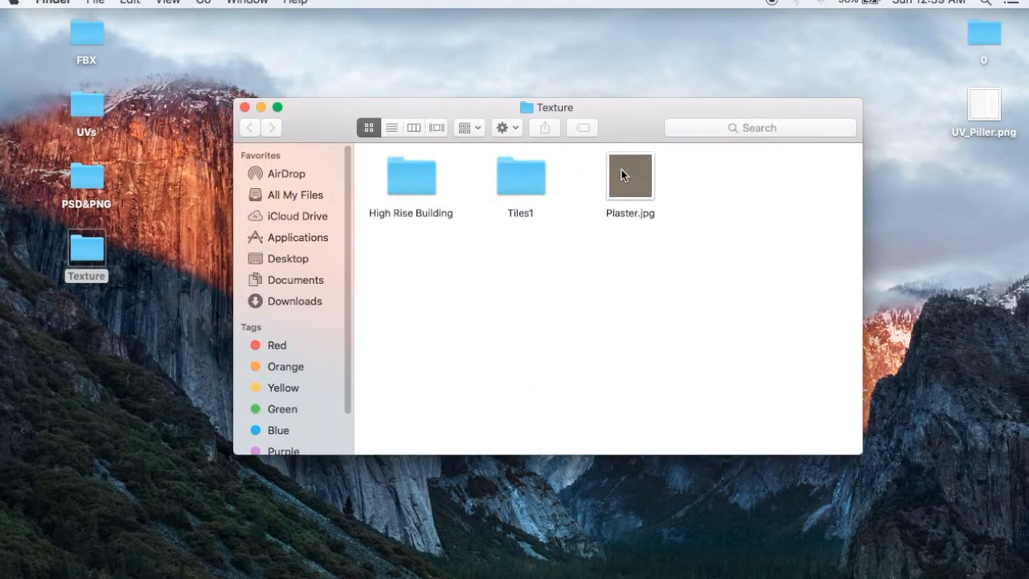
pyautogui.click(630, 175)
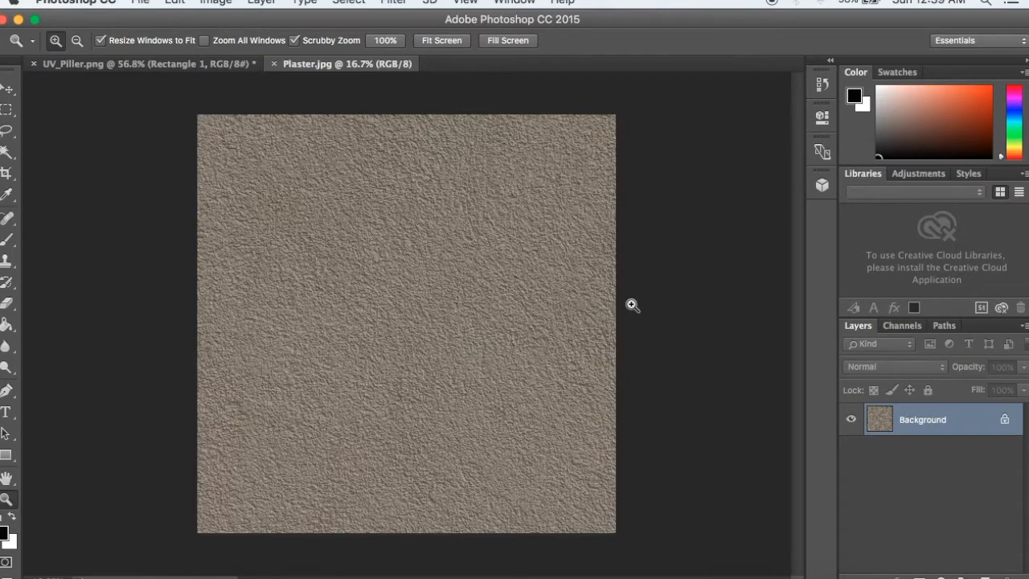
# Copy the plaster texture into UV_Piller.png and shrink it over the square UV island.
pyautogui.press('cmd+a')
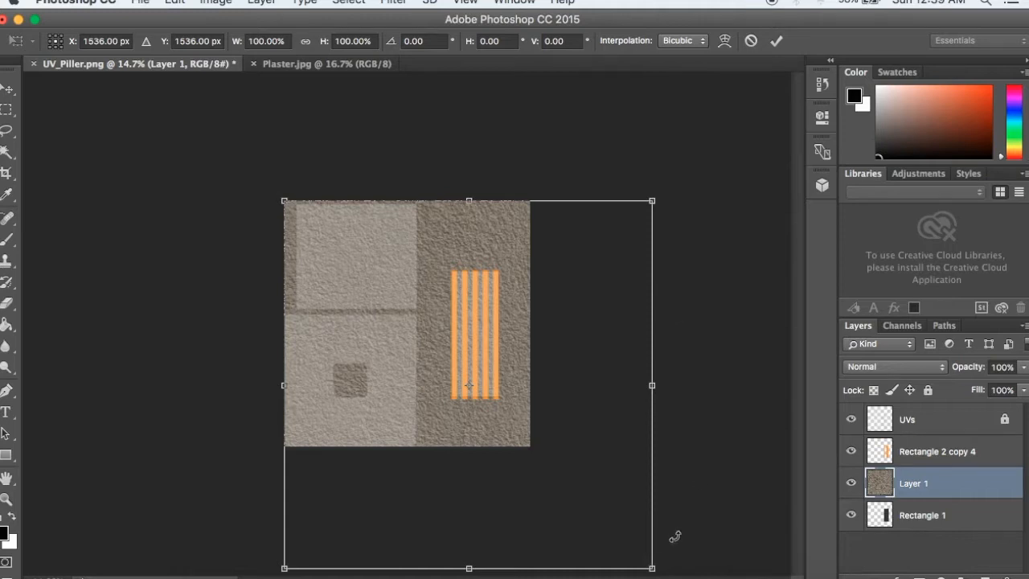
pyautogui.moveTo(653, 569)
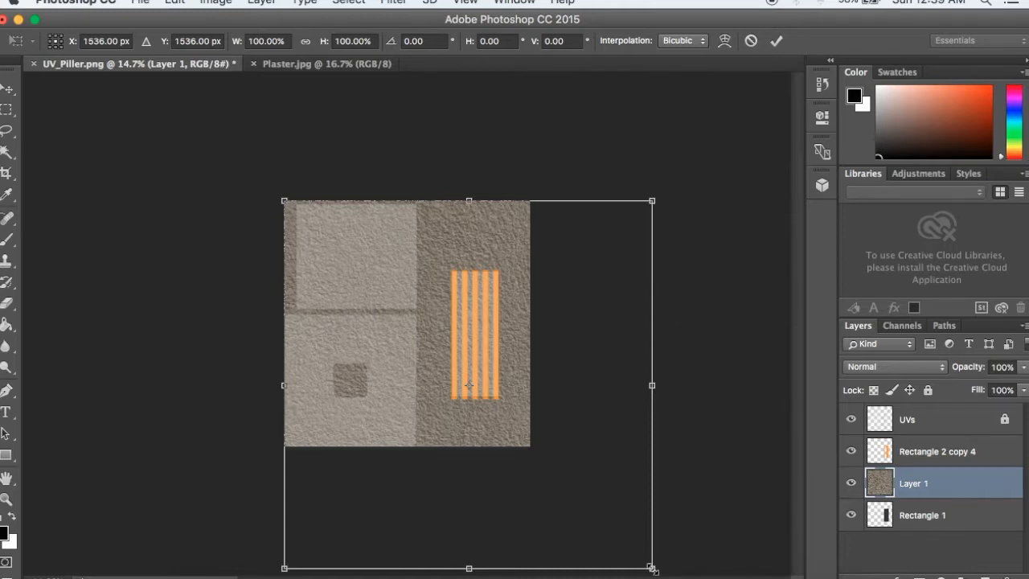
pyautogui.moveTo(653, 569); pyautogui.dragTo(511, 408)
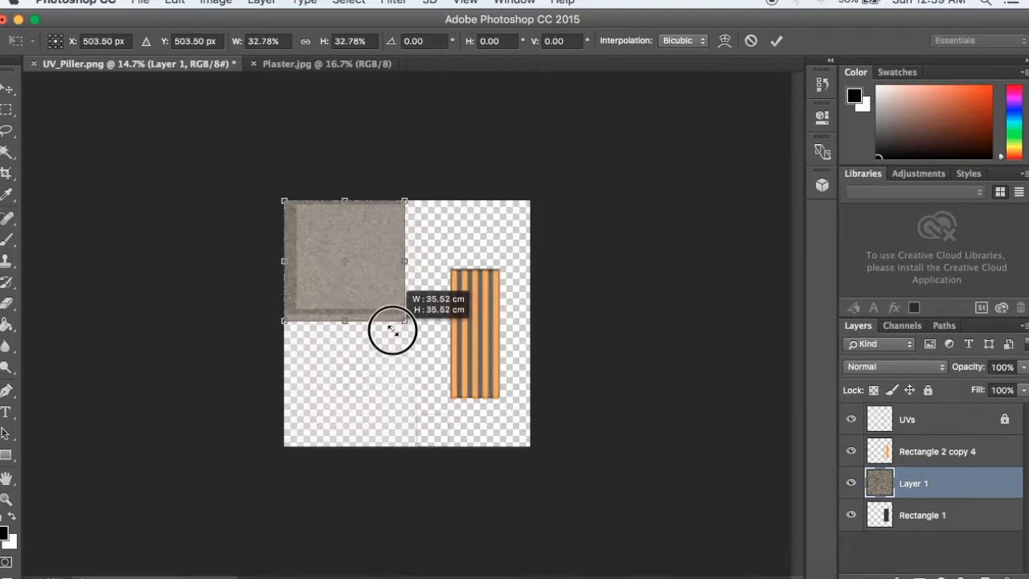
pyautogui.moveTo(405, 320); pyautogui.dragTo(379, 323)
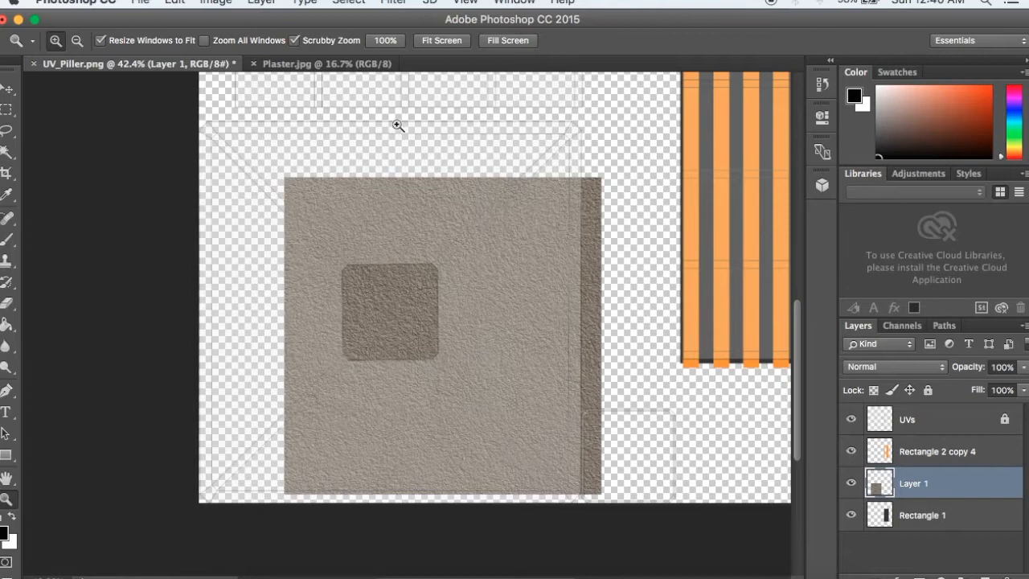
pyautogui.moveTo(534, 291)
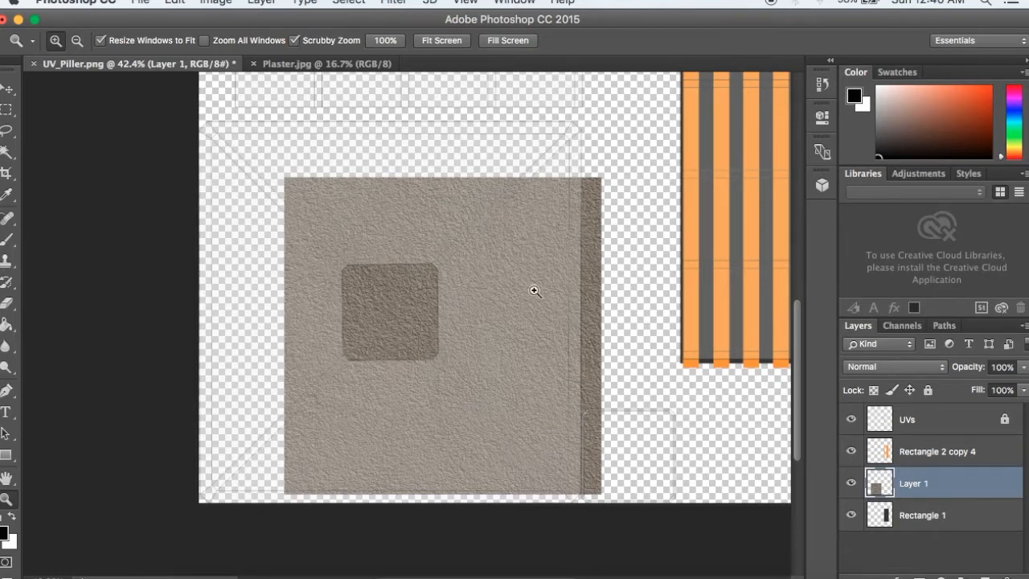
pyautogui.moveTo(450, 383)
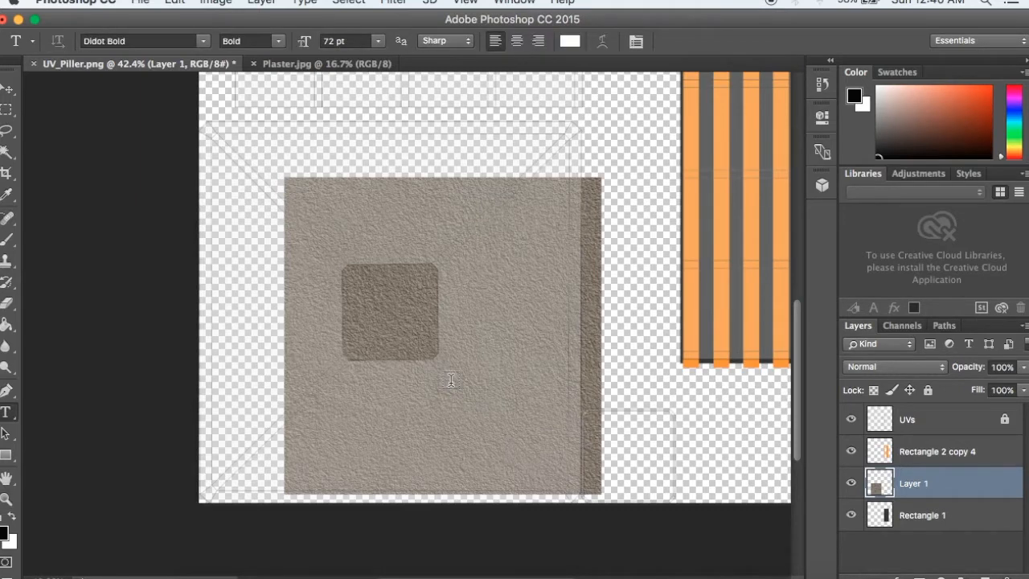
pyautogui.moveTo(513, 357)
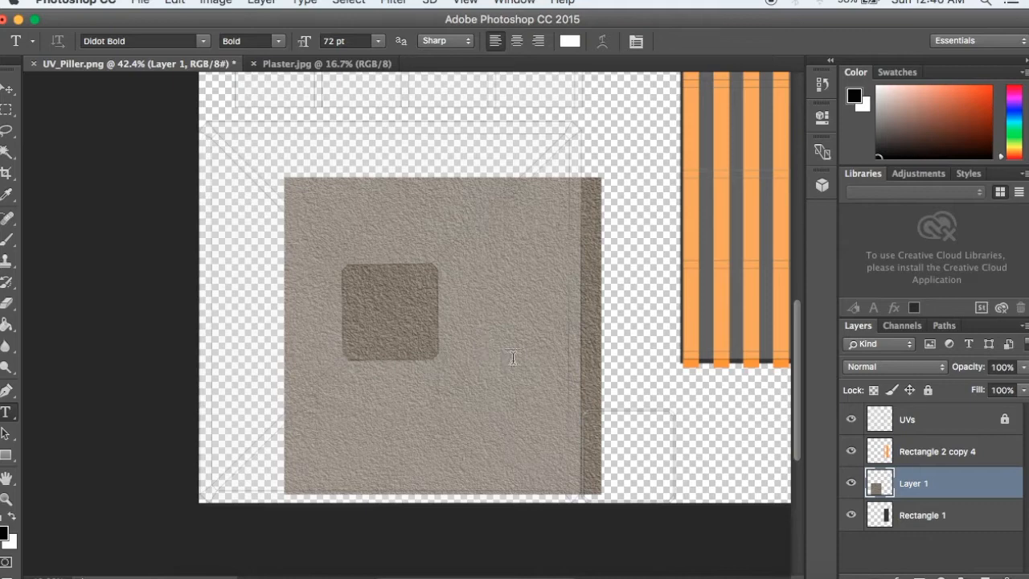
# Free Transform the plaster layer to about 64% and align it with the lower-left UV outline.
pyautogui.press('cmd+t')
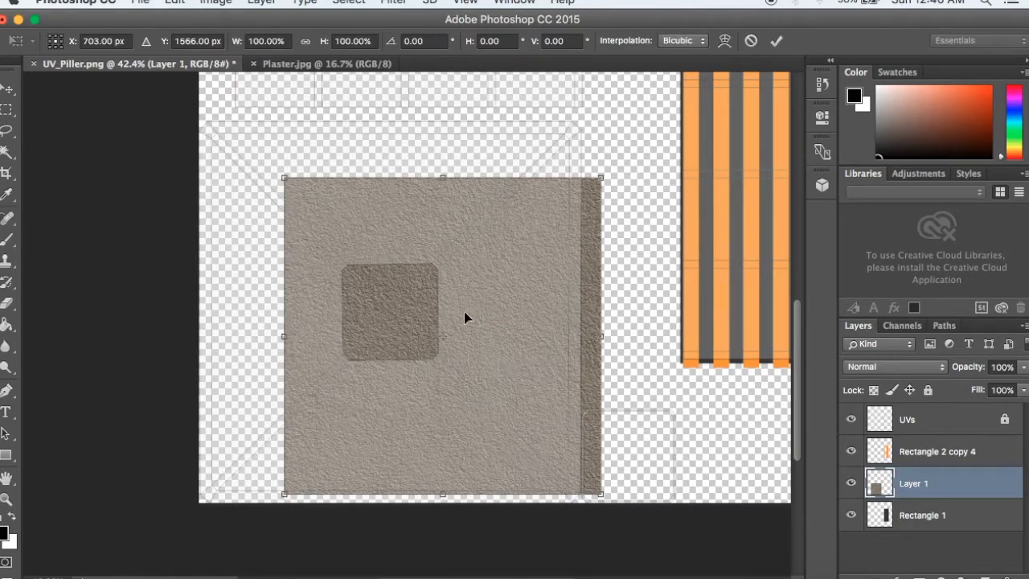
pyautogui.moveTo(283, 177); pyautogui.dragTo(331, 235)
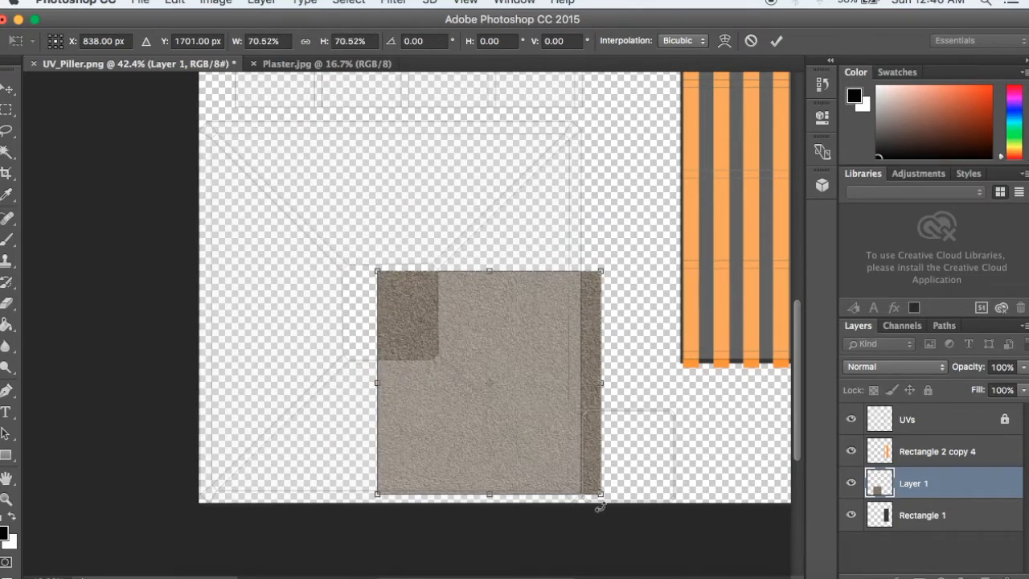
pyautogui.moveTo(601, 495); pyautogui.dragTo(575, 482)
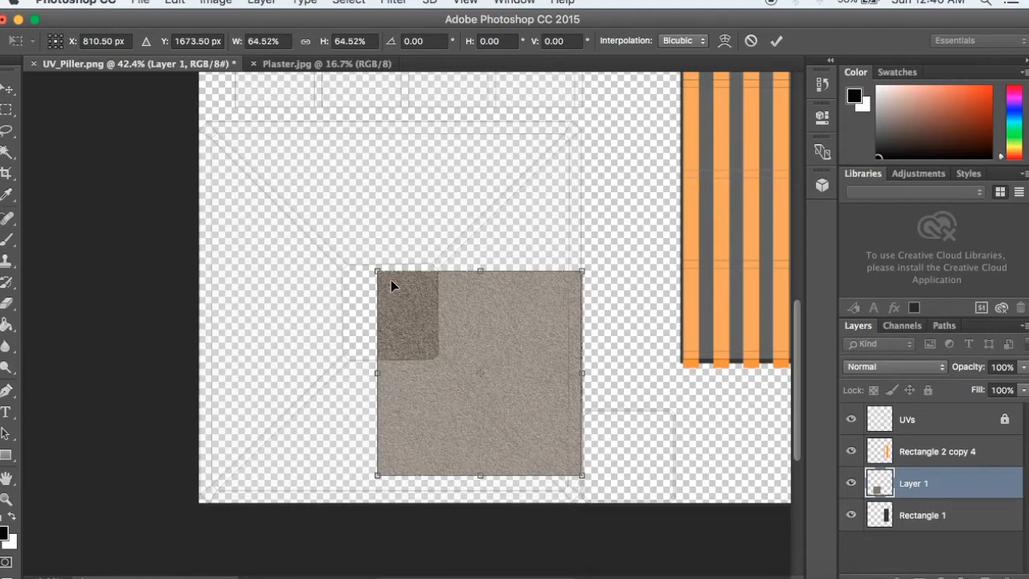
pyautogui.click(10, 411)
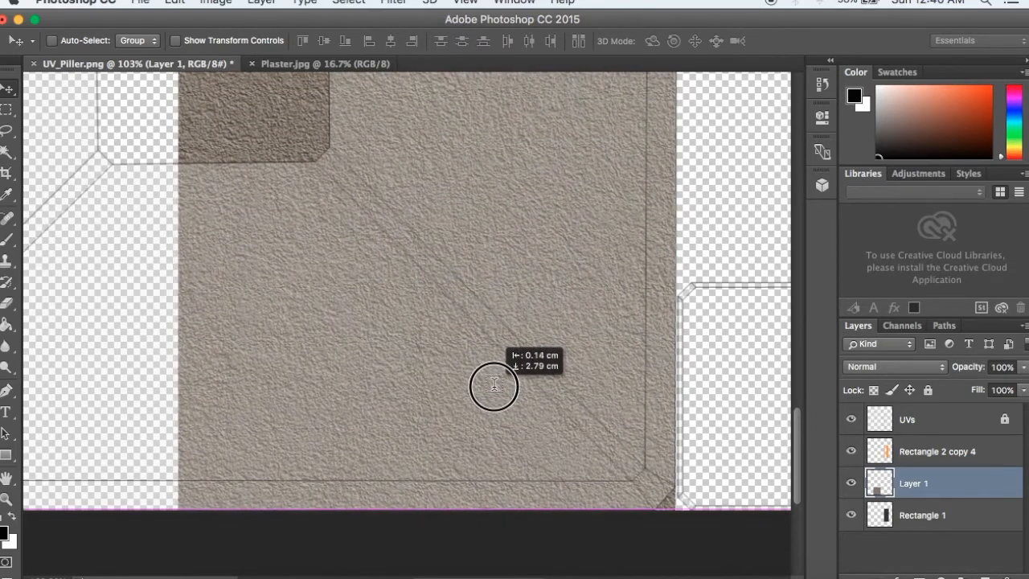
pyautogui.moveTo(495, 385); pyautogui.dragTo(492, 385)
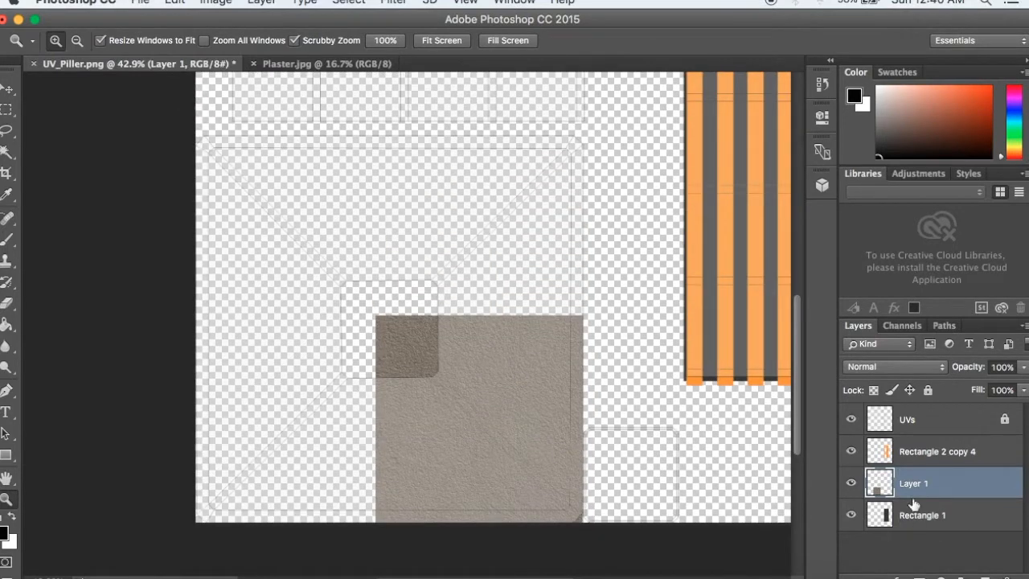
# Duplicate the plaster Layer 1 and move the copy up to extend its coverage.
pyautogui.rightClick(913, 482)
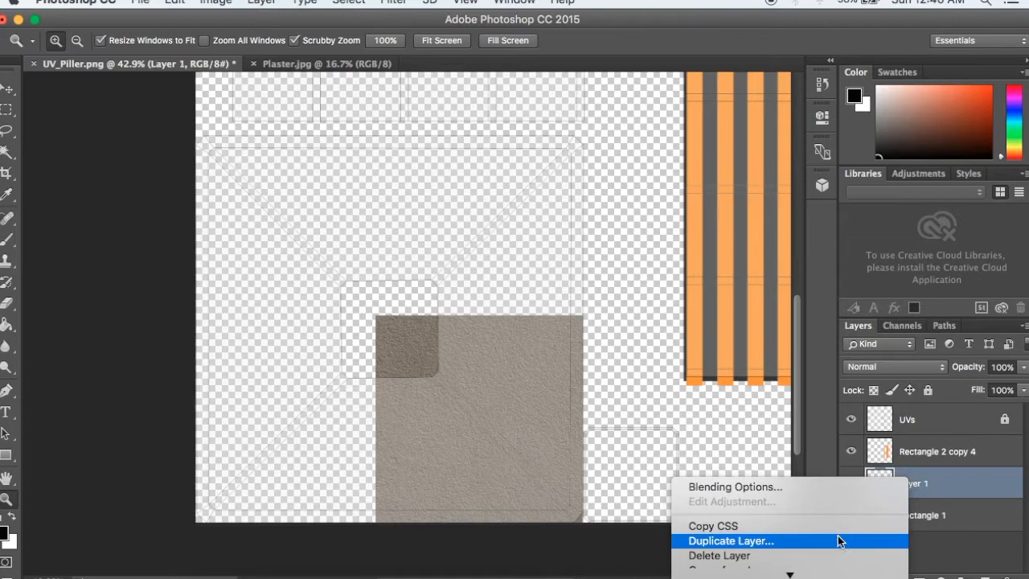
pyautogui.click(730, 540)
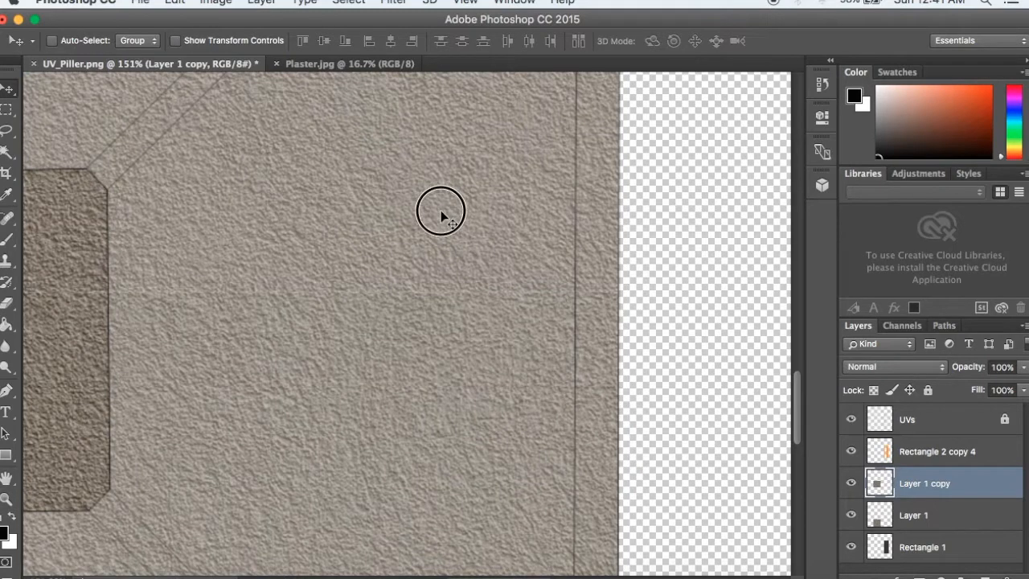
pyautogui.moveTo(440, 212); pyautogui.dragTo(444, 222)
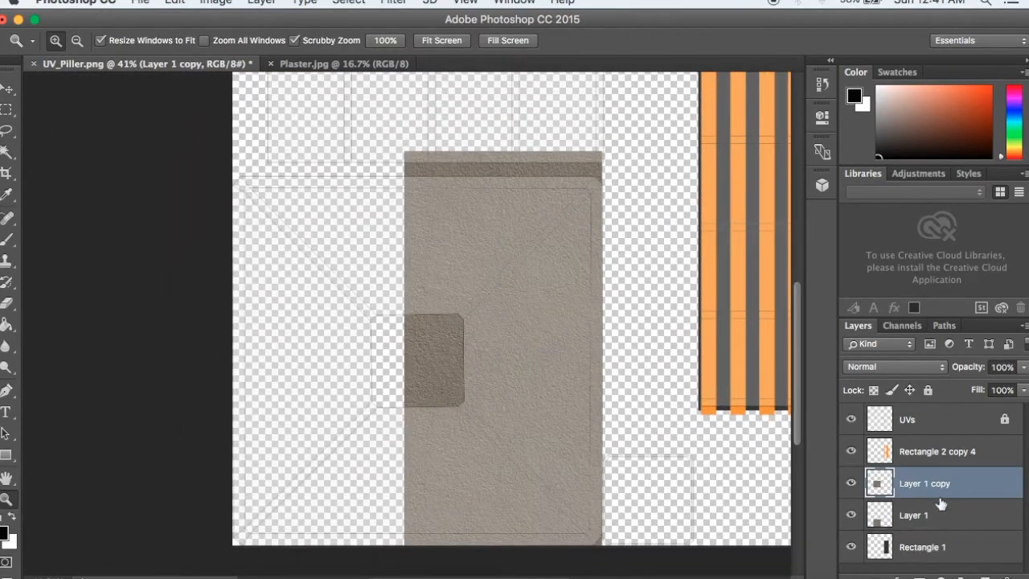
# Delete the original plaster layer and duplicate Layer 1 copy again.
pyautogui.rightClick(924, 482)
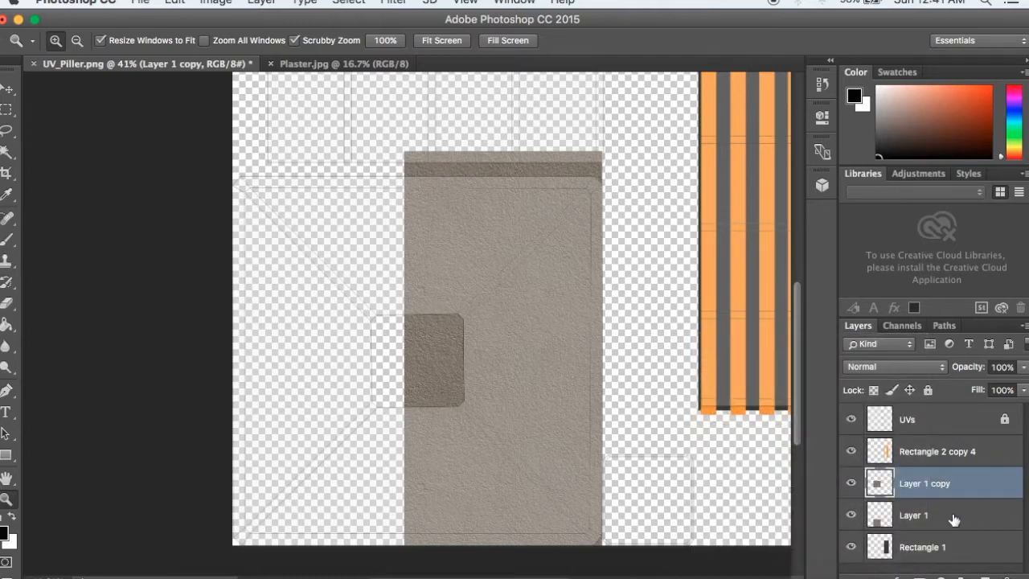
pyautogui.click(912, 514)
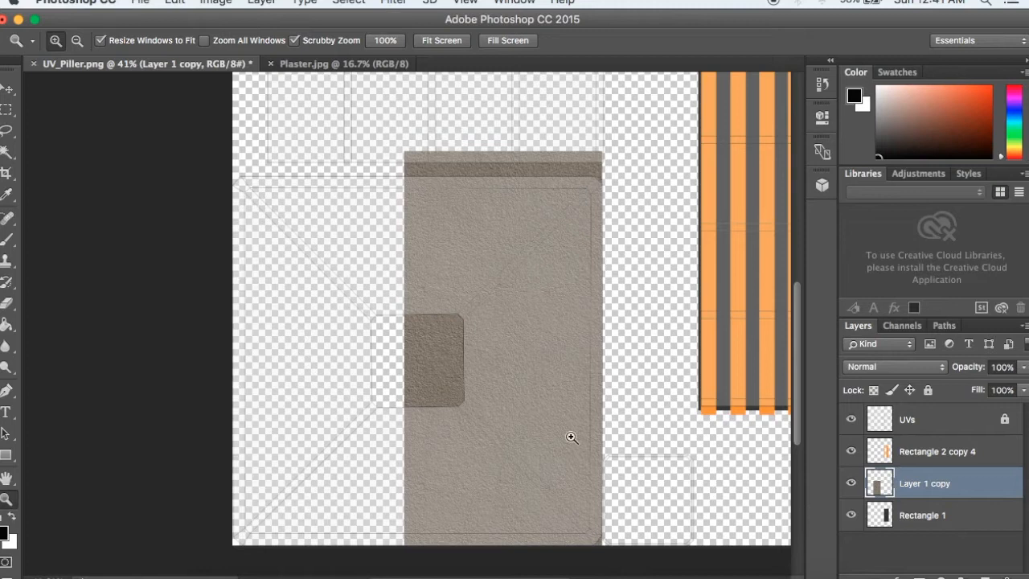
pyautogui.moveTo(745, 481)
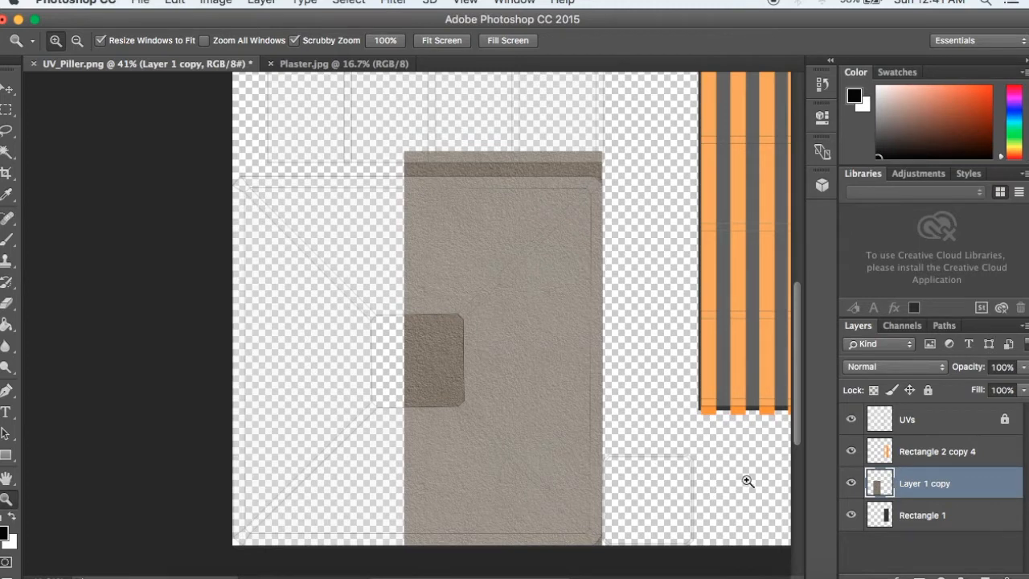
pyautogui.rightClick(924, 482)
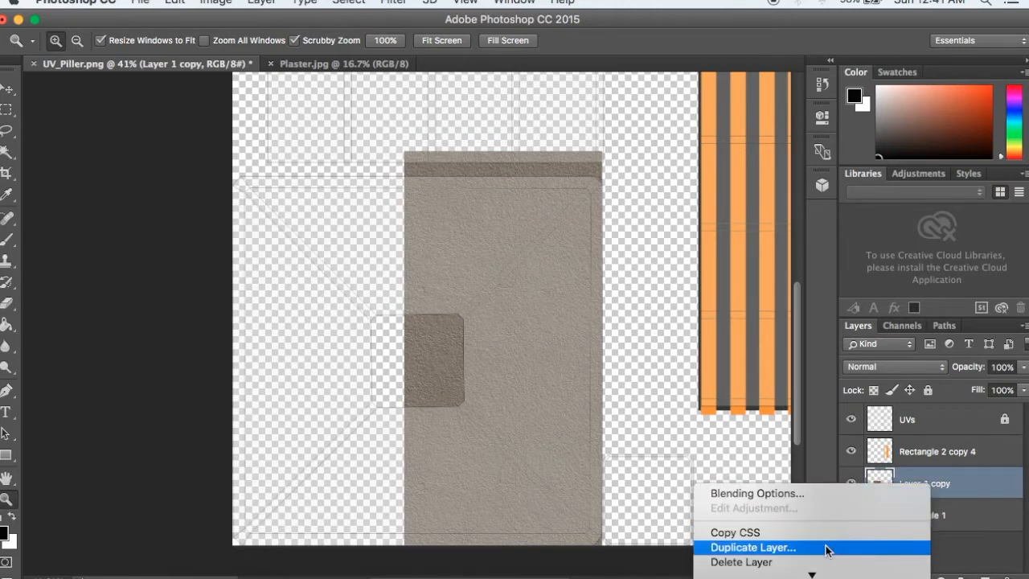
pyautogui.click(753, 546)
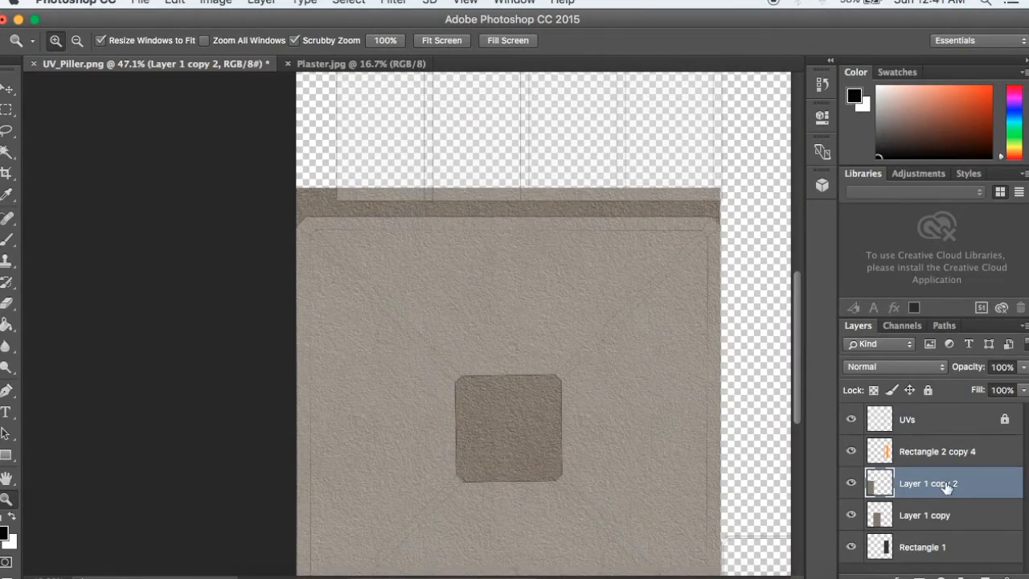
# Scale Layer 1 copy 2 down to about 96% from its corner so it fits the pillar face outline.
pyautogui.click(924, 514)
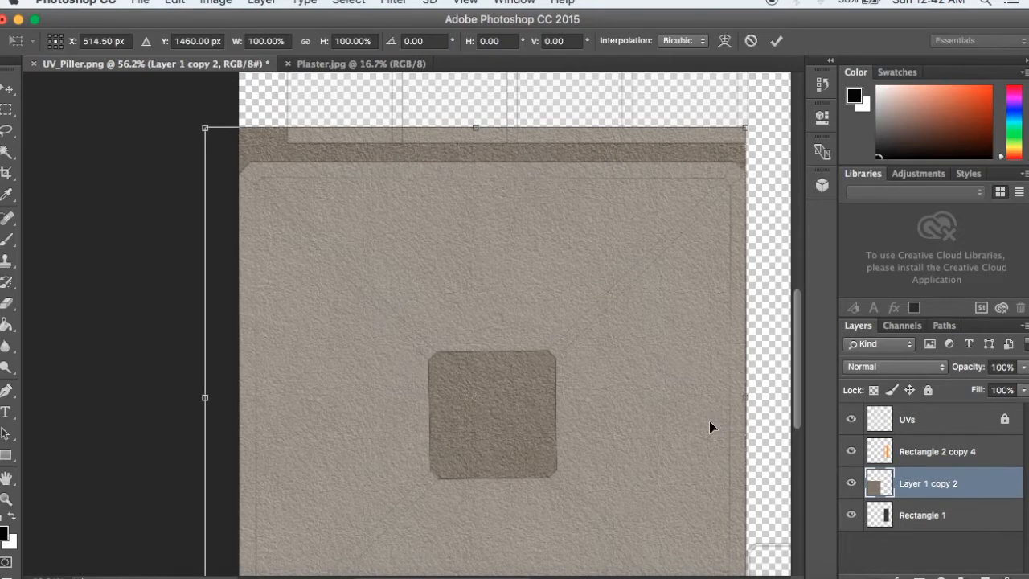
pyautogui.moveTo(540, 347)
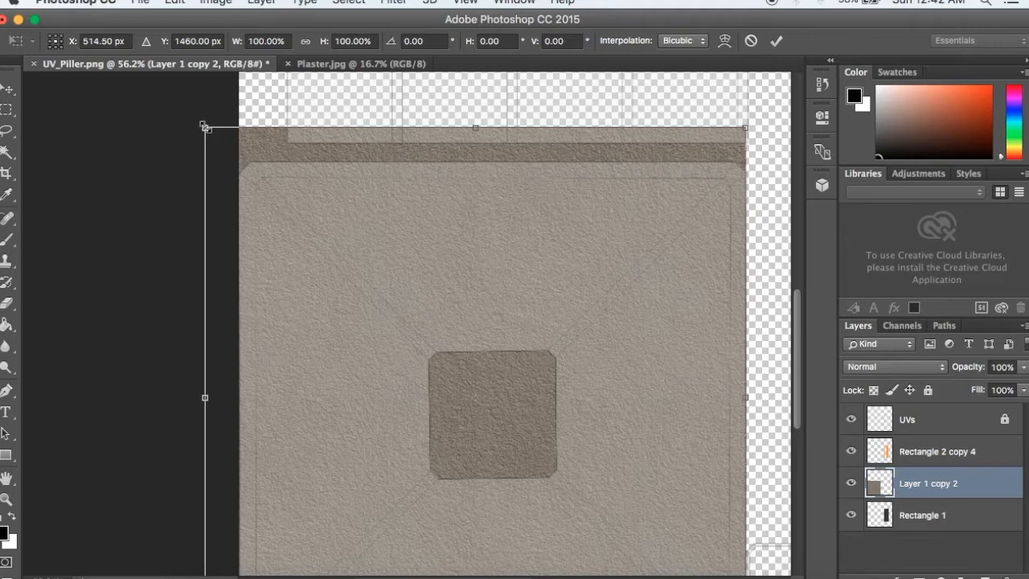
pyautogui.moveTo(204, 127); pyautogui.dragTo(228, 151)
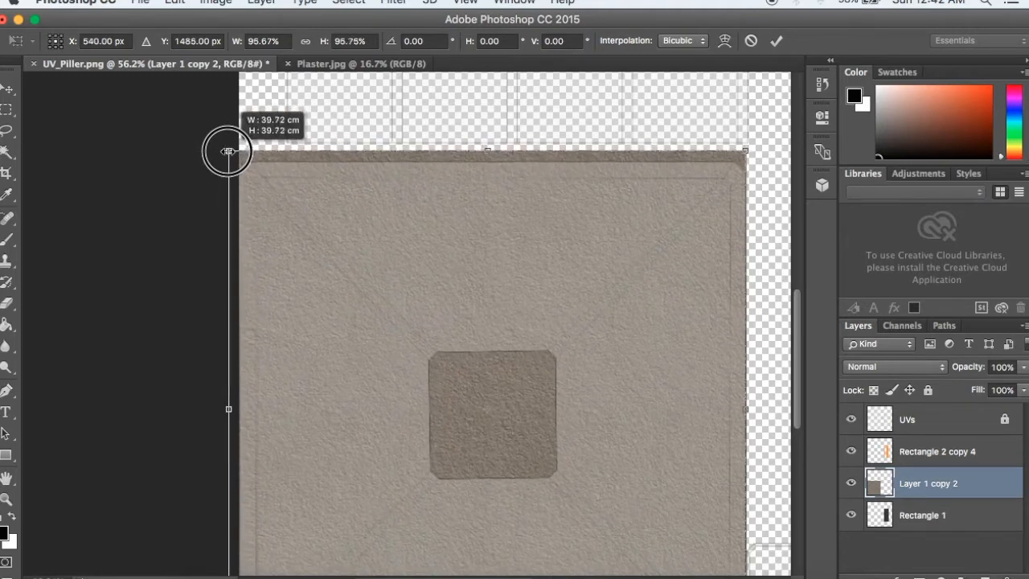
pyautogui.moveTo(228, 151); pyautogui.dragTo(233, 159)
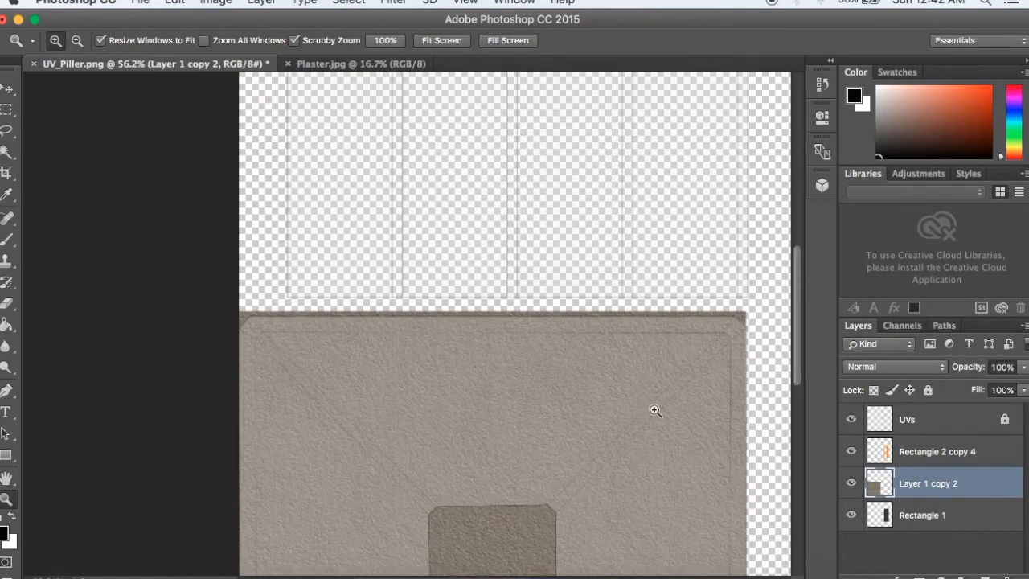
# Duplicate Layer 1 copy 2 to get a further plaster layer, Layer 1 copy 3.
pyautogui.click(655, 410)
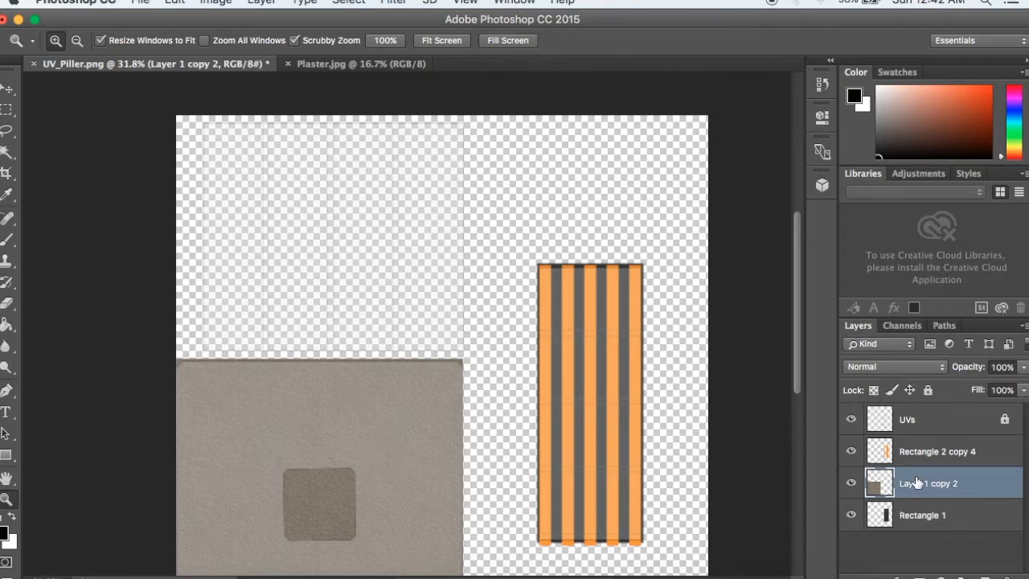
pyautogui.rightClick(929, 482)
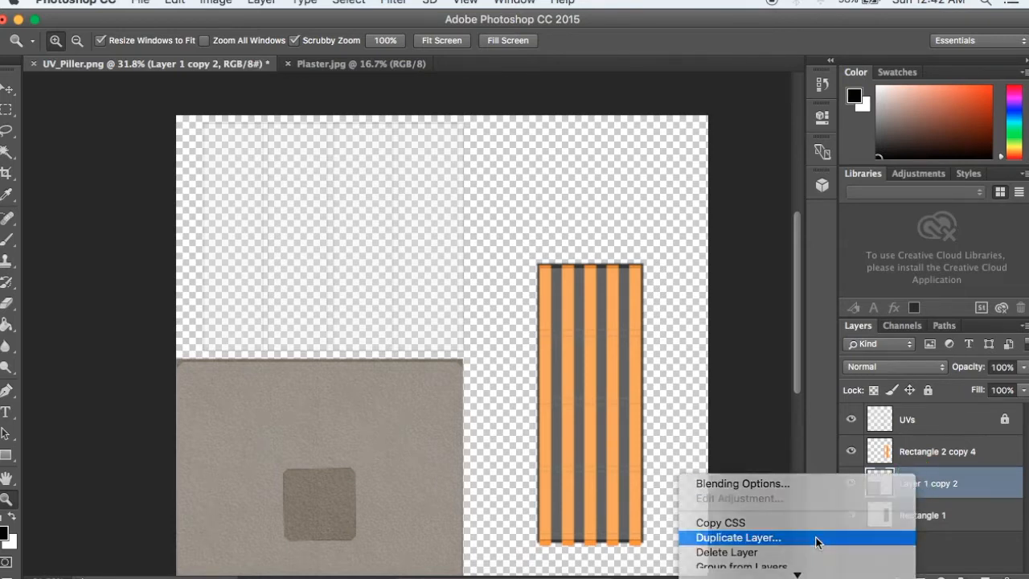
pyautogui.click(736, 536)
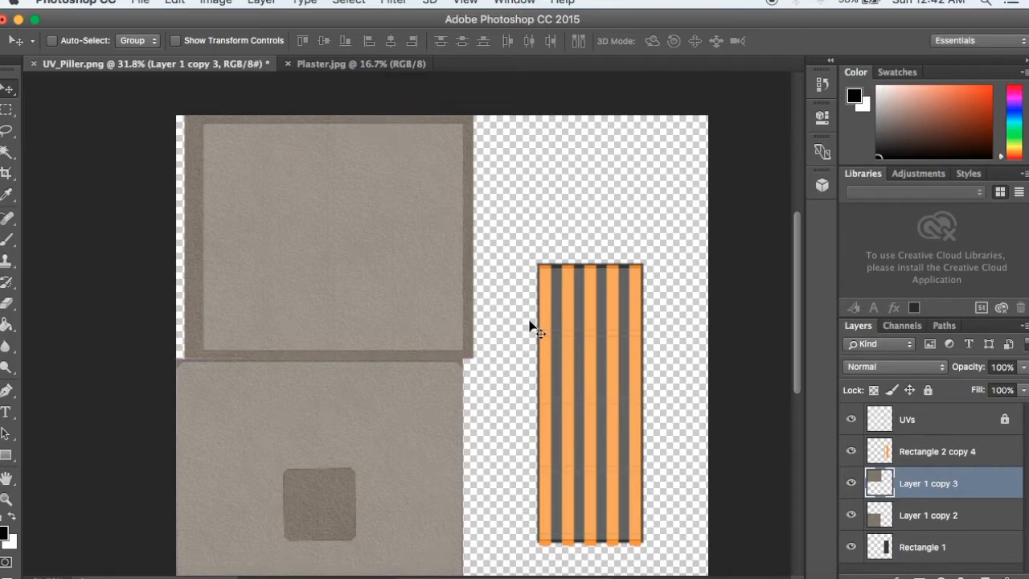
# Free-transform the new copy to the upper-left square, scaled to about 95%.
pyautogui.press('cmd+t')
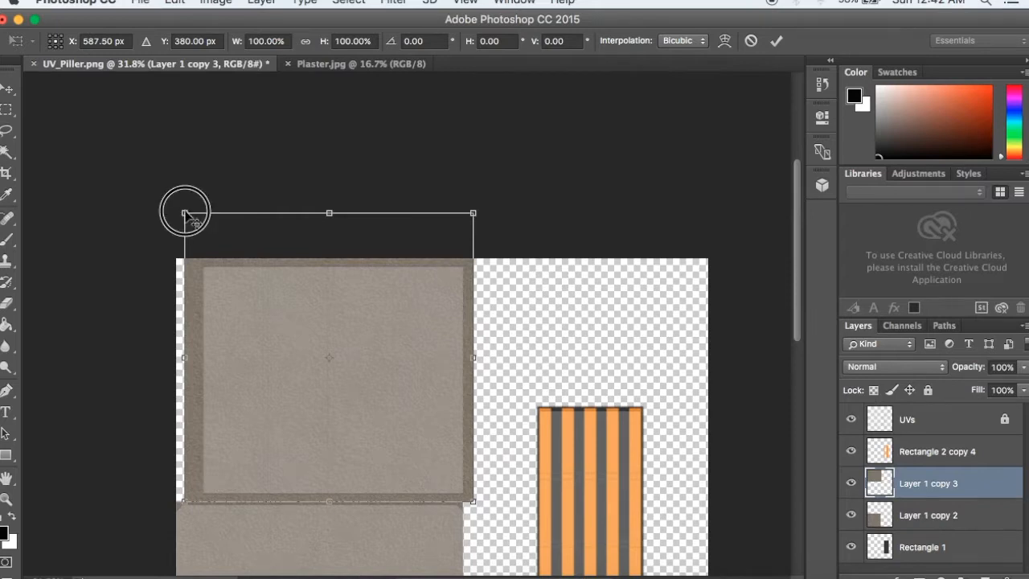
pyautogui.moveTo(183, 212); pyautogui.dragTo(199, 228)
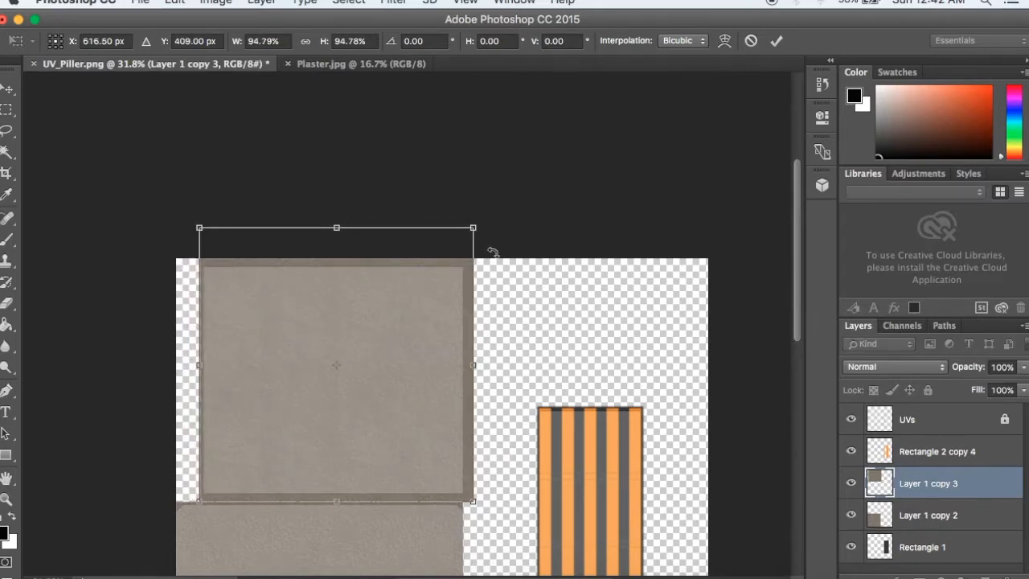
pyautogui.moveTo(472, 228); pyautogui.dragTo(469, 234)
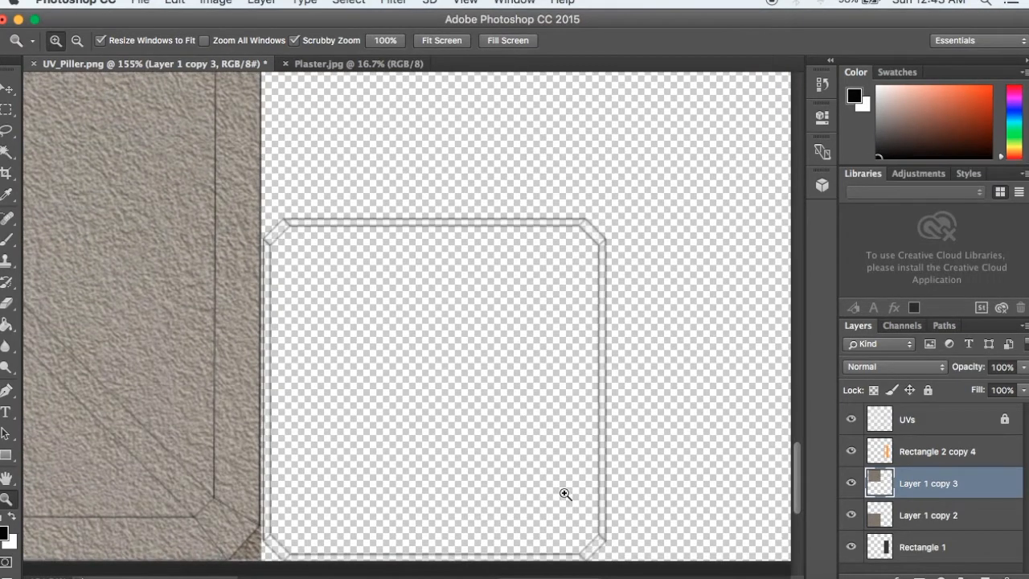
pyautogui.moveTo(71, 518)
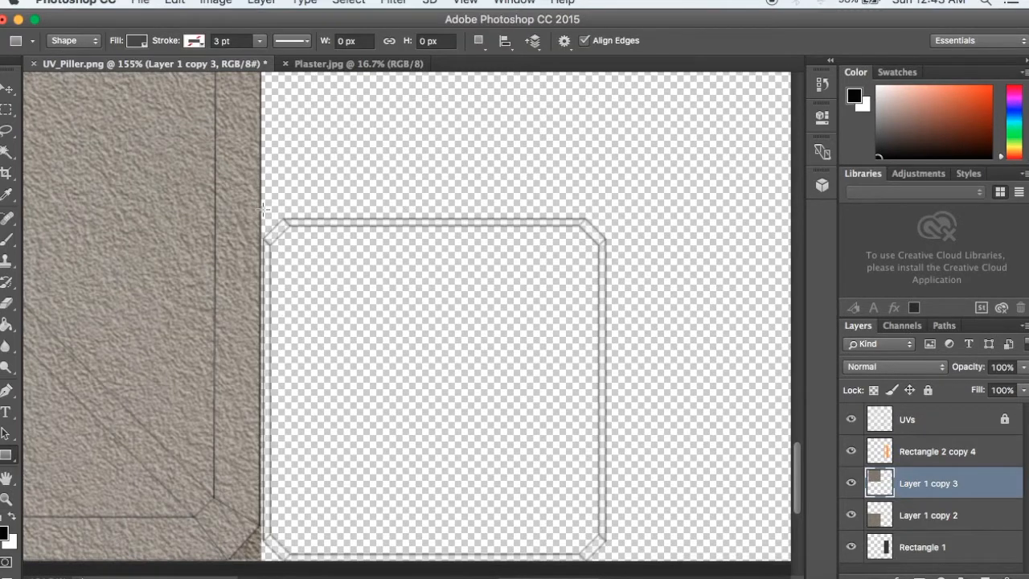
# Draw a dark grey Rectangle 2 shape filling the bottom square outline and adjust its dimensions.
pyautogui.moveTo(265, 211); pyautogui.dragTo(465, 408)
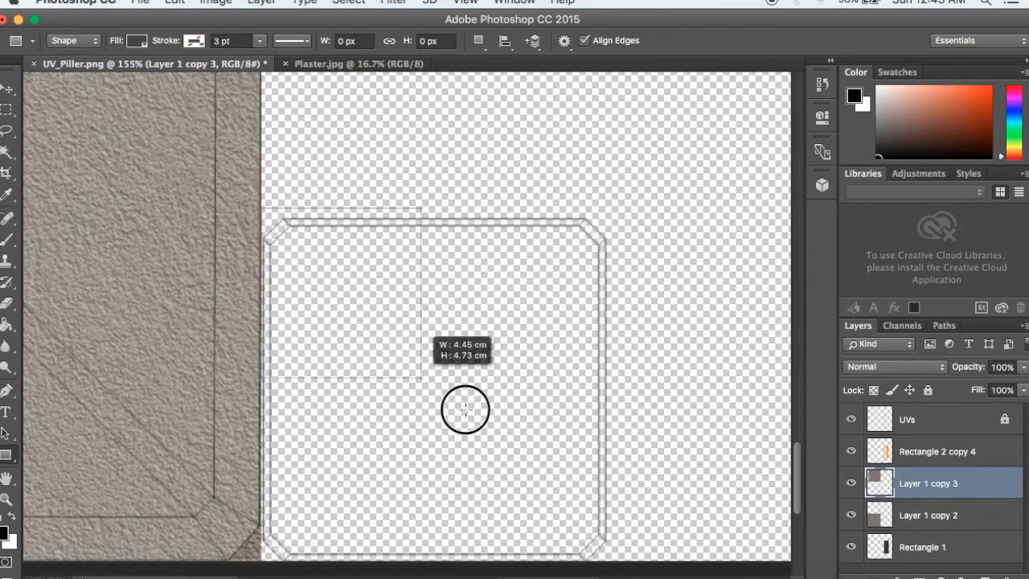
pyautogui.moveTo(465, 410); pyautogui.dragTo(623, 550)
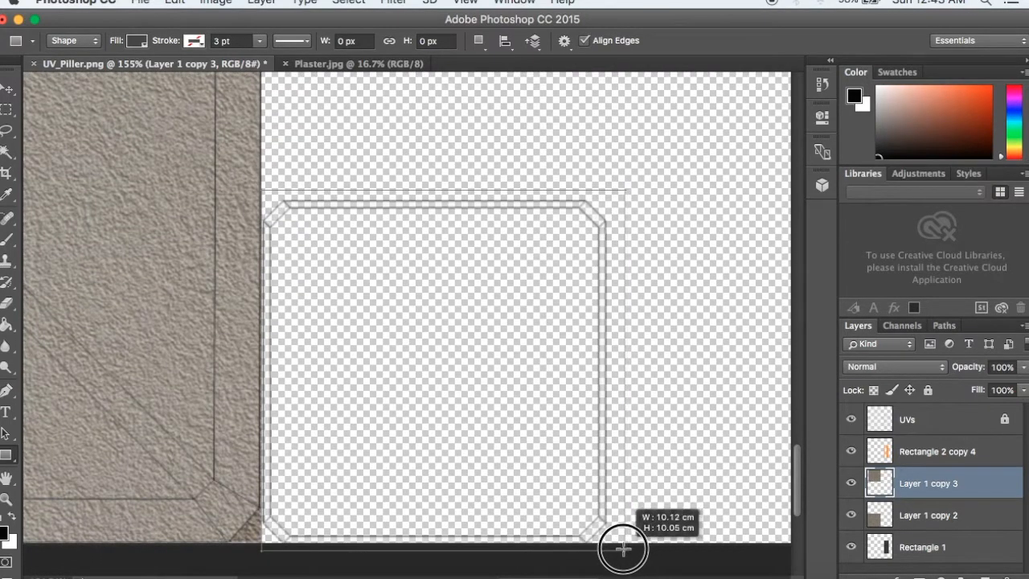
pyautogui.moveTo(623, 548); pyautogui.dragTo(613, 551)
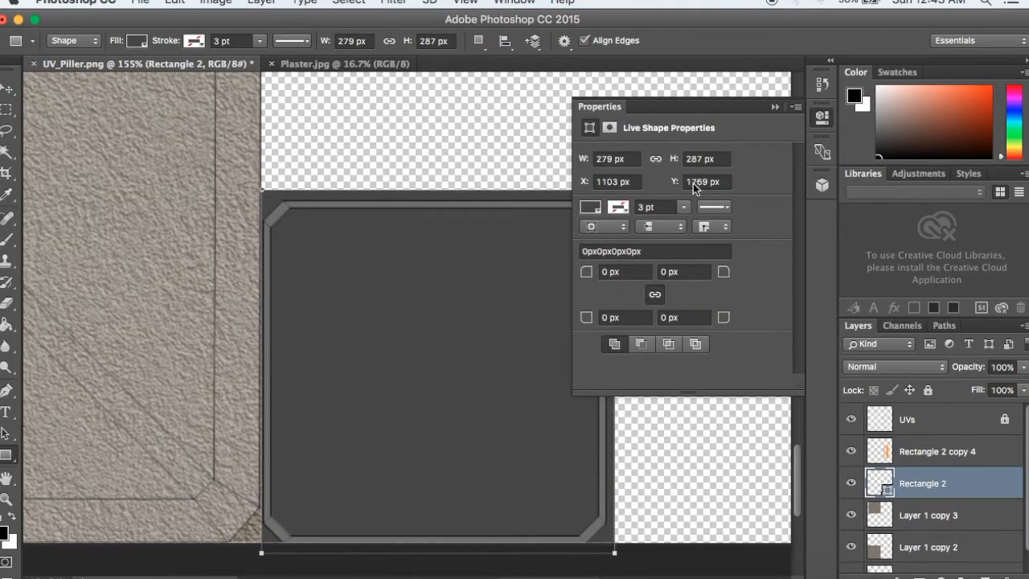
pyautogui.click(136, 40)
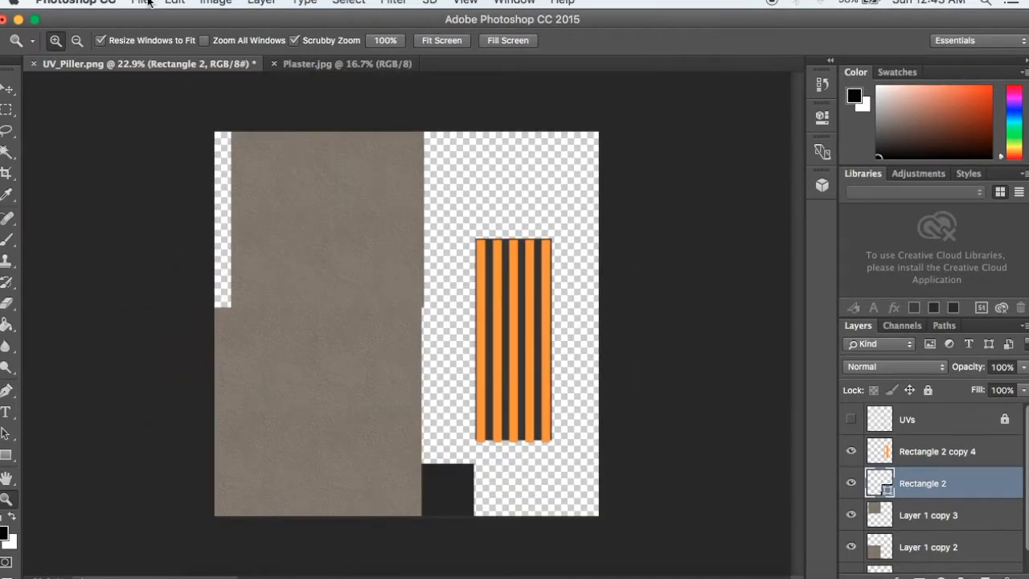
# Save the texture as Piller.png on the Desktop in PNG format, accepting the PNG options.
pyautogui.click(141, 3)
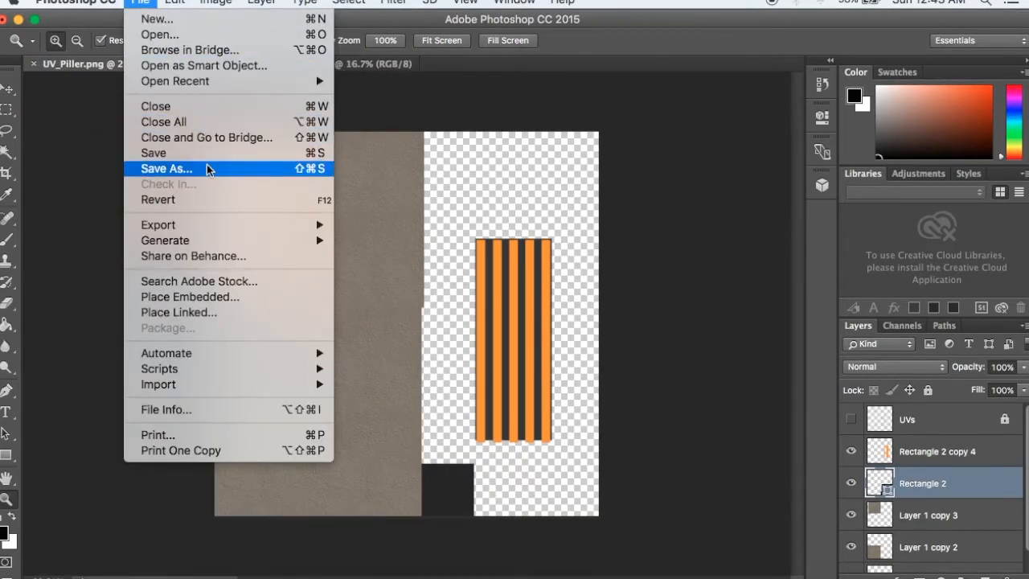
pyautogui.click(167, 168)
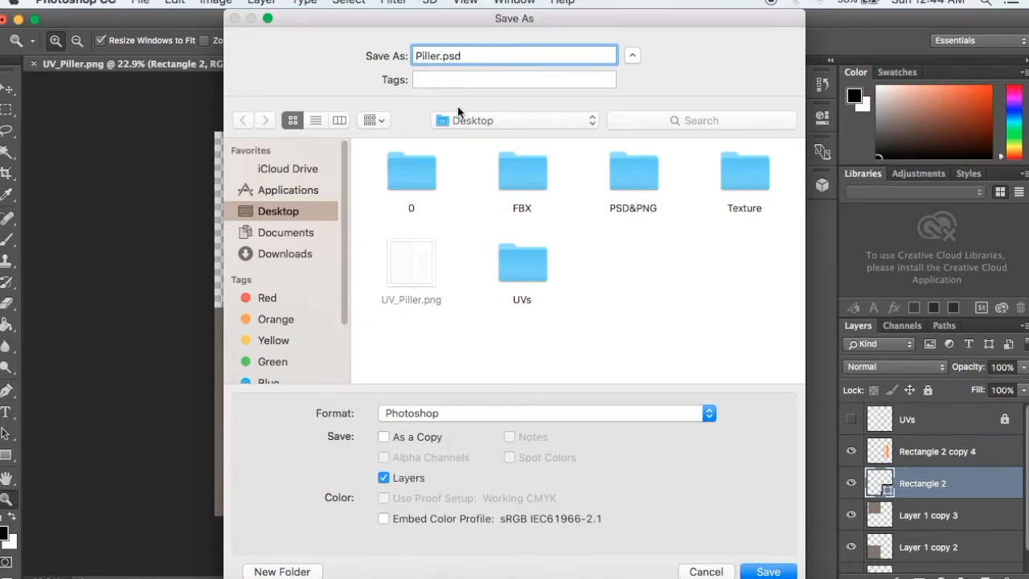
pyautogui.click(545, 412)
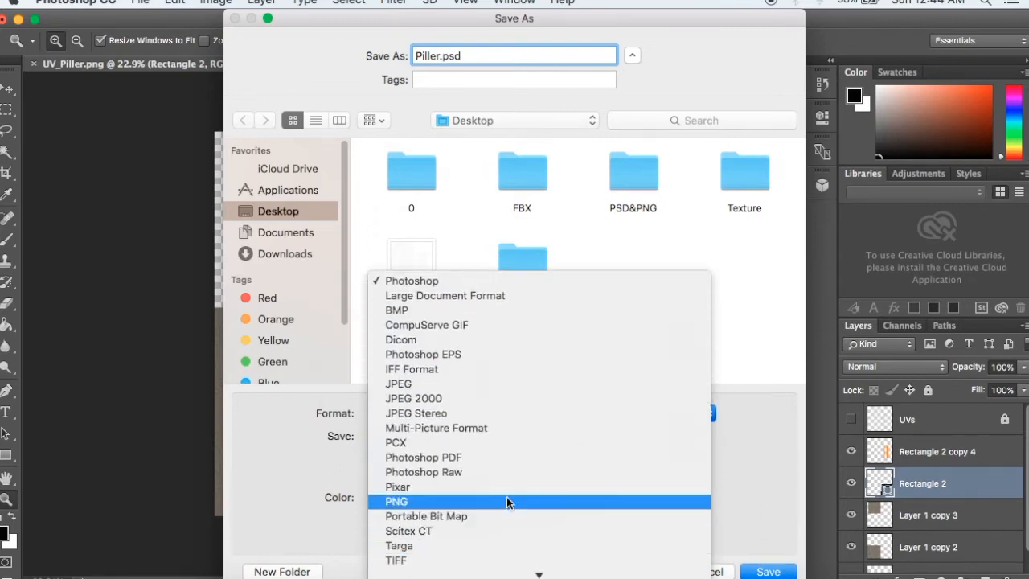
pyautogui.click(395, 502)
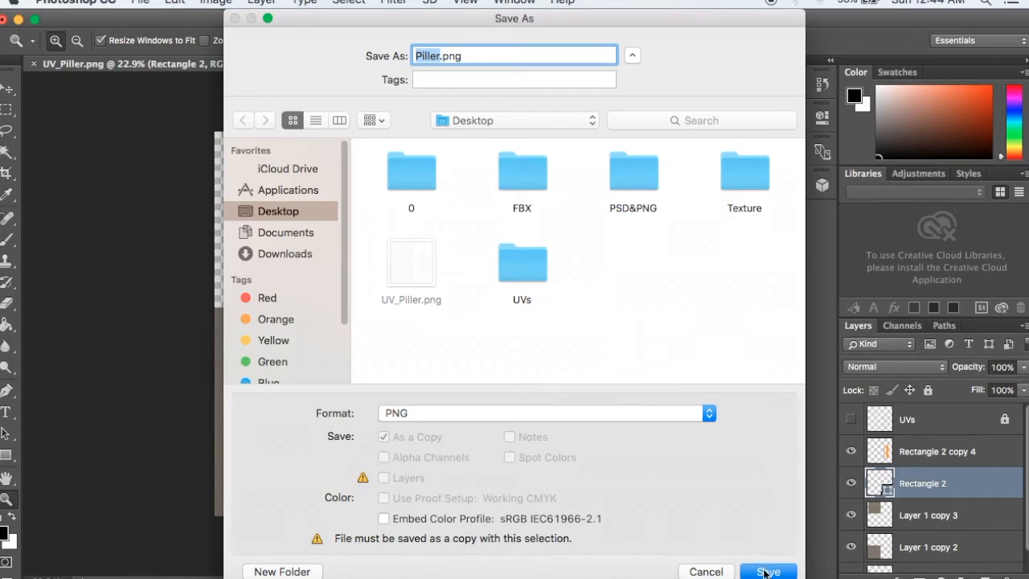
pyautogui.click(767, 572)
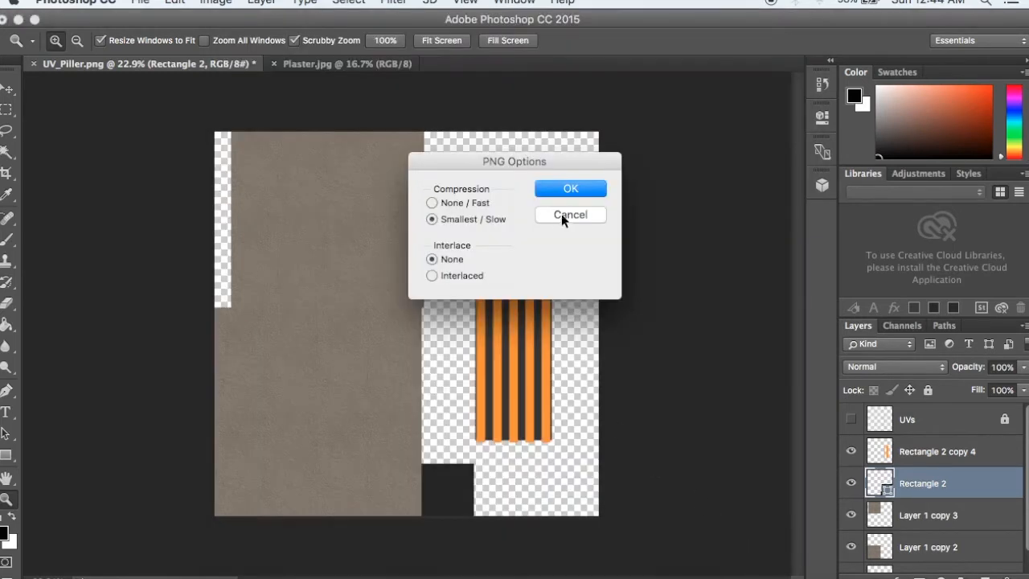
pyautogui.click(569, 188)
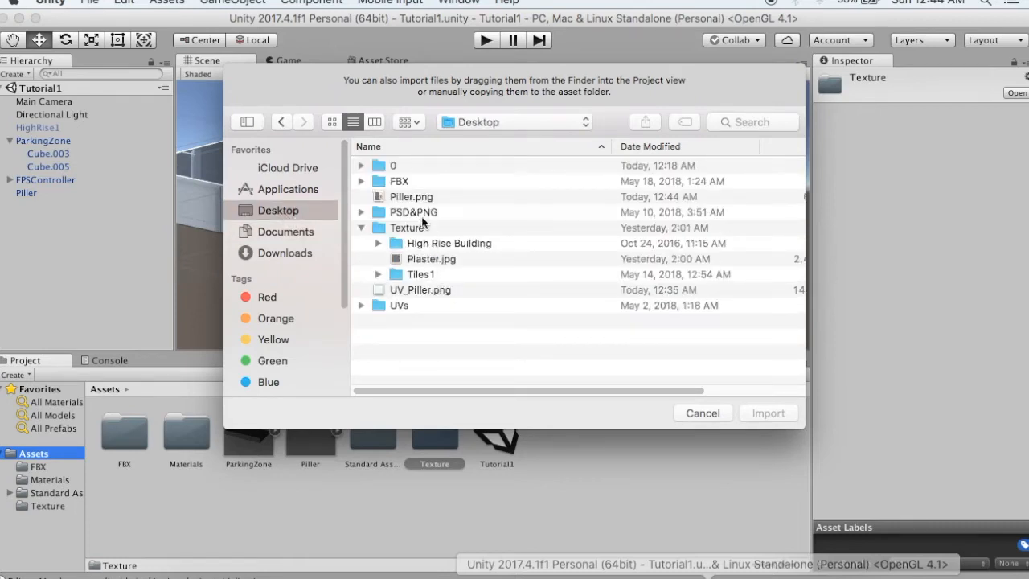
# Import Piller.png from the Desktop into the project assets.
pyautogui.click(411, 196)
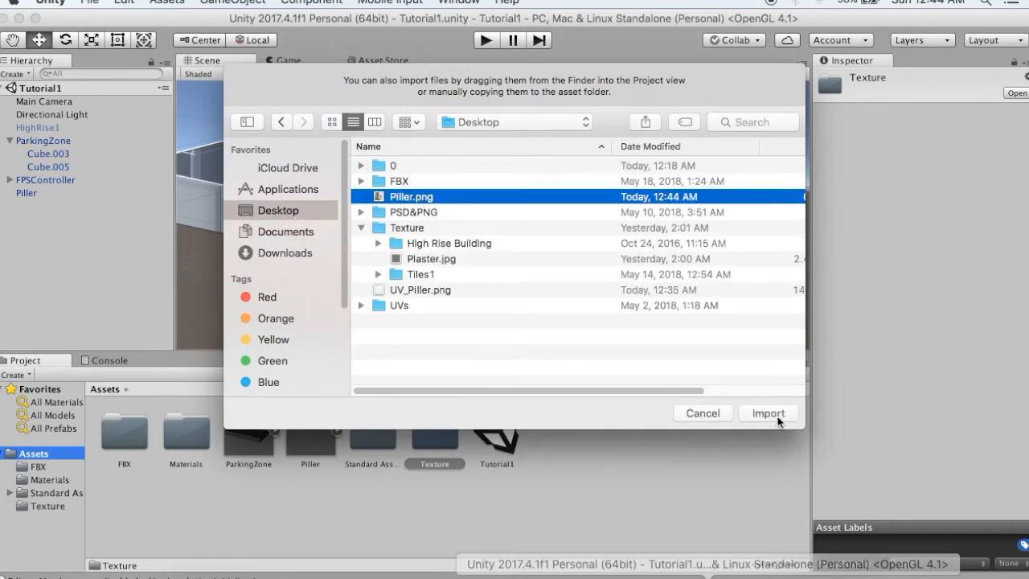
pyautogui.click(768, 411)
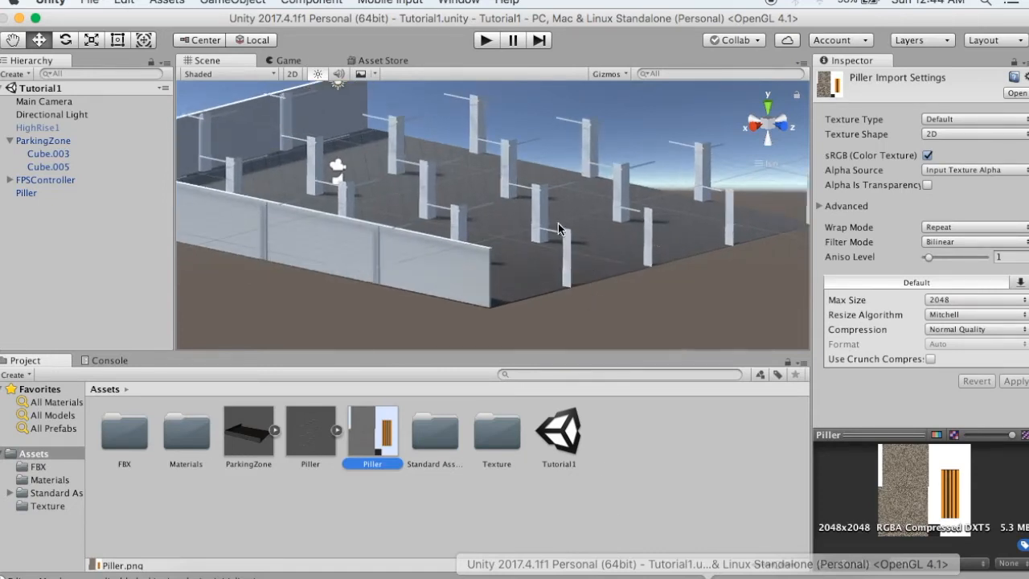
# Assign the Piller texture as the albedo of the Piller object's material.
pyautogui.click(25, 193)
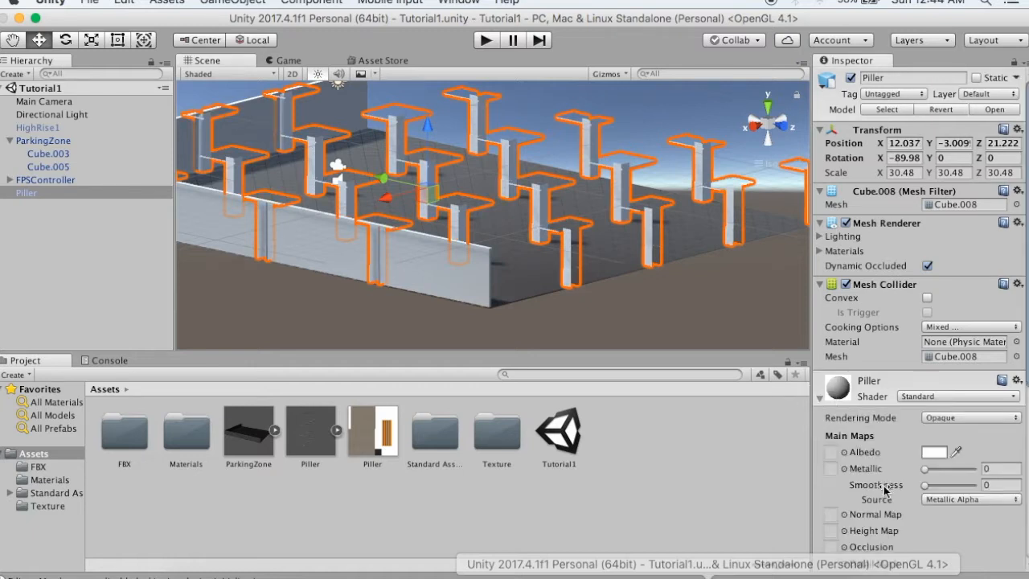
pyautogui.click(373, 430)
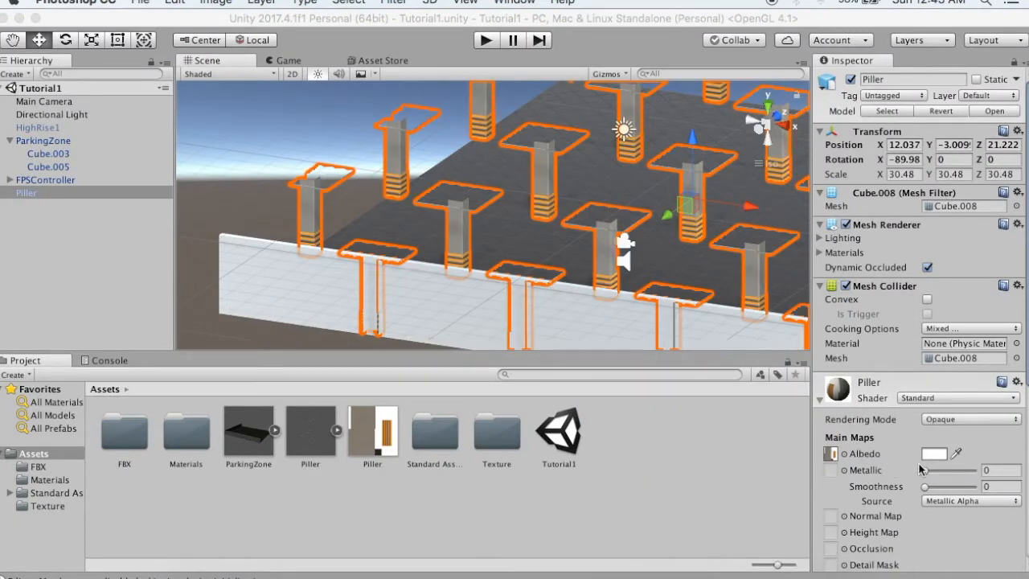
pyautogui.click(936, 453)
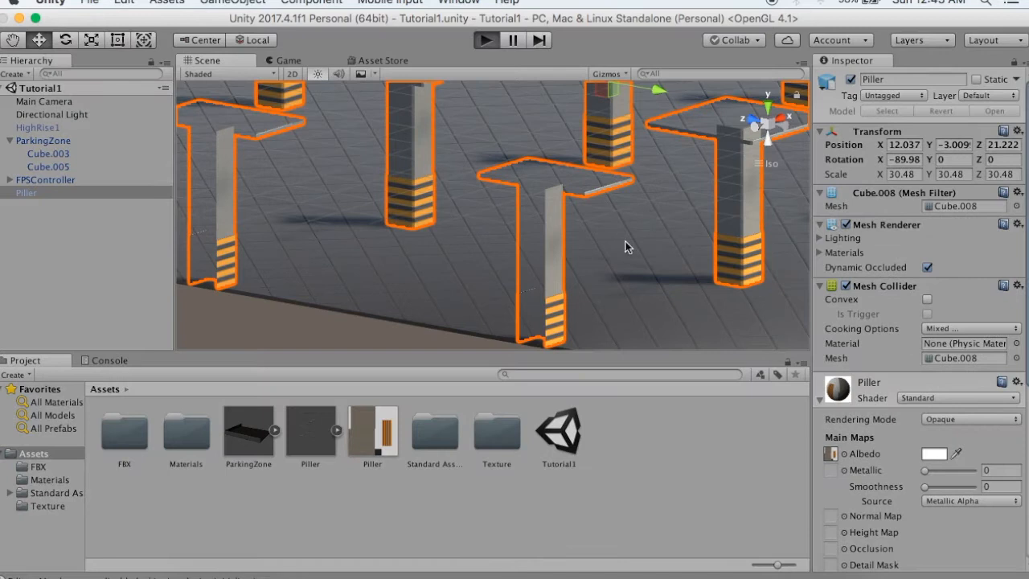
pyautogui.moveTo(633, 294)
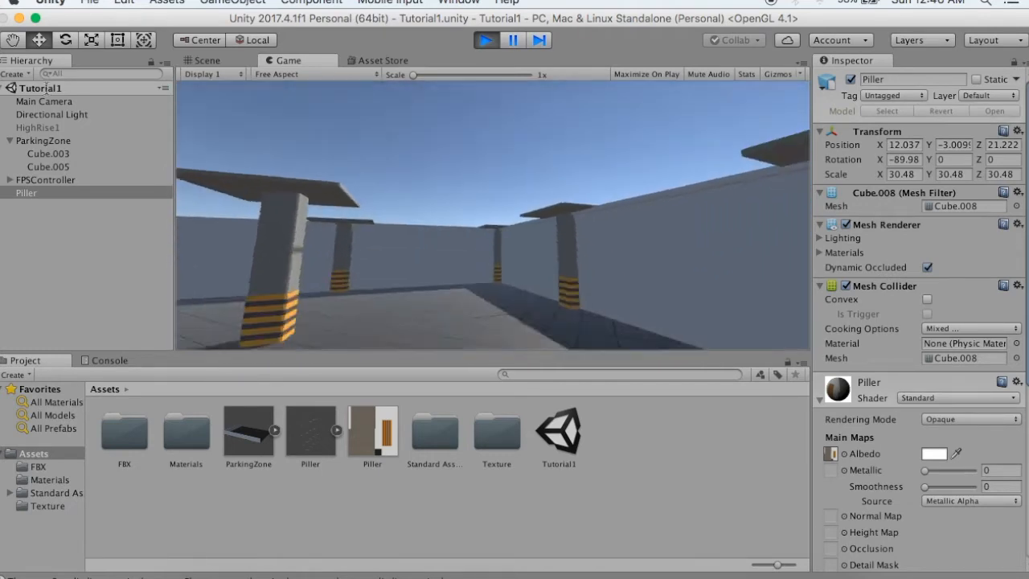
# Stop the play test and show the Piller texture's import settings.
pyautogui.click(485, 41)
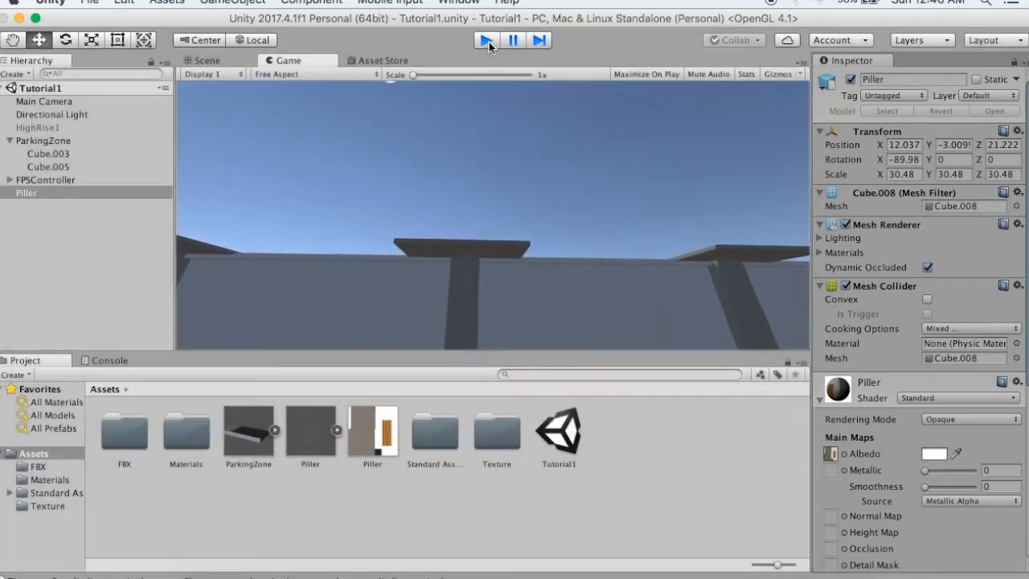
pyautogui.click(206, 59)
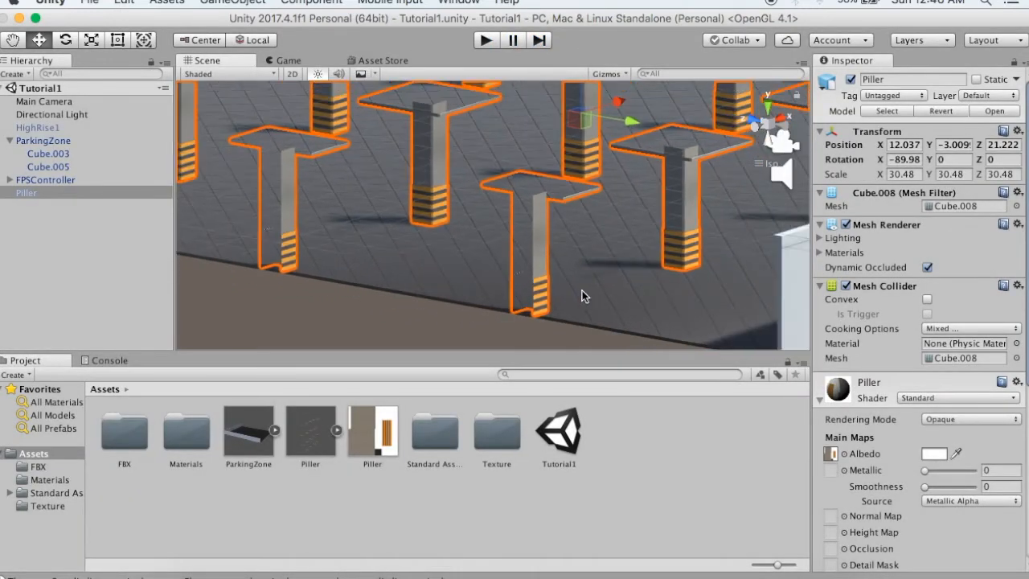
pyautogui.click(373, 434)
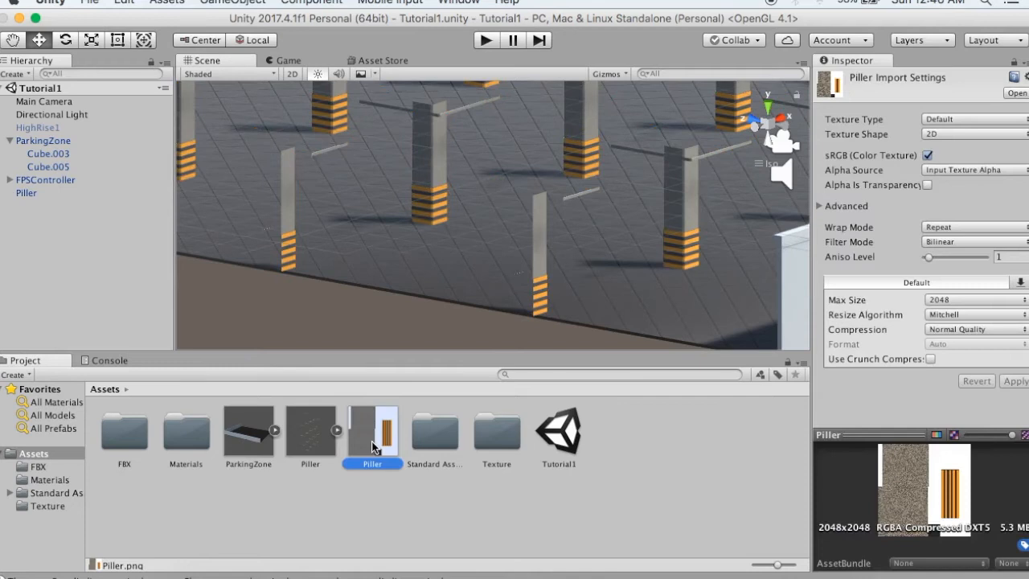
pyautogui.moveTo(418, 368)
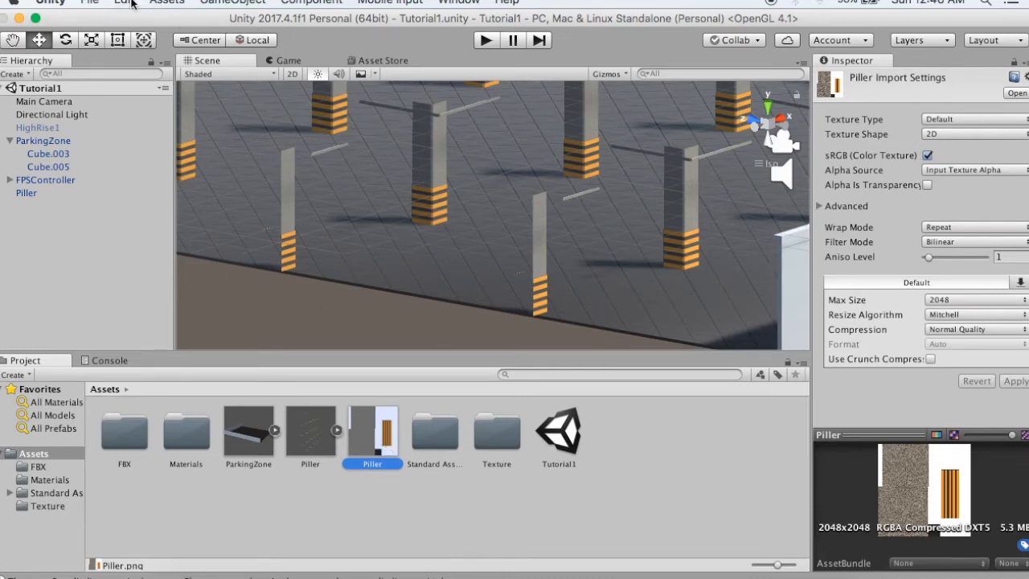
# Duplicate the texture as Piller 1, set its Texture Type to Normal map and apply.
pyautogui.click(125, 3)
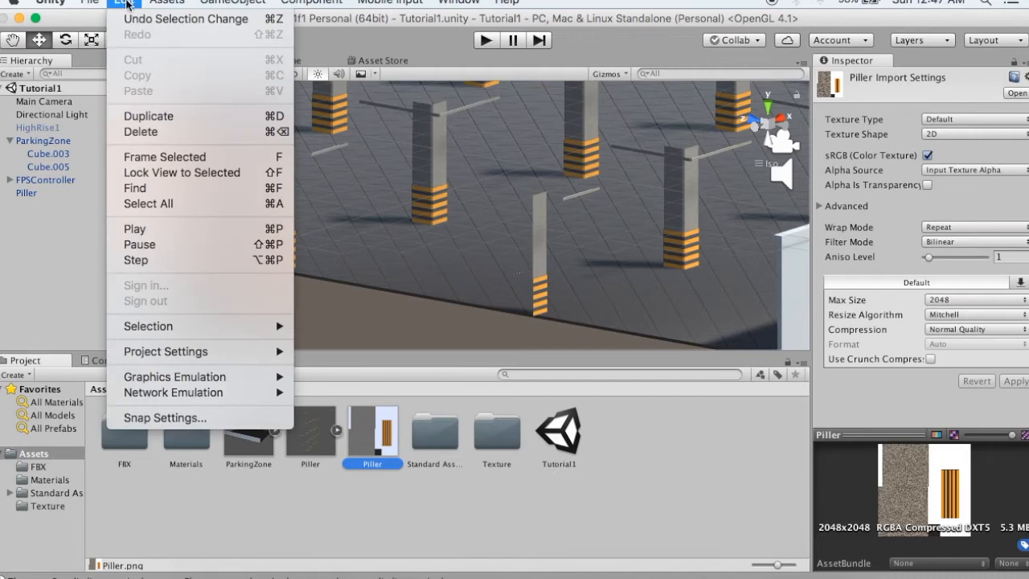
pyautogui.moveTo(185, 203)
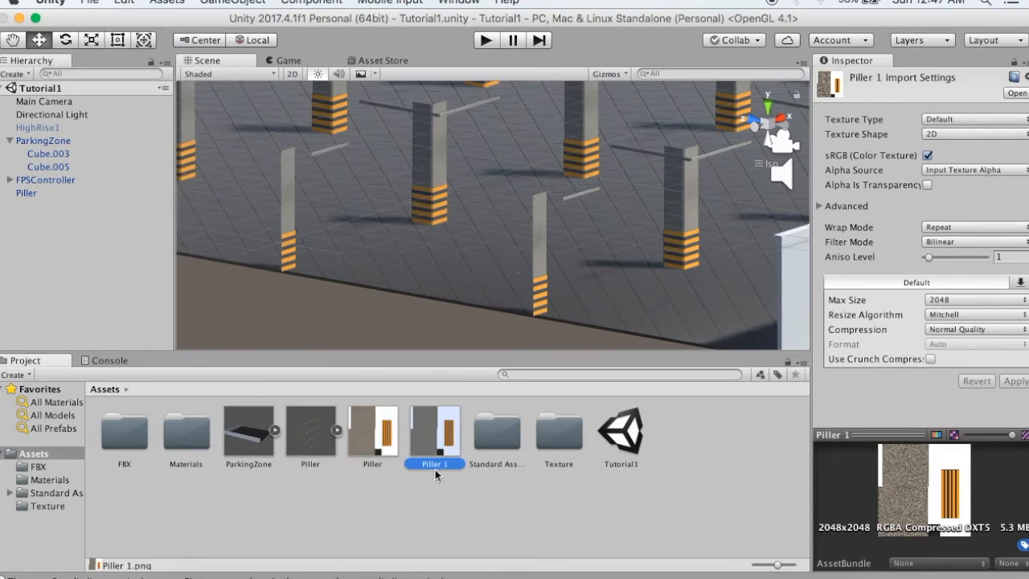
pyautogui.moveTo(485, 466)
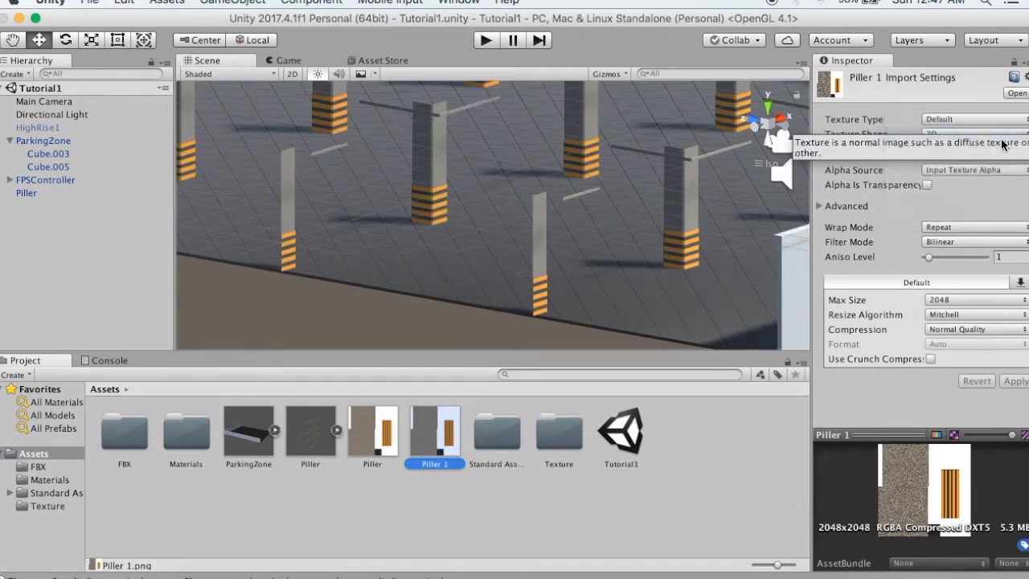
pyautogui.click(972, 119)
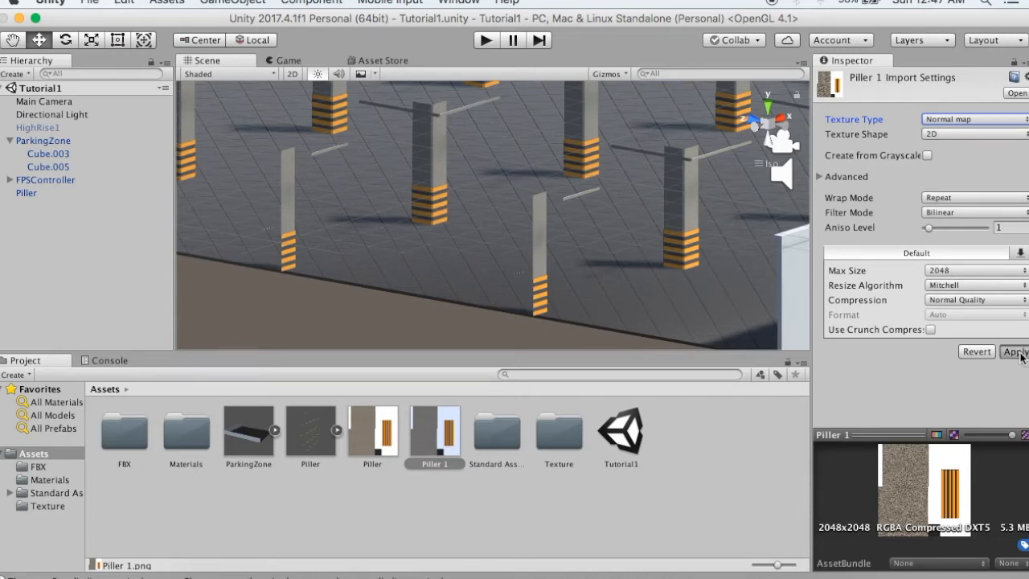
pyautogui.click(1012, 350)
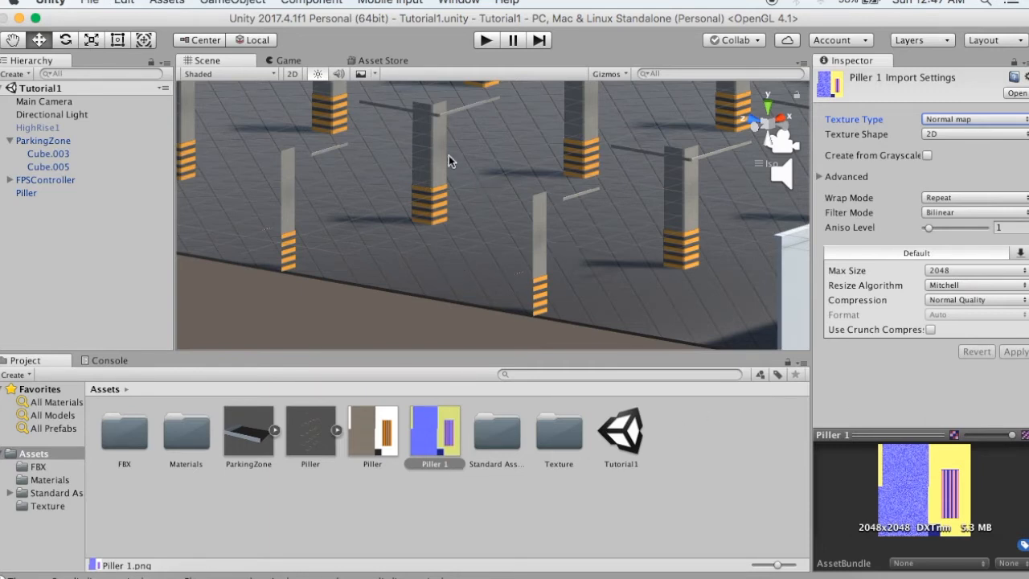
pyautogui.click(26, 193)
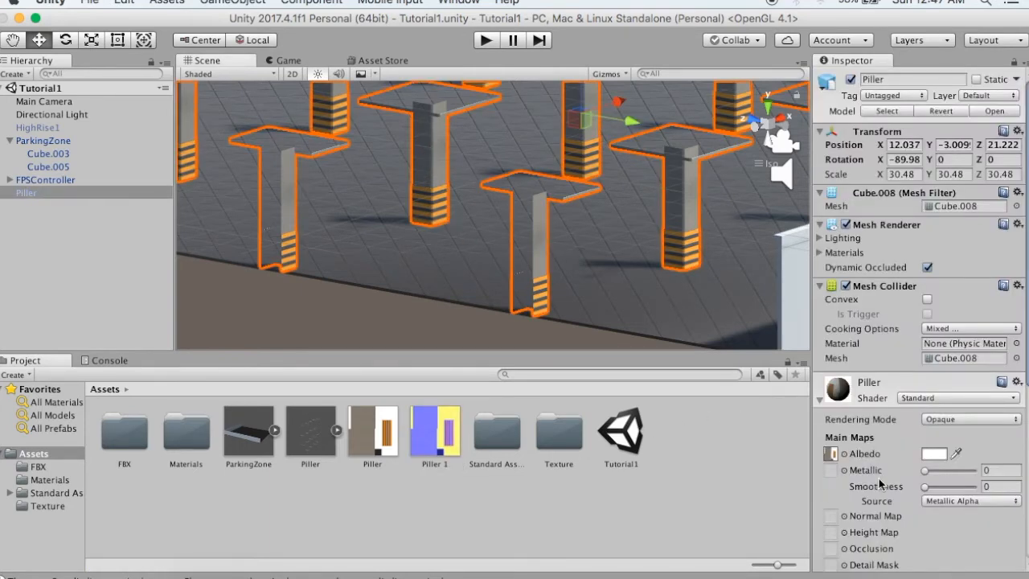
# Put Piller 1 in the material's Normal Map slot and play-test the pillars.
pyautogui.scroll(-3)
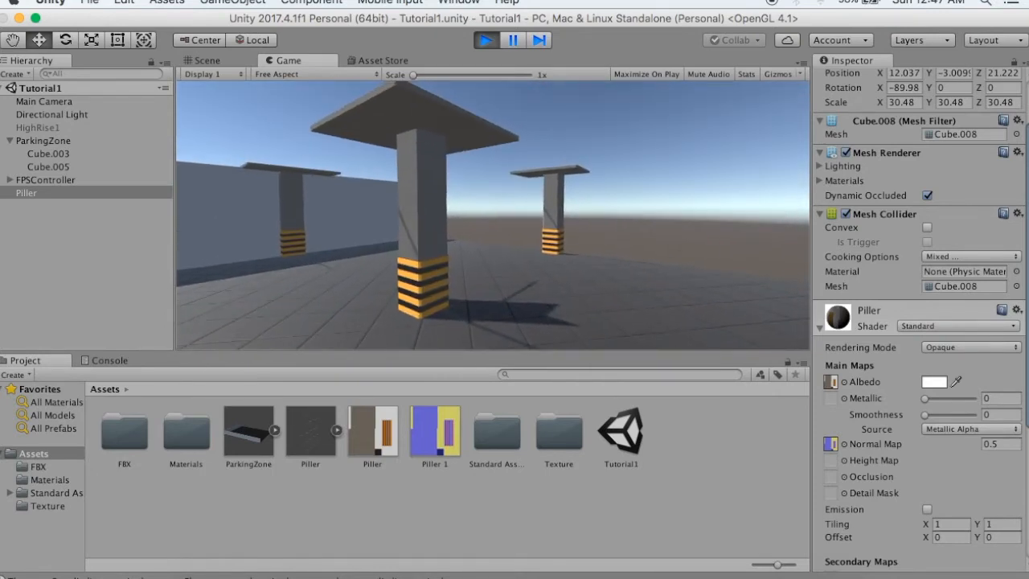
pyautogui.click(206, 59)
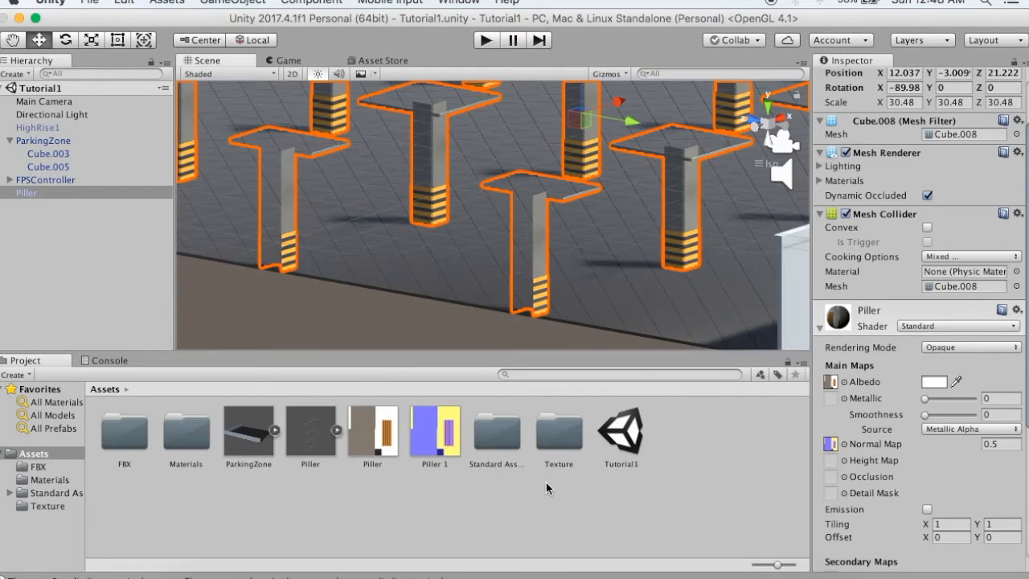
pyautogui.moveTo(437, 244)
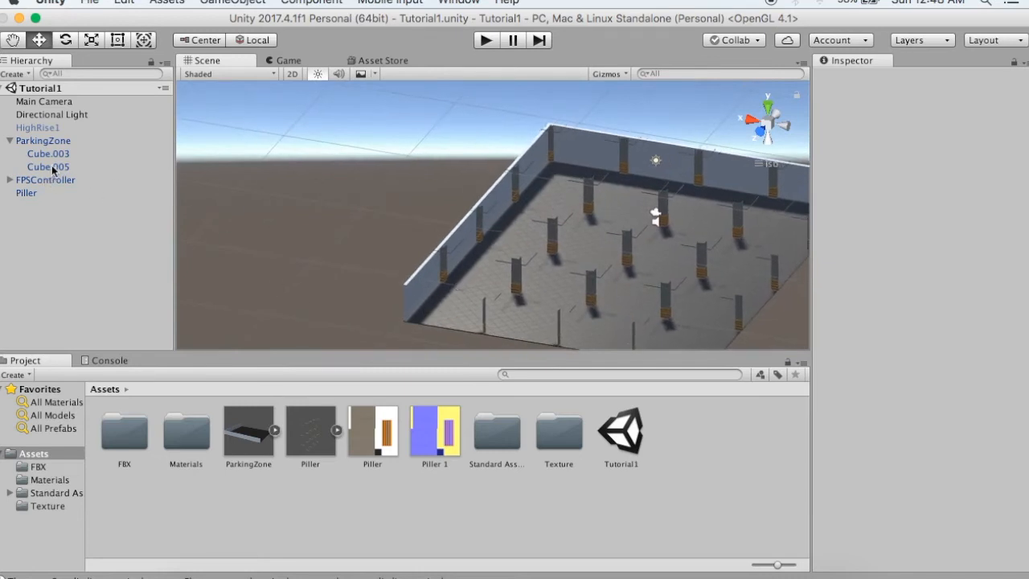
pyautogui.click(44, 140)
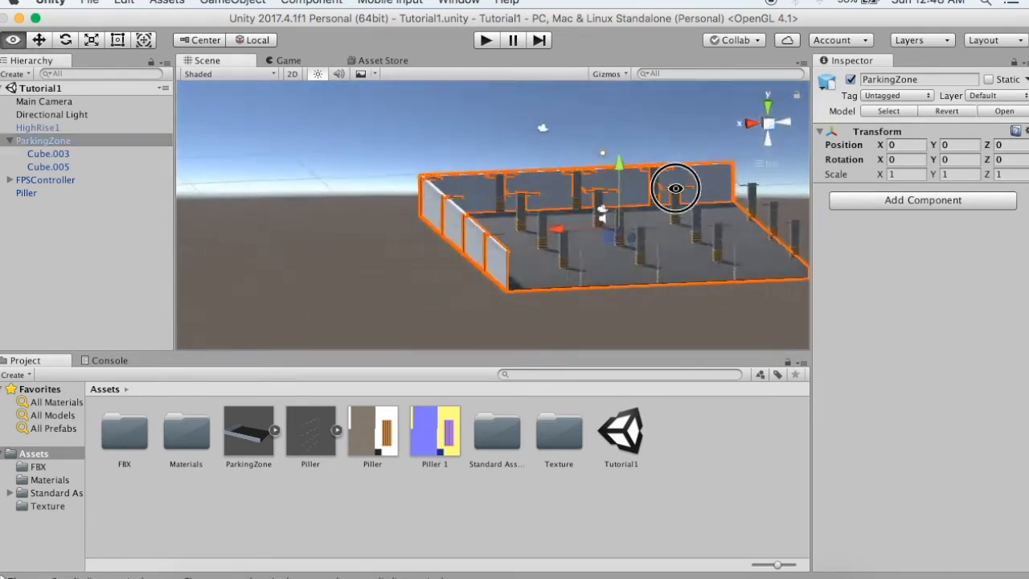
pyautogui.moveTo(674, 190); pyautogui.dragTo(595, 223)
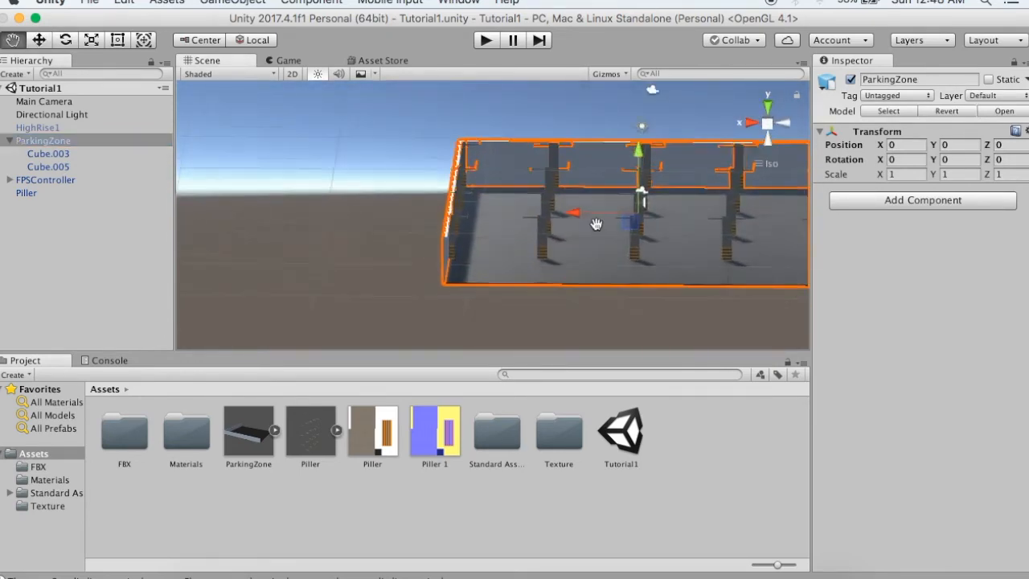
pyautogui.moveTo(595, 223); pyautogui.dragTo(373, 207)
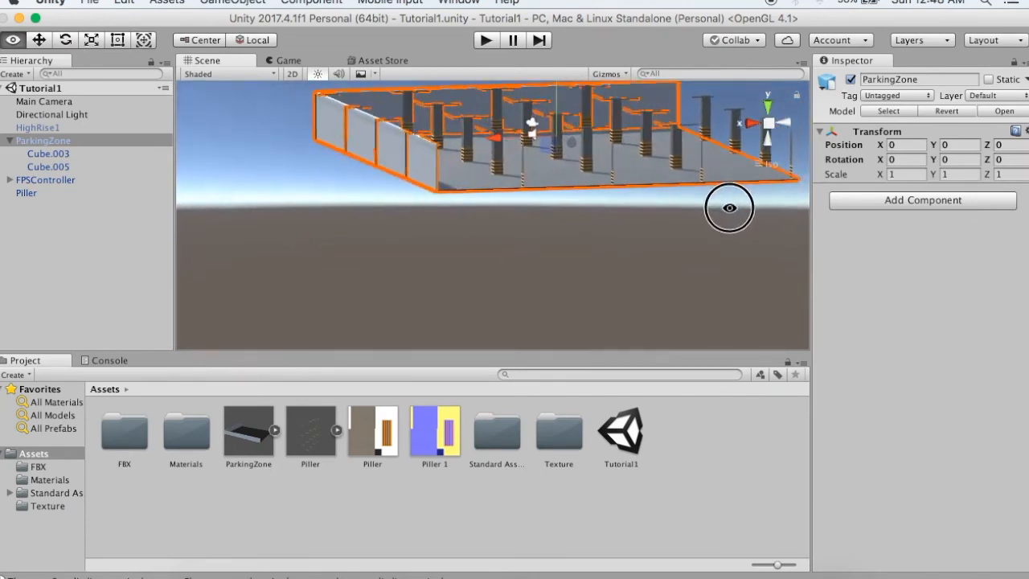
# Delete the ParkingZone.fbx asset from the project and confirm the deletion.
pyautogui.moveTo(729, 208); pyautogui.dragTo(672, 287)
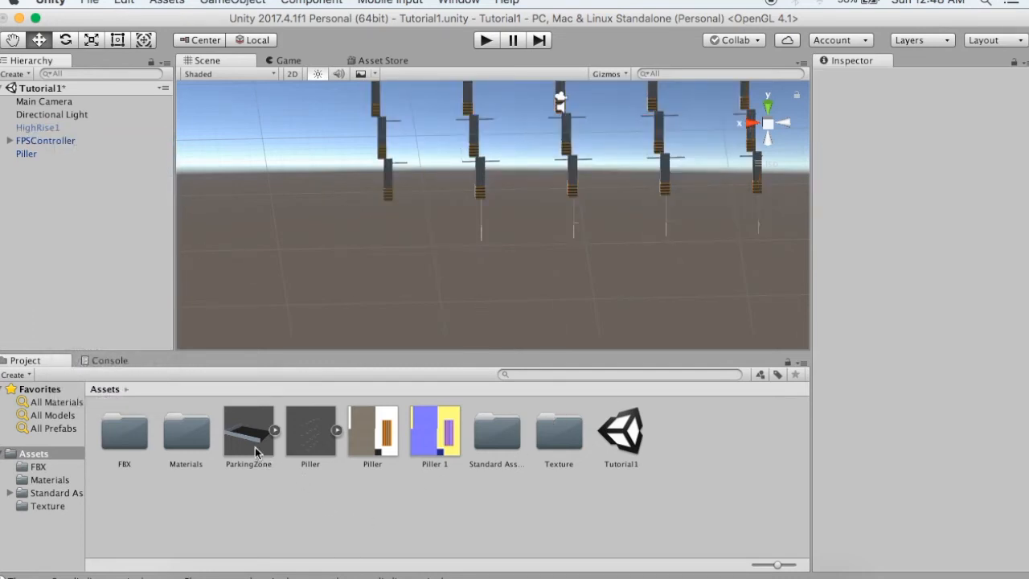
pyautogui.rightClick(248, 430)
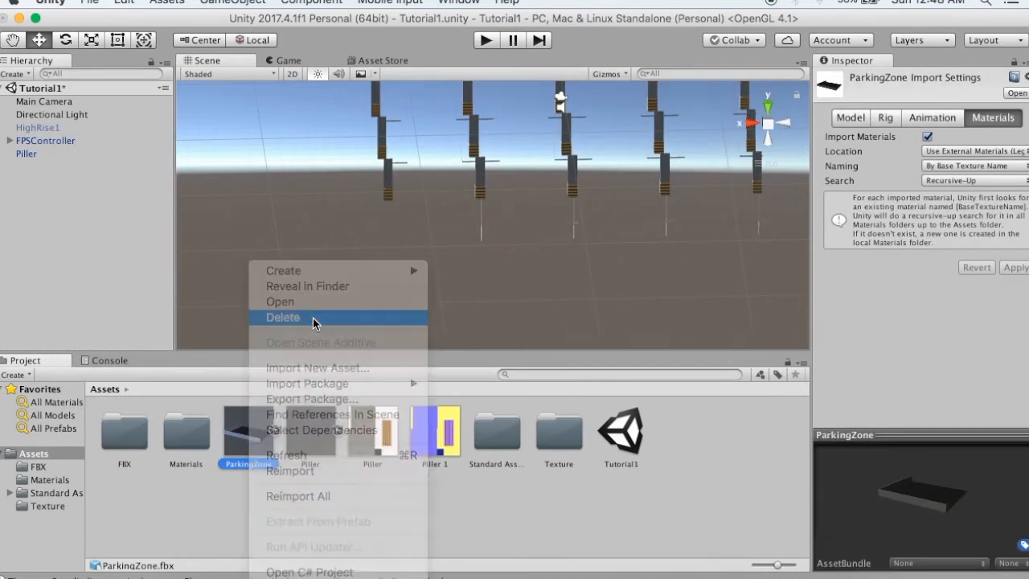
pyautogui.click(282, 317)
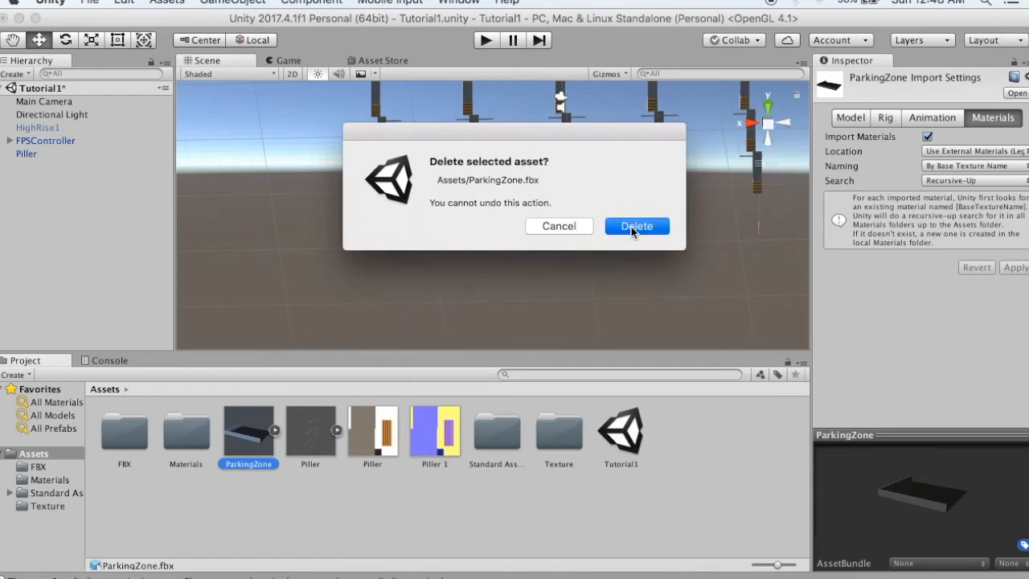
pyautogui.click(636, 225)
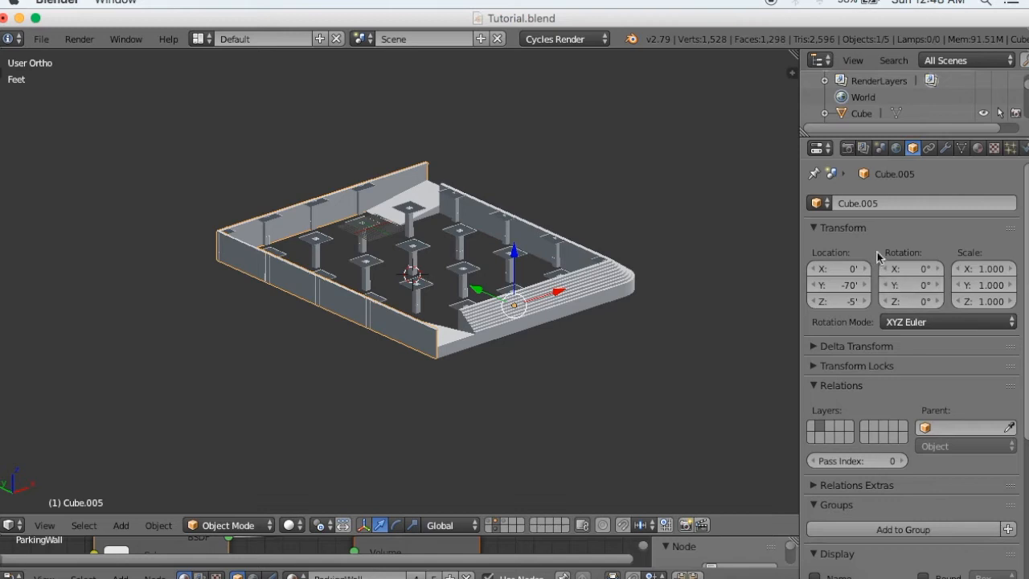
# Rename Cube.005 to ParkingWall and Cube.003 to ParkingFloor in the Object properties.
pyautogui.doubleClick(858, 203)
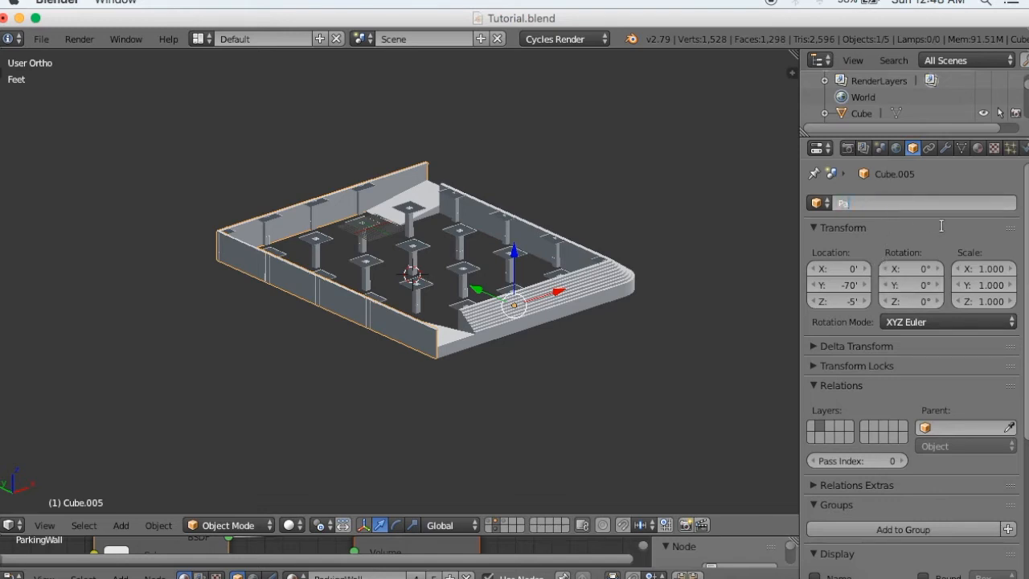
pyautogui.write('ParkingWall')
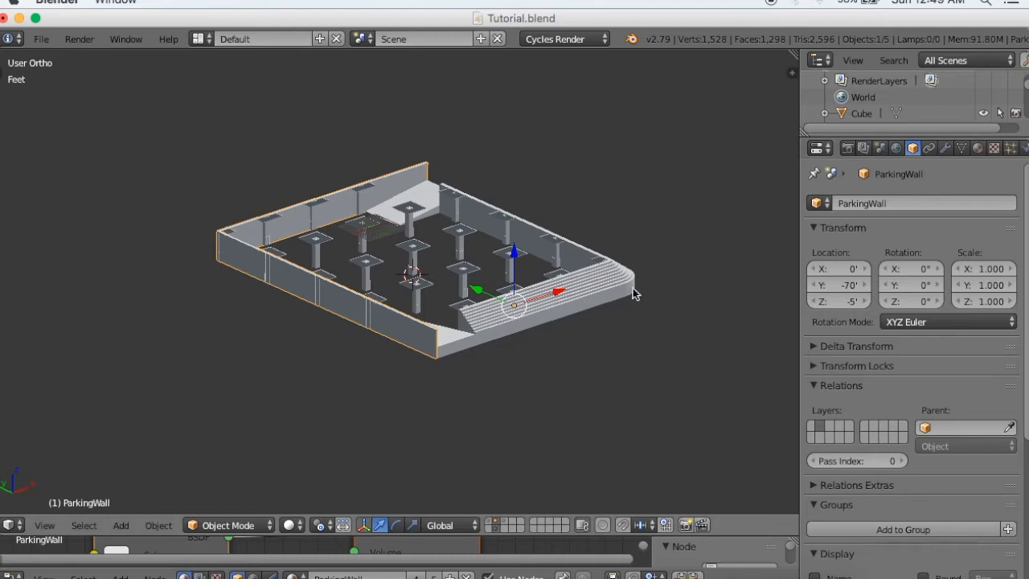
pyautogui.moveTo(635, 292); pyautogui.dragTo(506, 474)
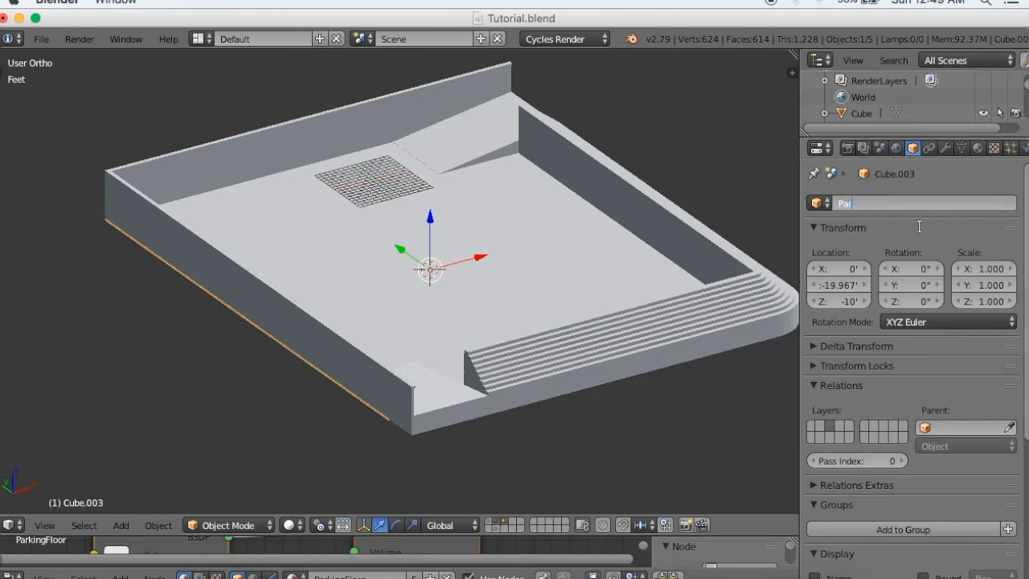
pyautogui.write('ParkingF')
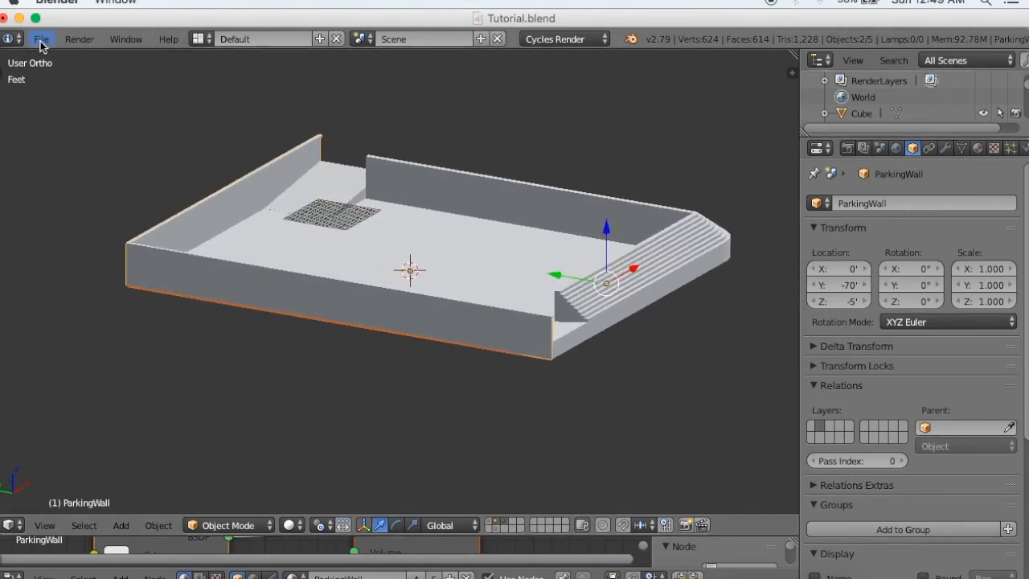
# Export the model via File > Export > FBX, naming the file ParkingZone.fbx on the Desktop.
pyautogui.click(42, 39)
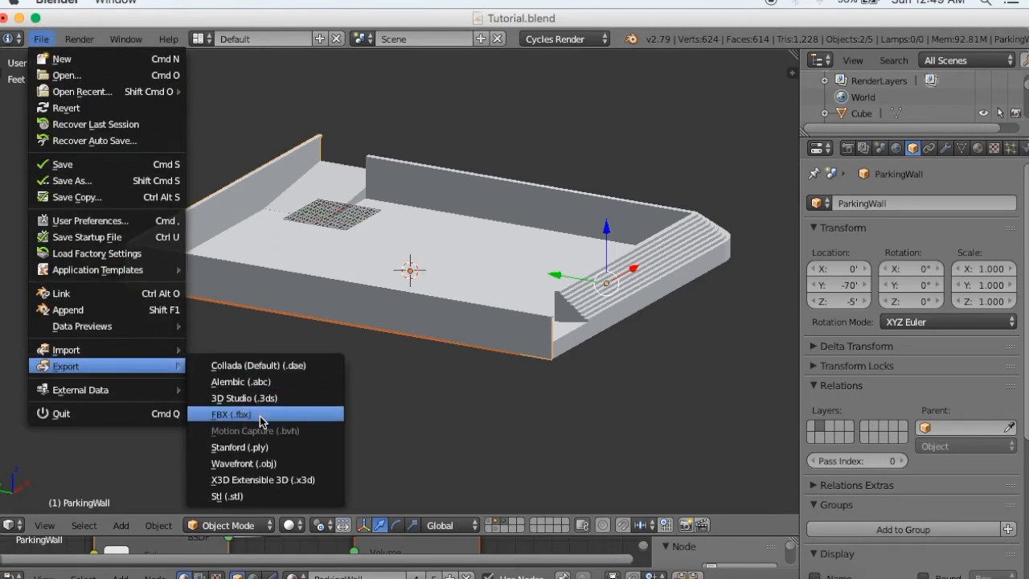
pyautogui.click(232, 415)
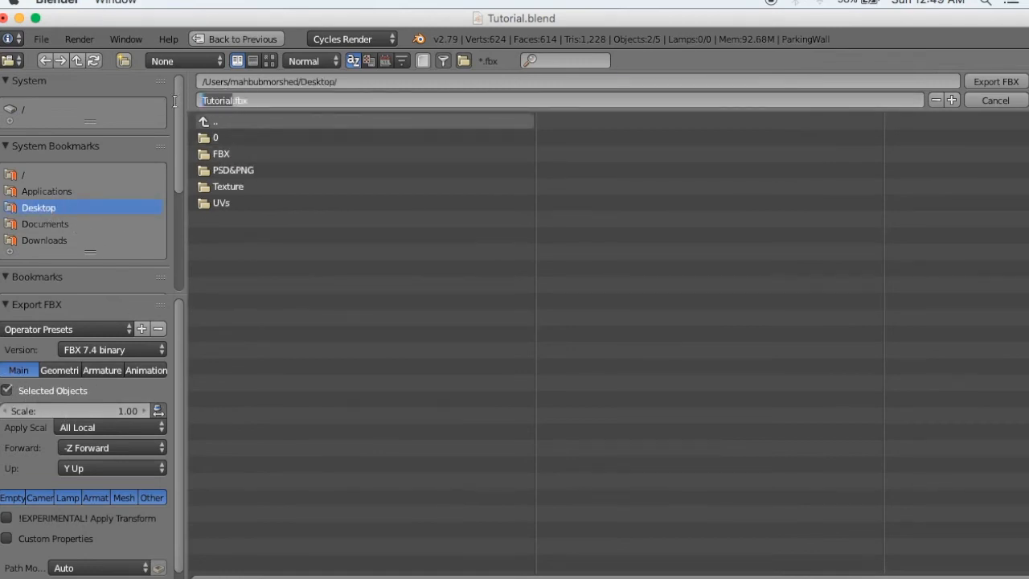
pyautogui.write('ParkingZone.fbx')
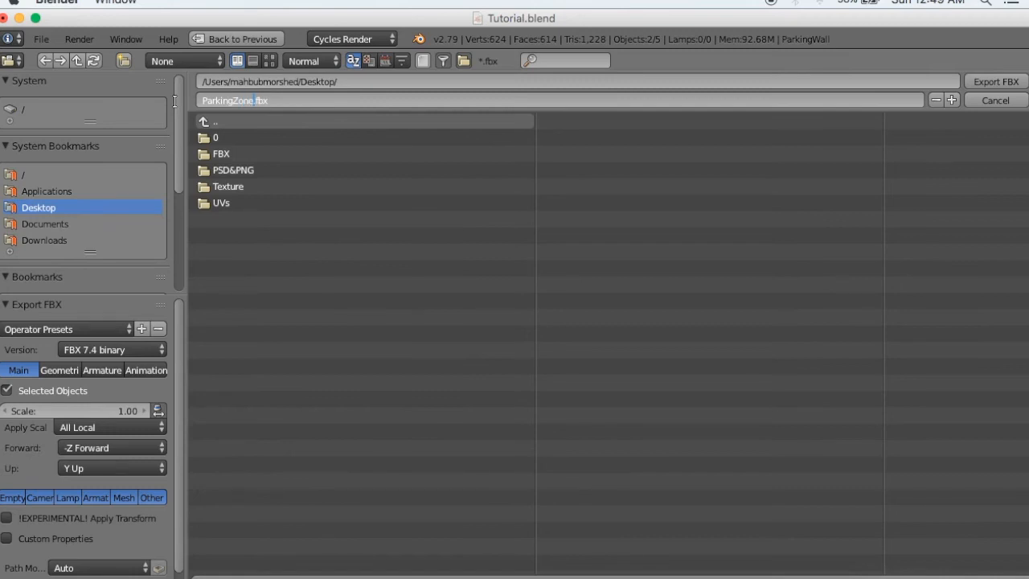
pyautogui.moveTo(14, 416)
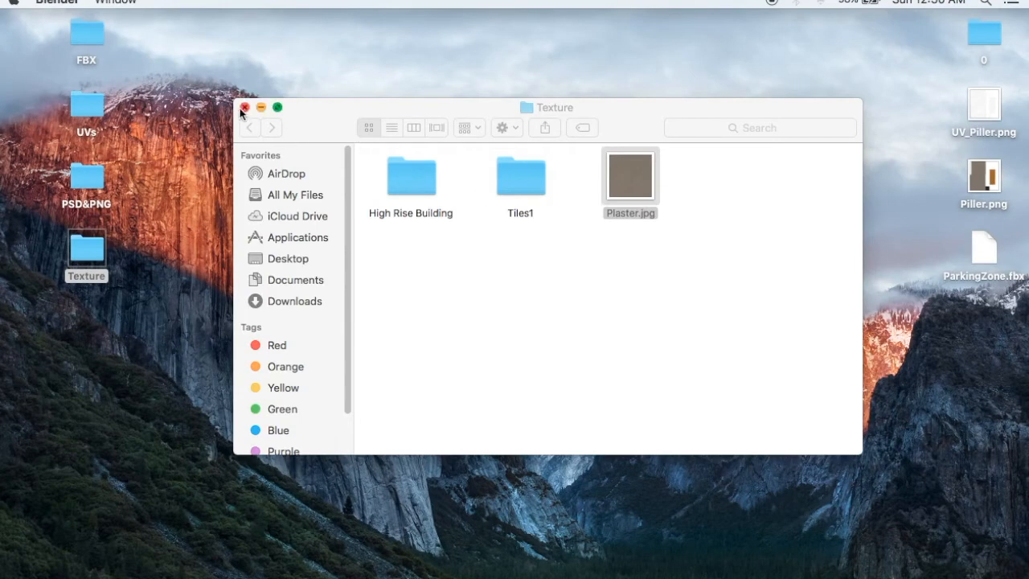
# Import ParkingZone.fbx as a new asset and show its import settings.
pyautogui.click(244, 107)
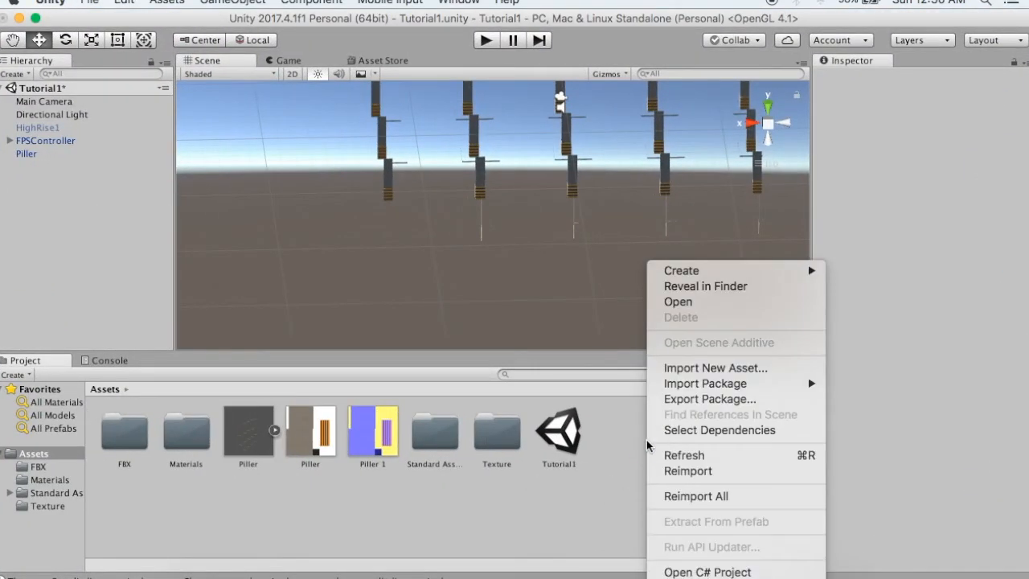
pyautogui.click(754, 405)
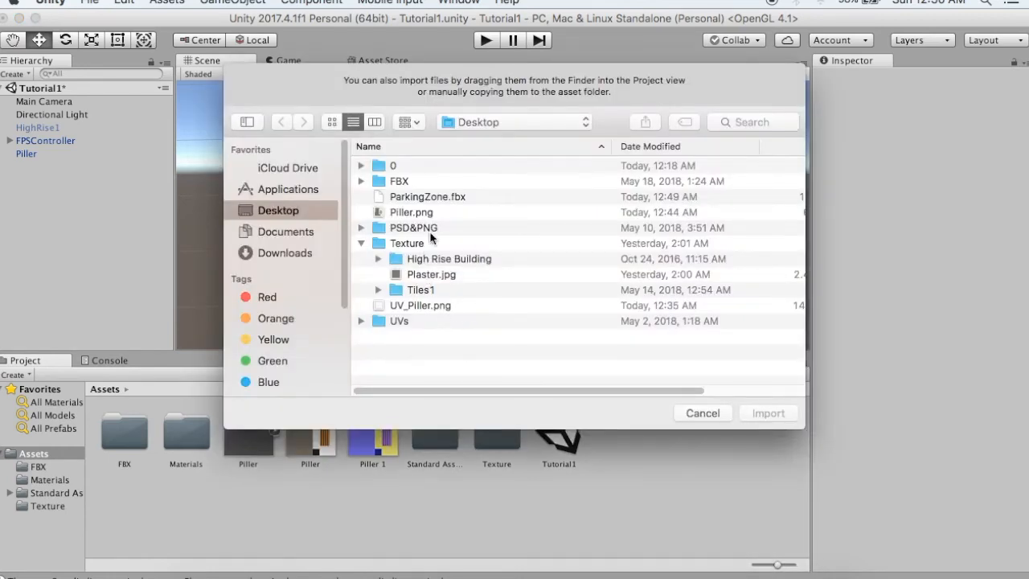
pyautogui.click(428, 196)
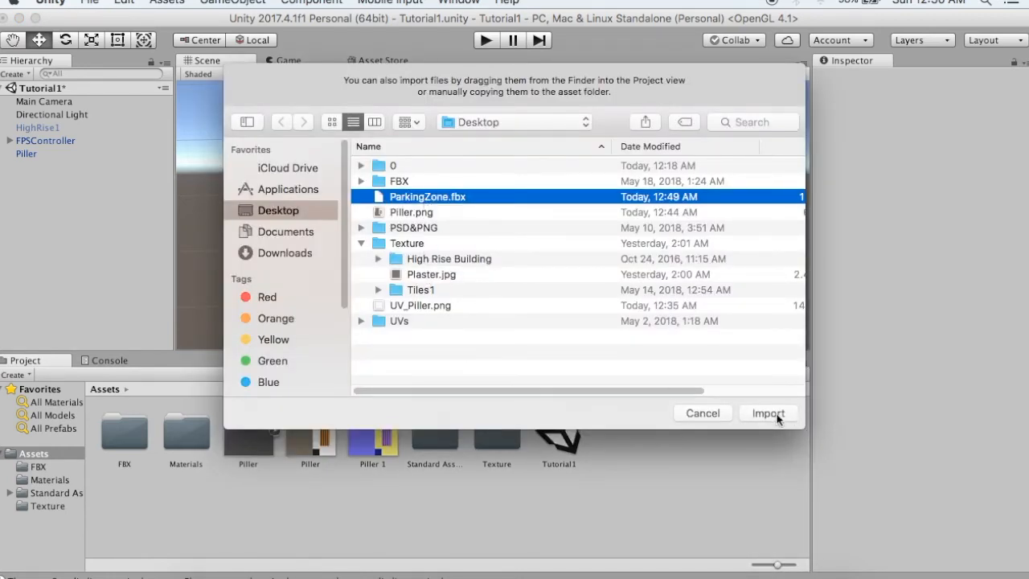
pyautogui.click(768, 411)
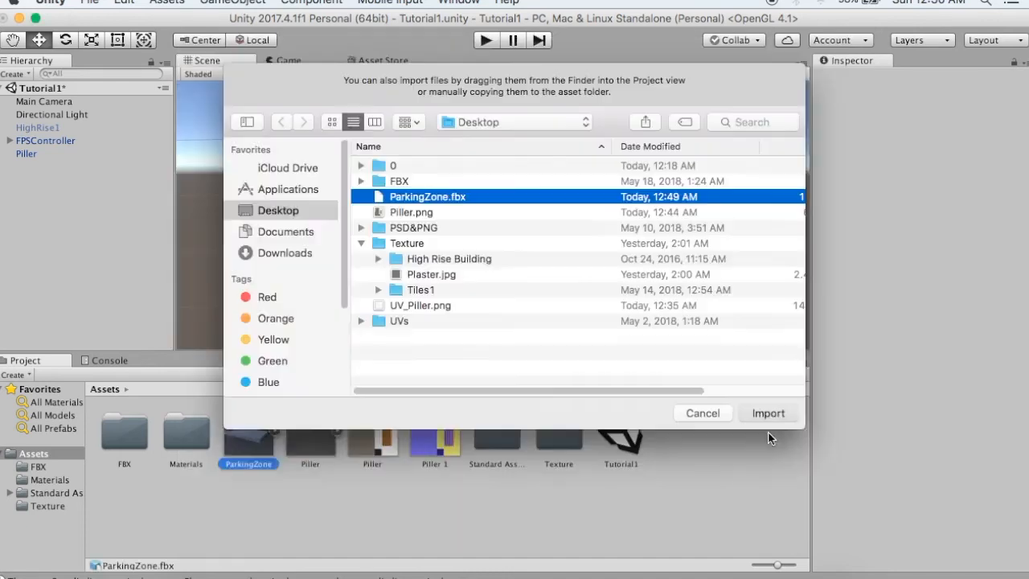
pyautogui.click(767, 411)
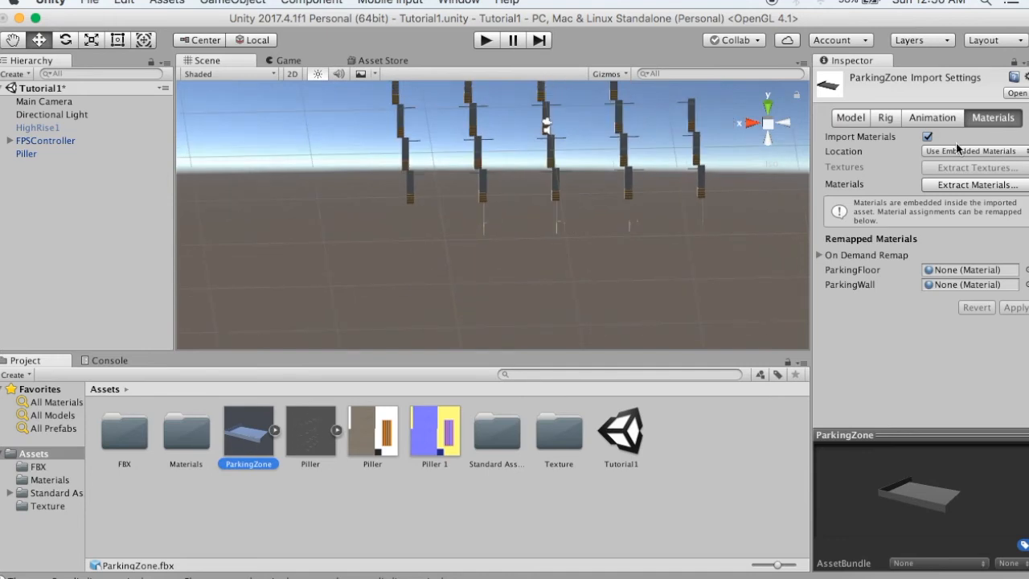
# Enable Generate Colliders, set materials to Use External Materials (Legacy), and apply.
pyautogui.click(843, 117)
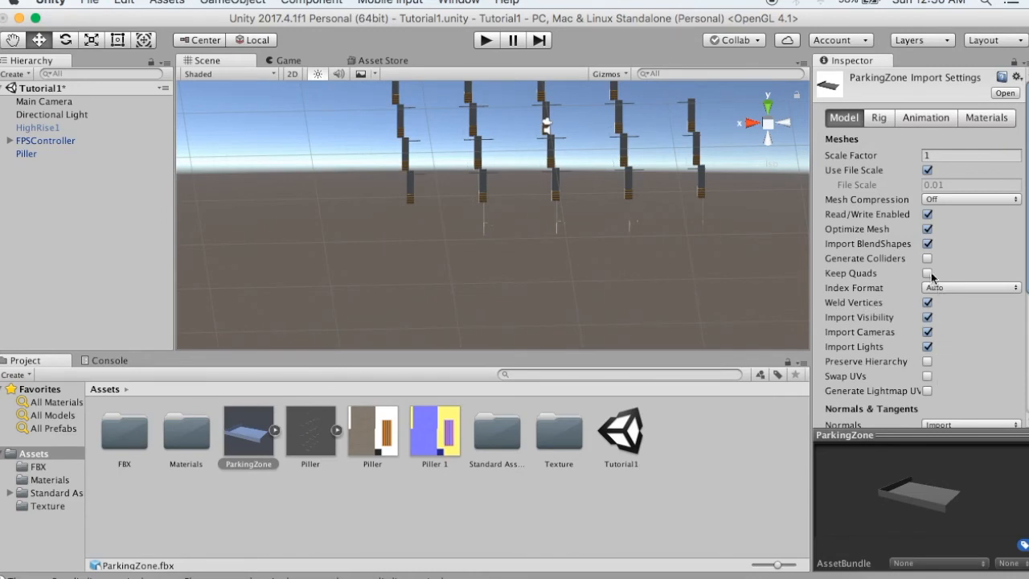
pyautogui.click(925, 257)
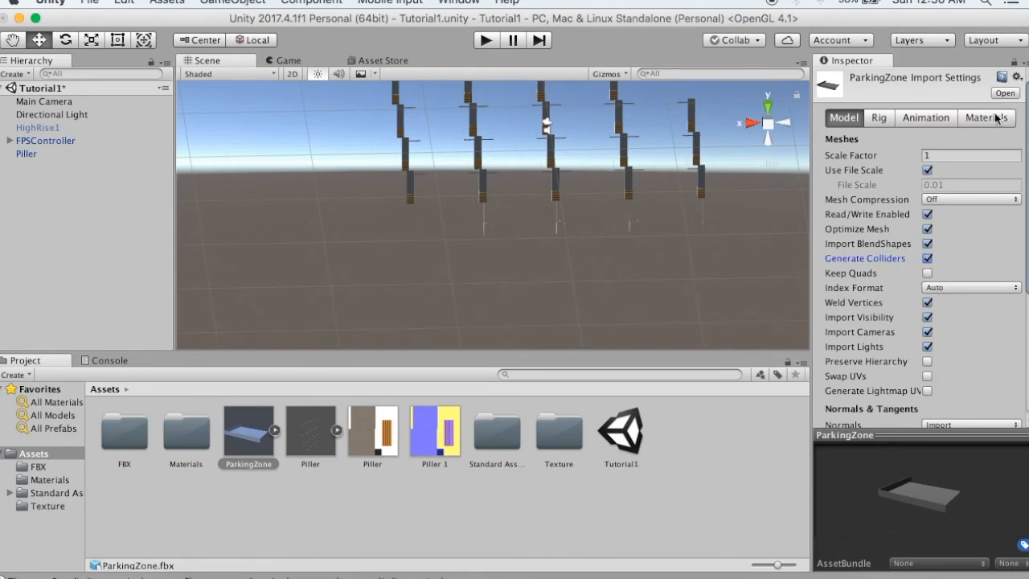
pyautogui.click(987, 118)
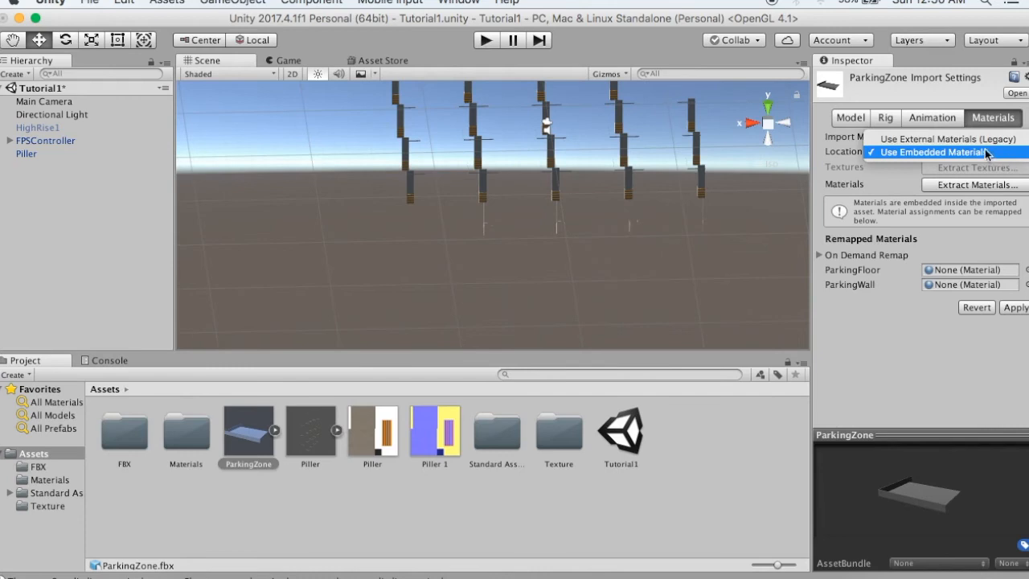
pyautogui.click(945, 138)
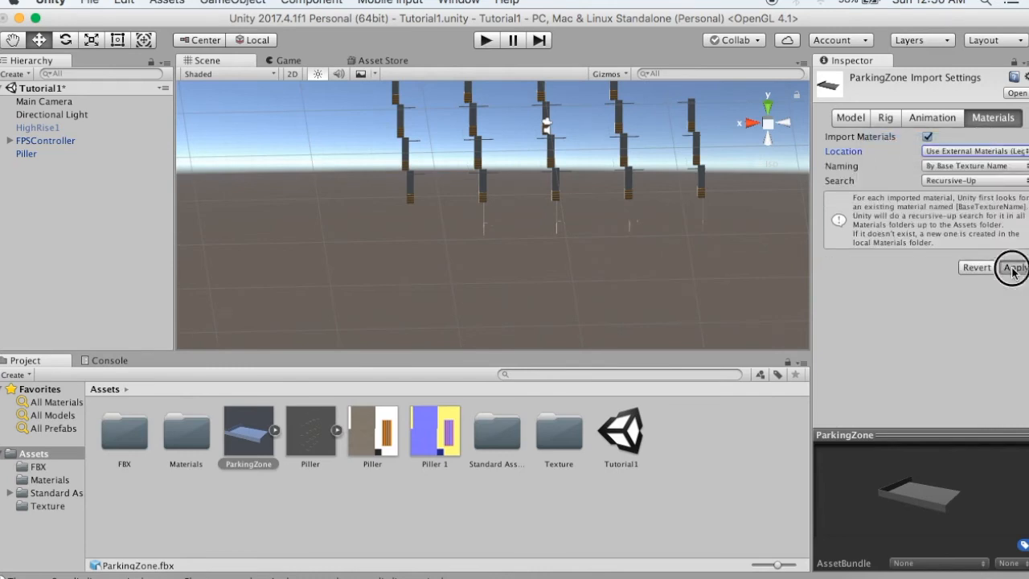
pyautogui.click(1012, 267)
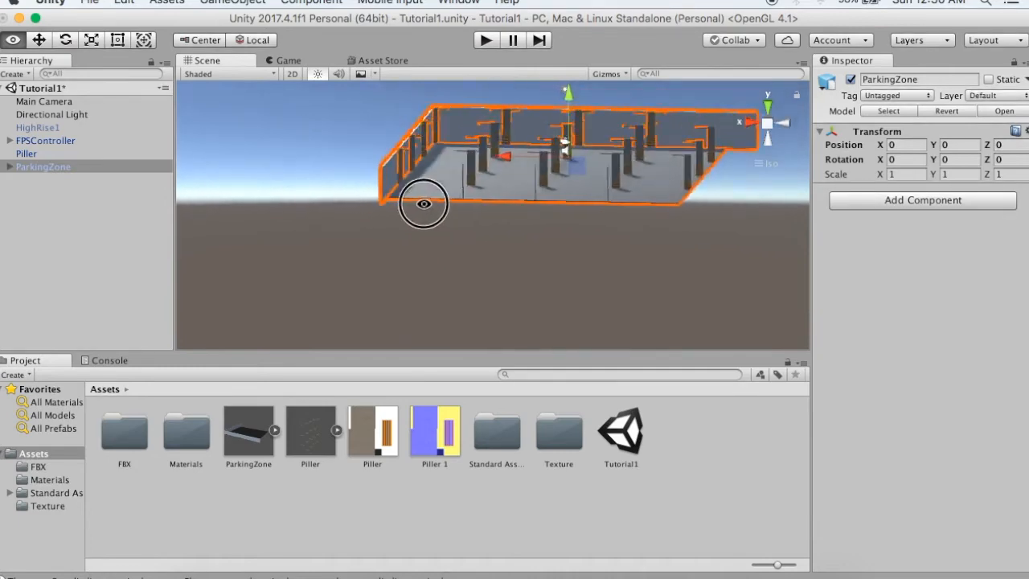
# Orbit to inspect the parking zone's floor and pillars, then hide Unity to reach the desktop.
pyautogui.moveTo(424, 203); pyautogui.dragTo(591, 354)
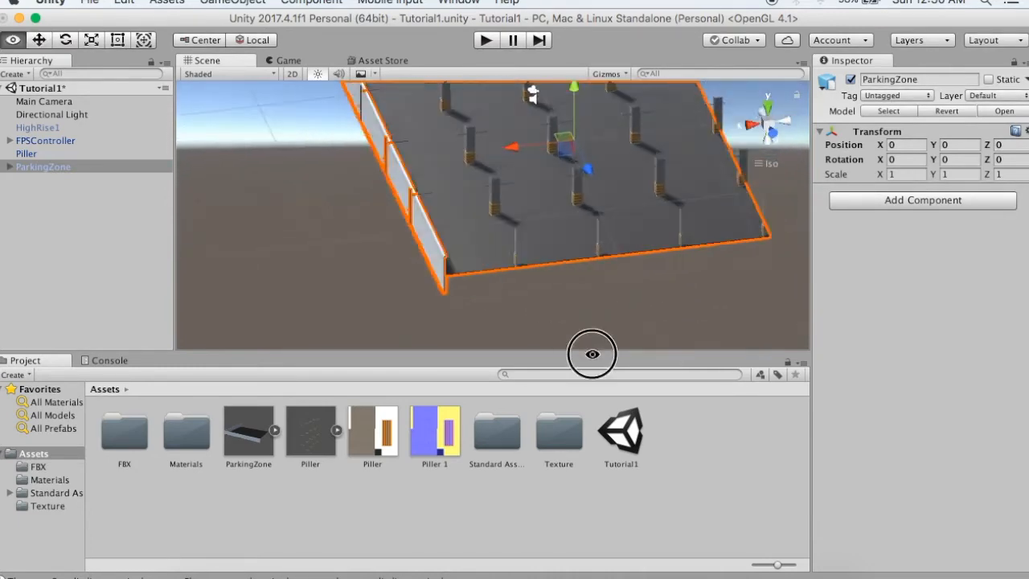
pyautogui.moveTo(592, 353); pyautogui.dragTo(415, 248)
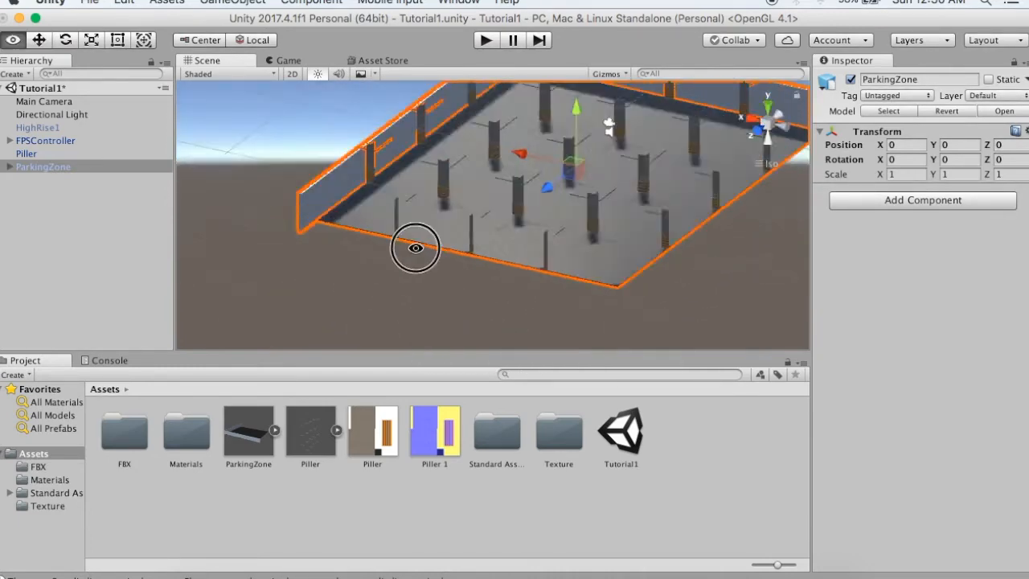
pyautogui.moveTo(414, 247); pyautogui.dragTo(283, 214)
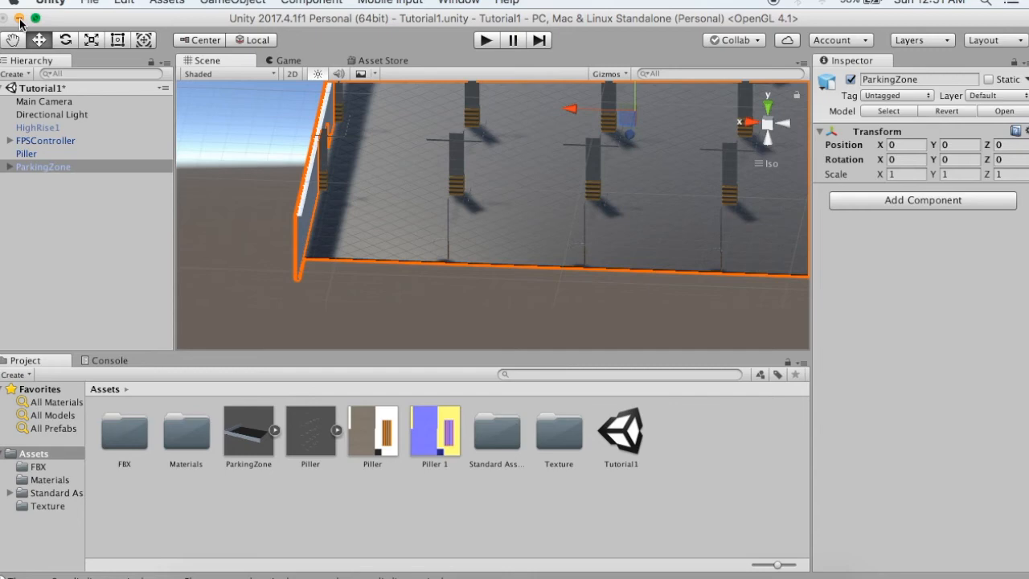
pyautogui.click(434, 430)
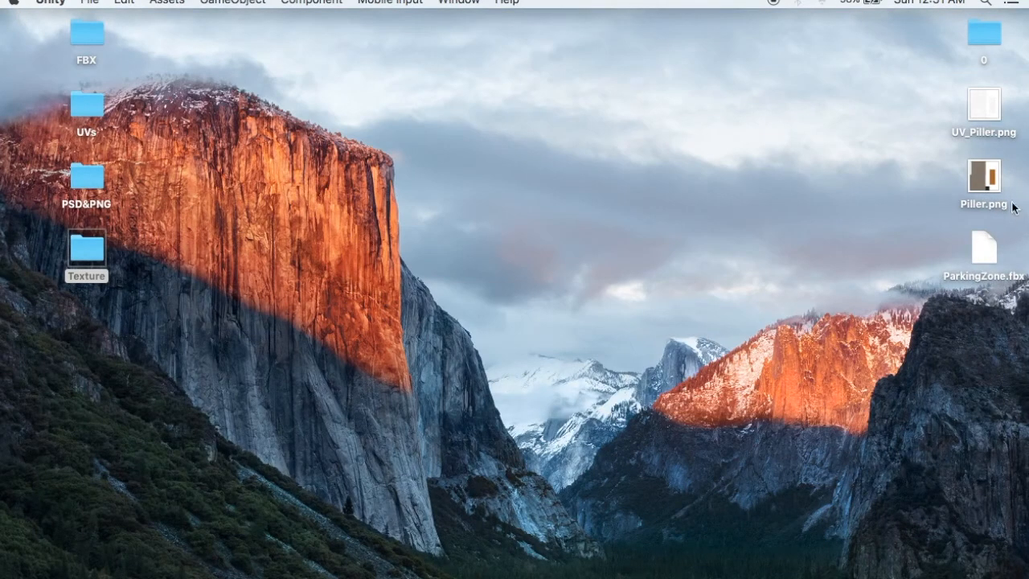
# In Finder's Tutorial1/Assets folder, start renaming Piller 1.png to PillerNRM.png.
pyautogui.click(86, 249)
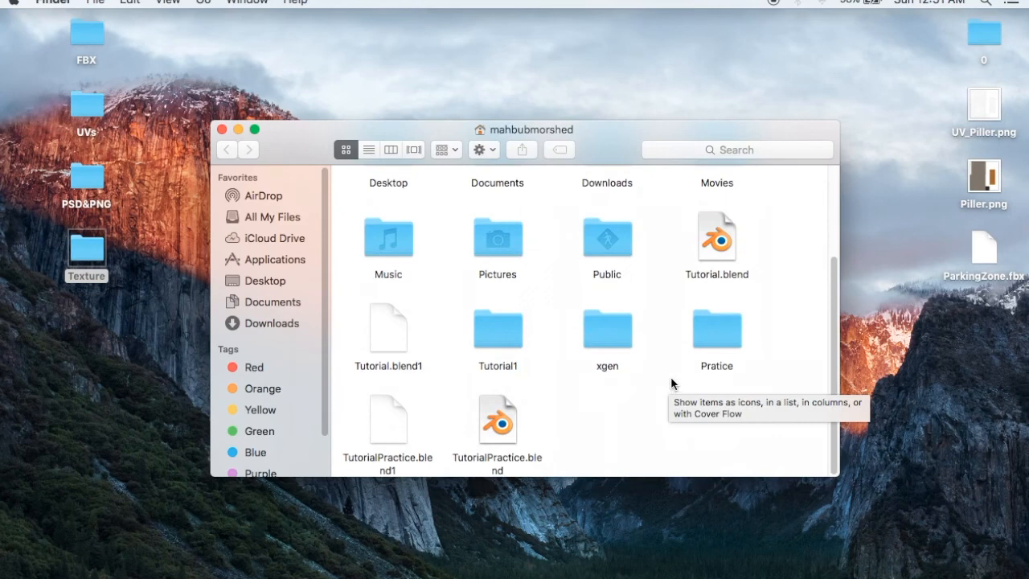
pyautogui.doubleClick(498, 329)
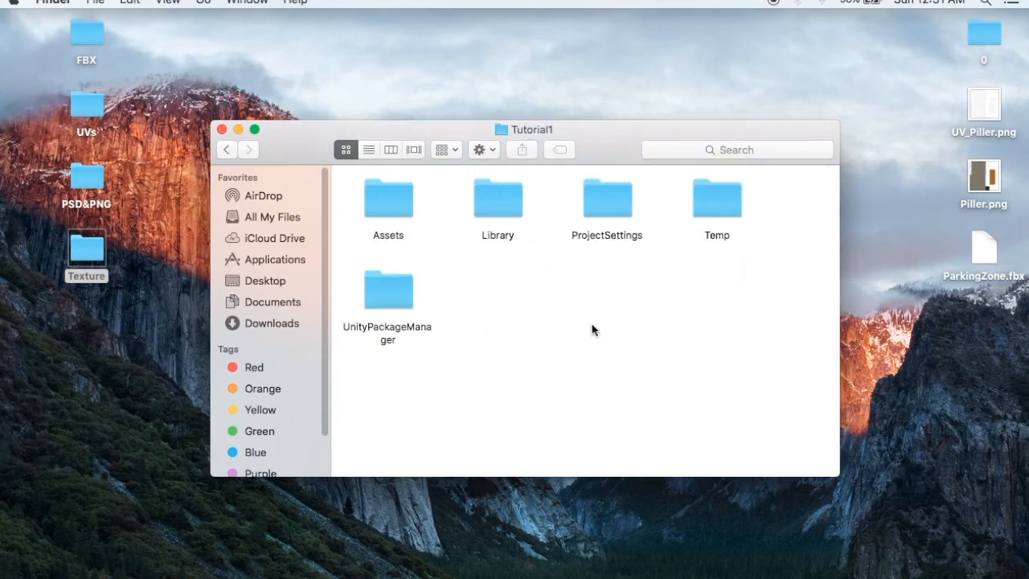
pyautogui.doubleClick(387, 196)
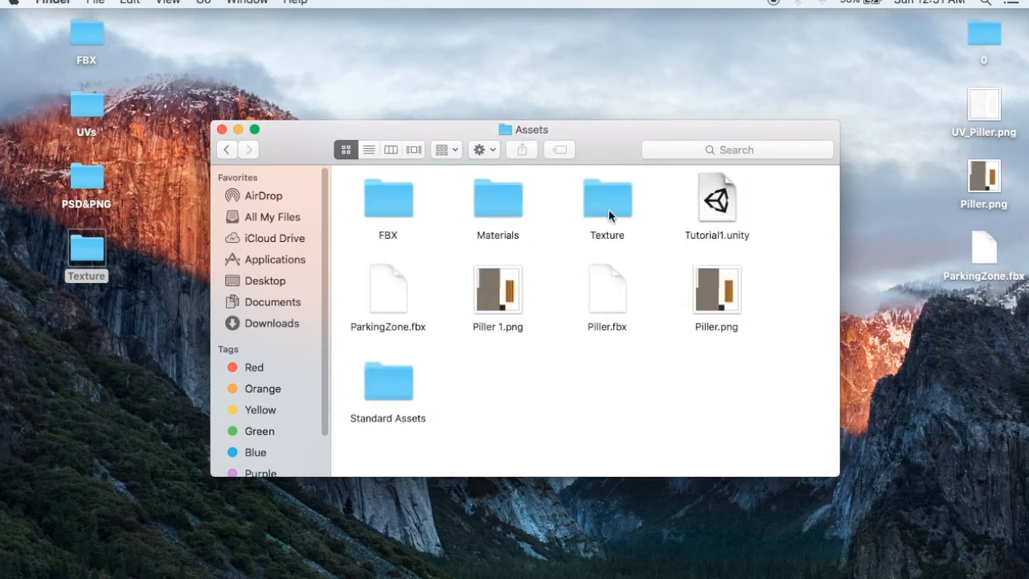
pyautogui.click(497, 290)
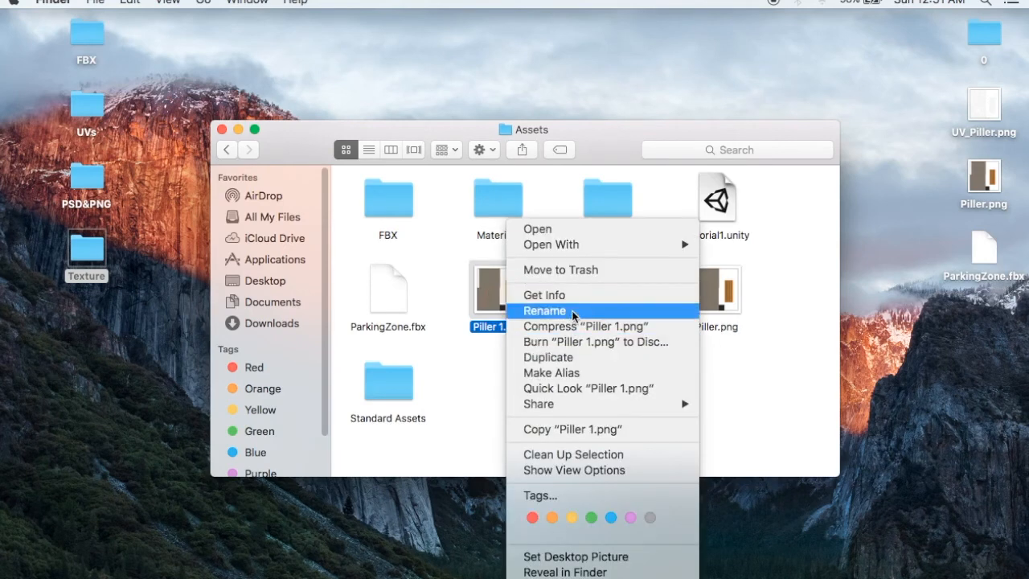
pyautogui.click(544, 310)
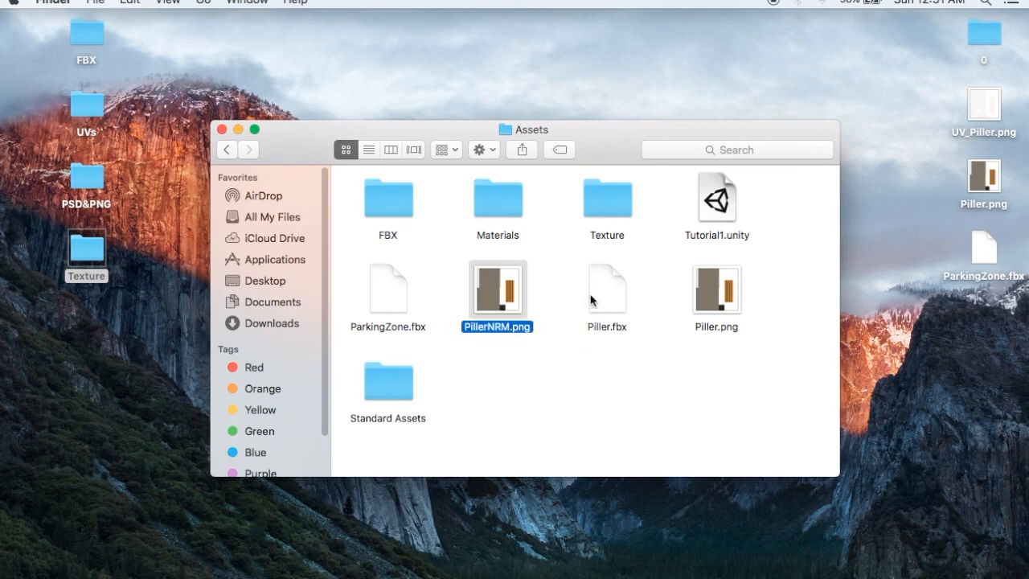
pyautogui.moveTo(222, 137)
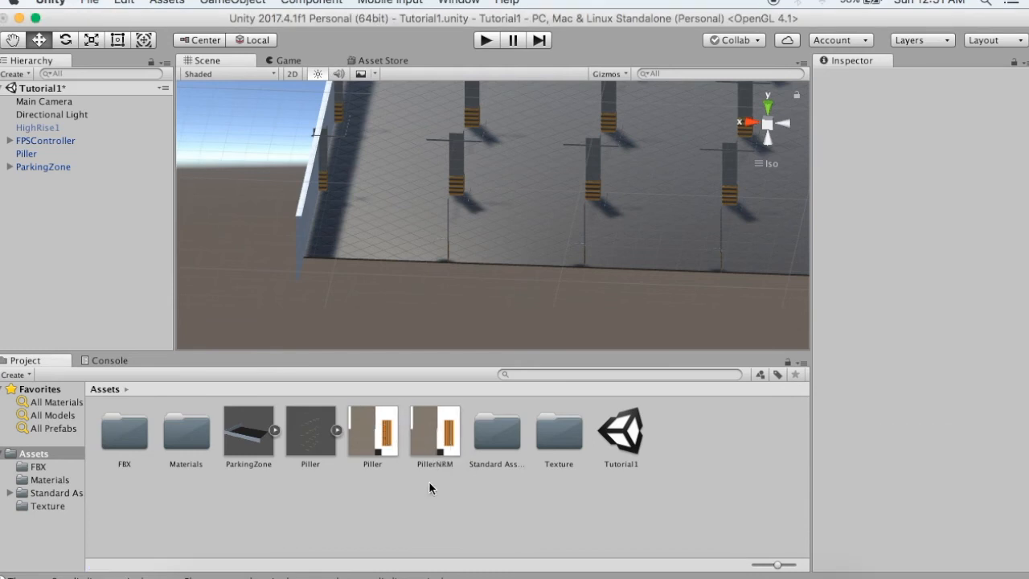
# Select the PillerNRM texture asset and orbit to view the whole parking zone with its pillars.
pyautogui.click(434, 431)
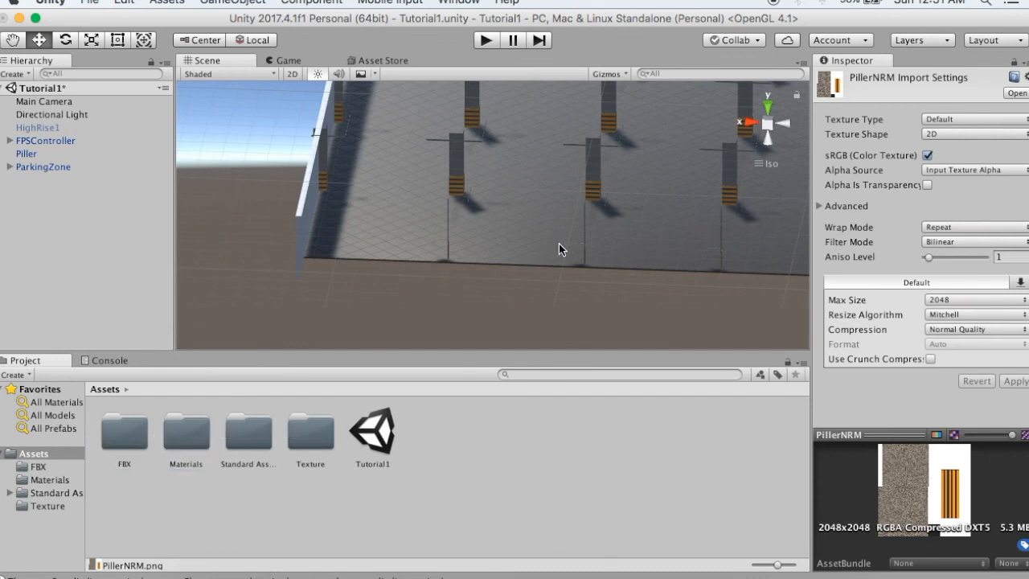
pyautogui.moveTo(559, 249); pyautogui.dragTo(611, 148)
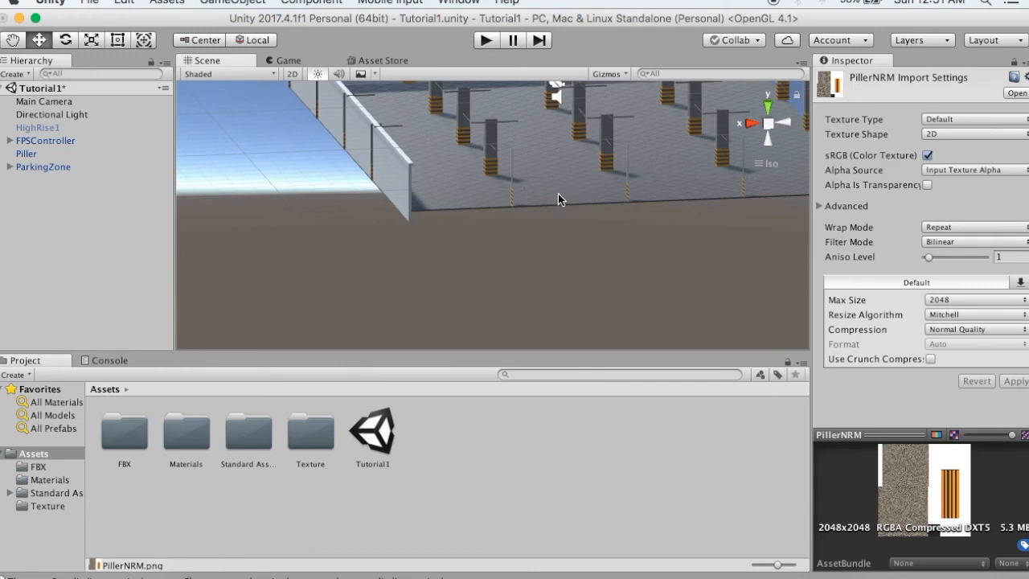
pyautogui.moveTo(560, 200); pyautogui.dragTo(550, 235)
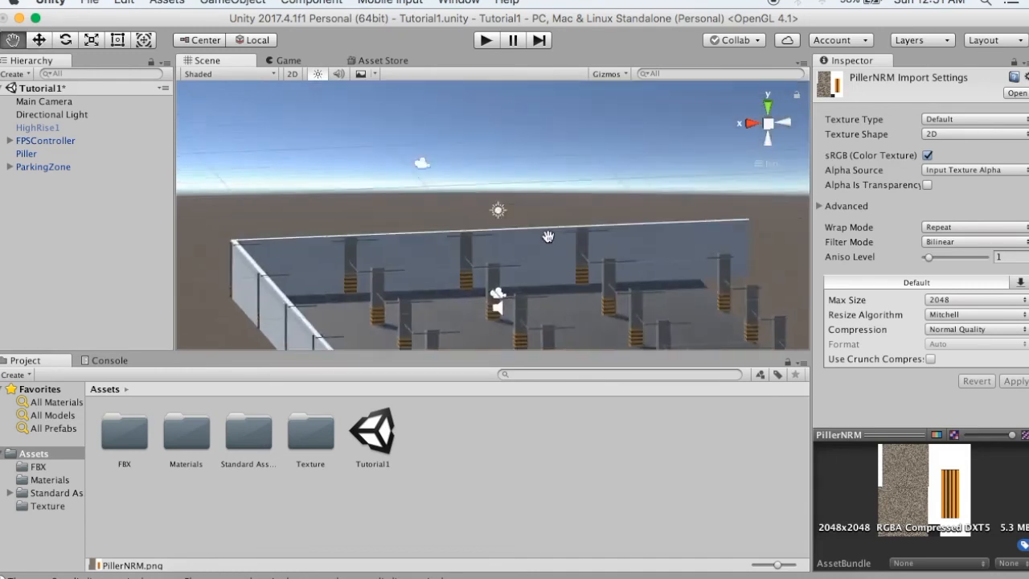
pyautogui.moveTo(550, 237); pyautogui.dragTo(522, 211)
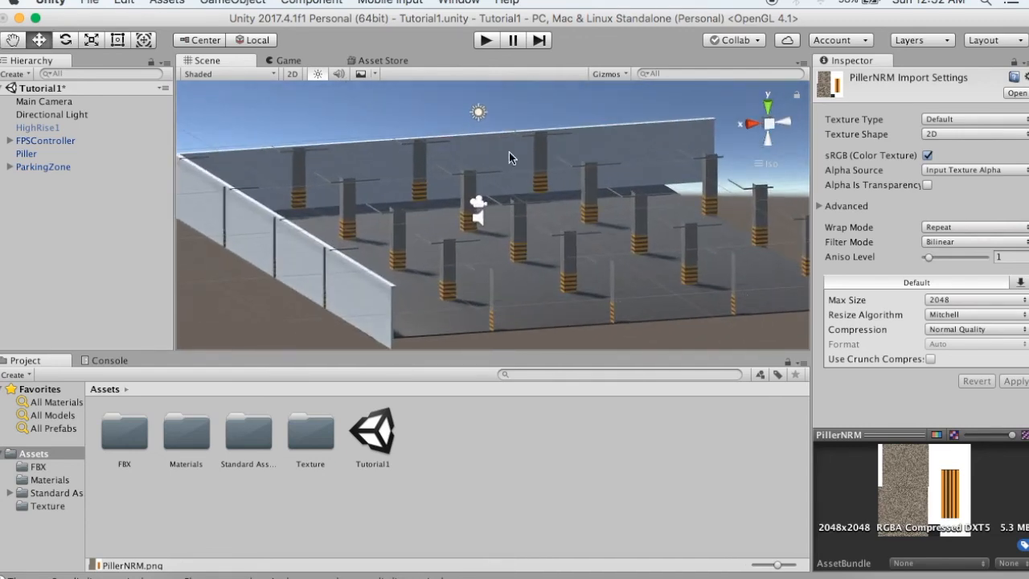
pyautogui.moveTo(511, 157); pyautogui.dragTo(550, 238)
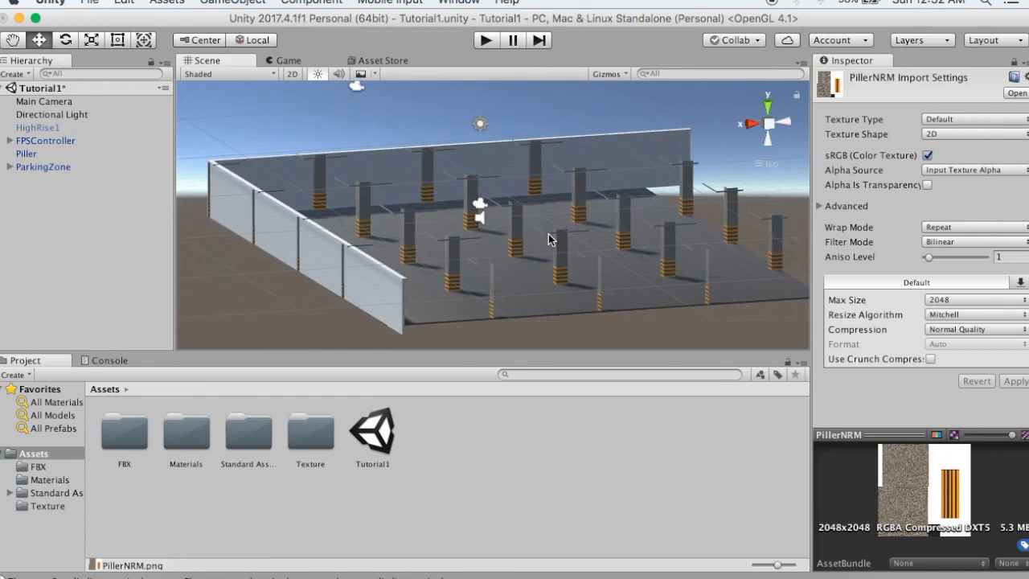
pyautogui.moveTo(514, 241)
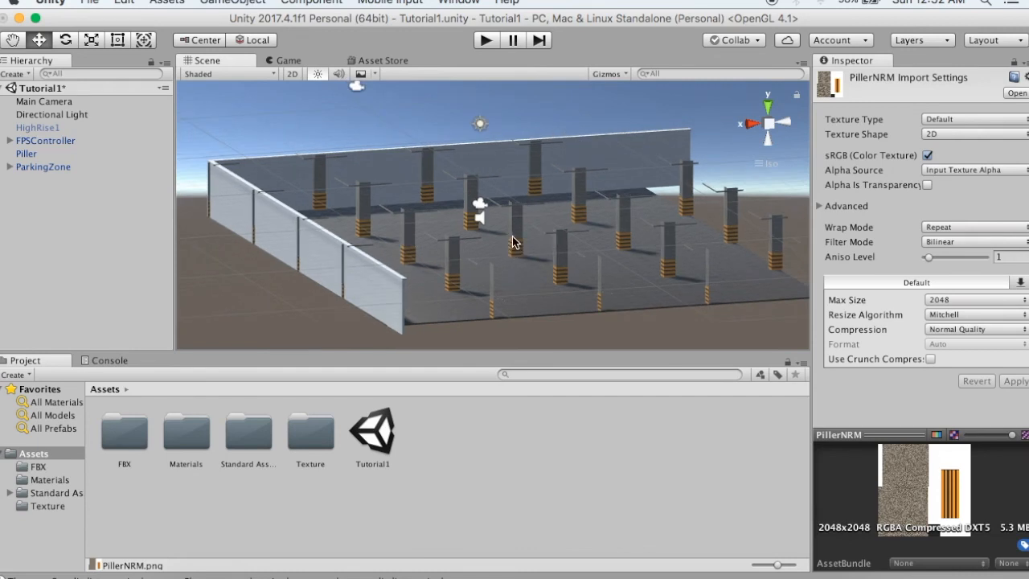